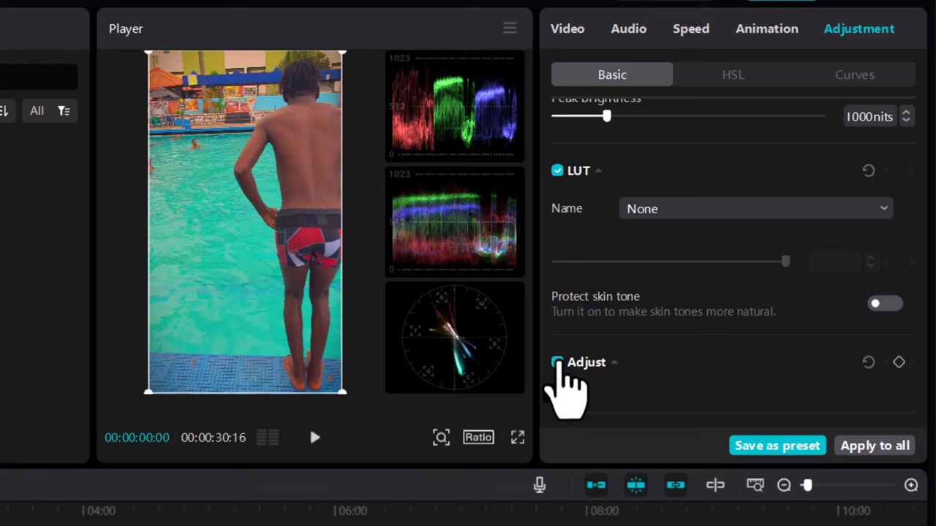
Toggle the clip's colour adjustments off and back on to compare the look
click(557, 363)
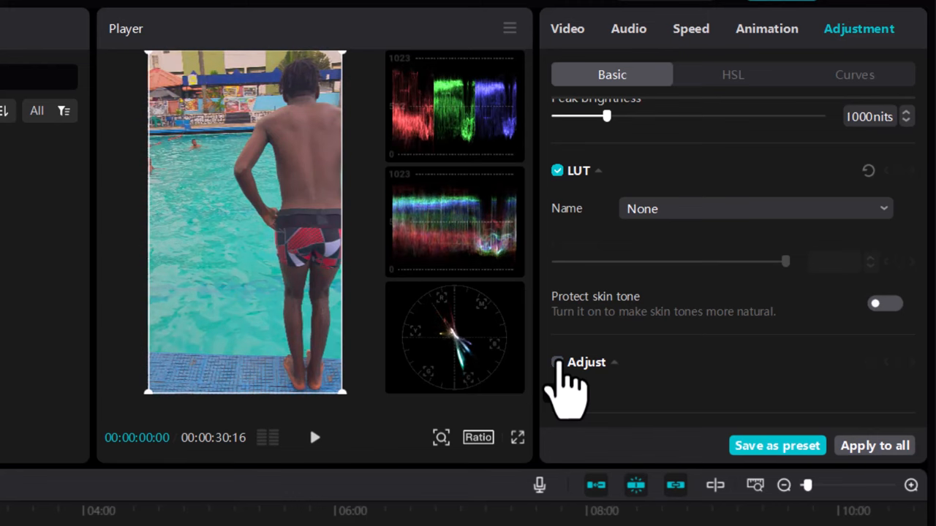
click(557, 362)
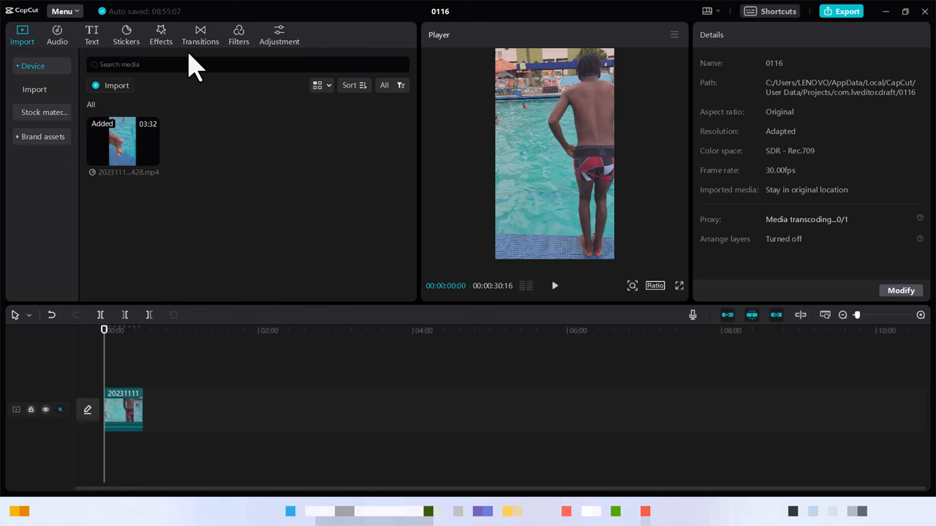
mouse_move(578, 193)
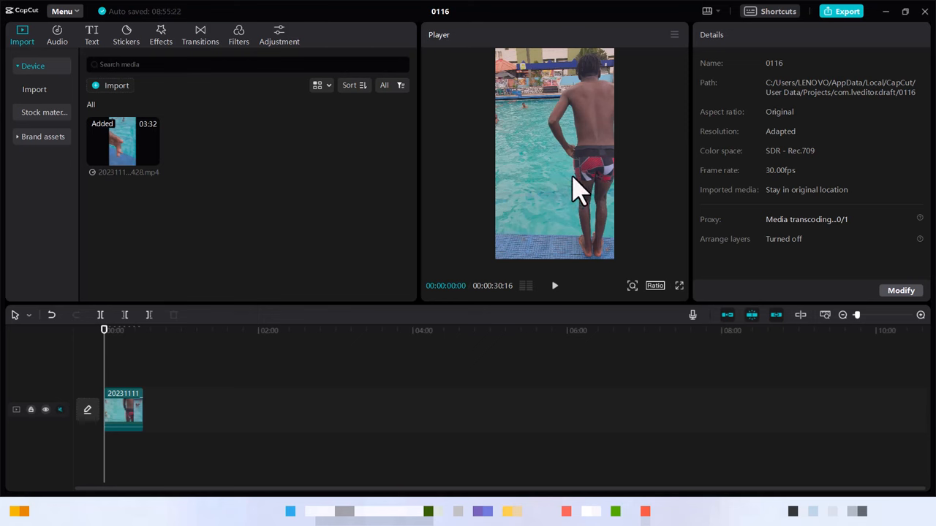
mouse_move(534, 193)
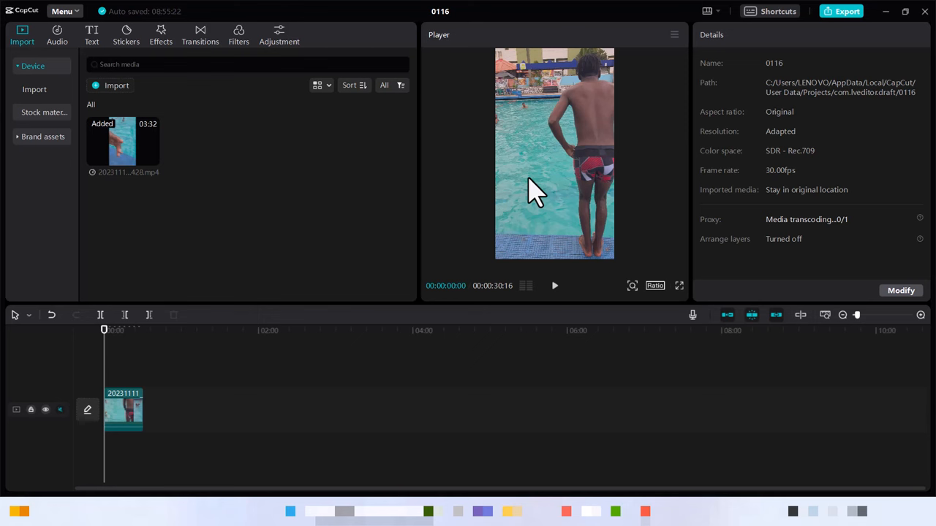
mouse_move(592, 162)
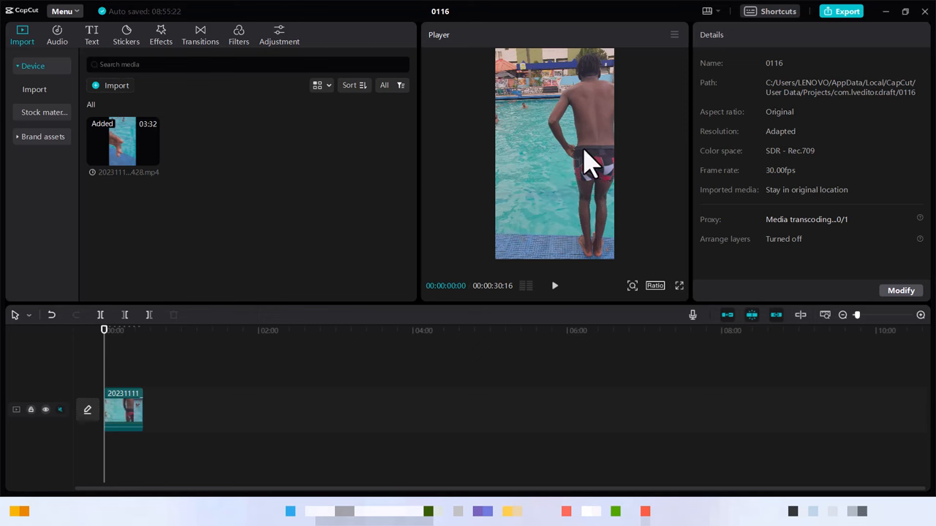
mouse_move(573, 187)
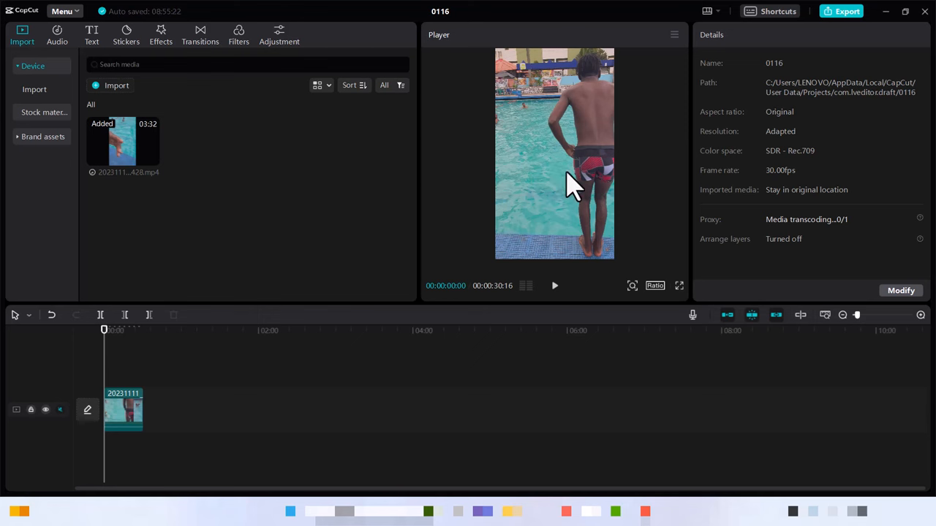
mouse_move(600, 248)
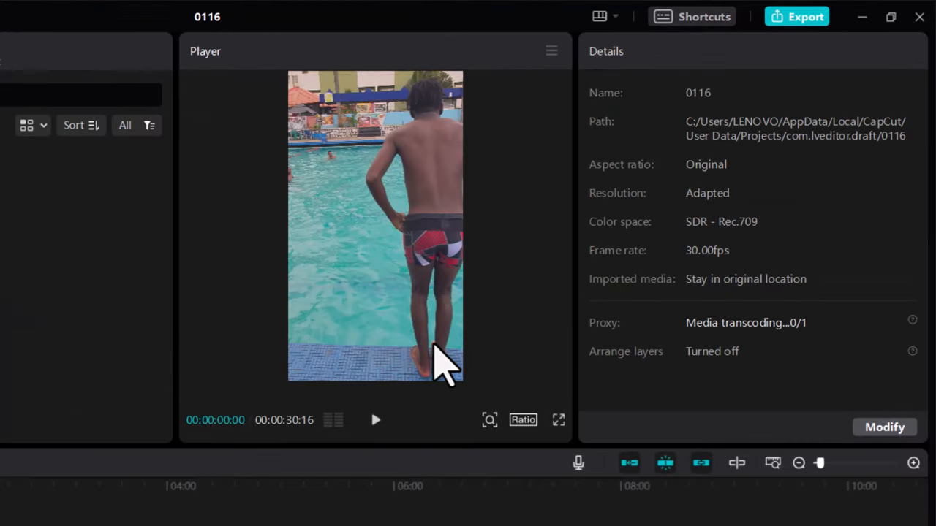
mouse_move(374, 154)
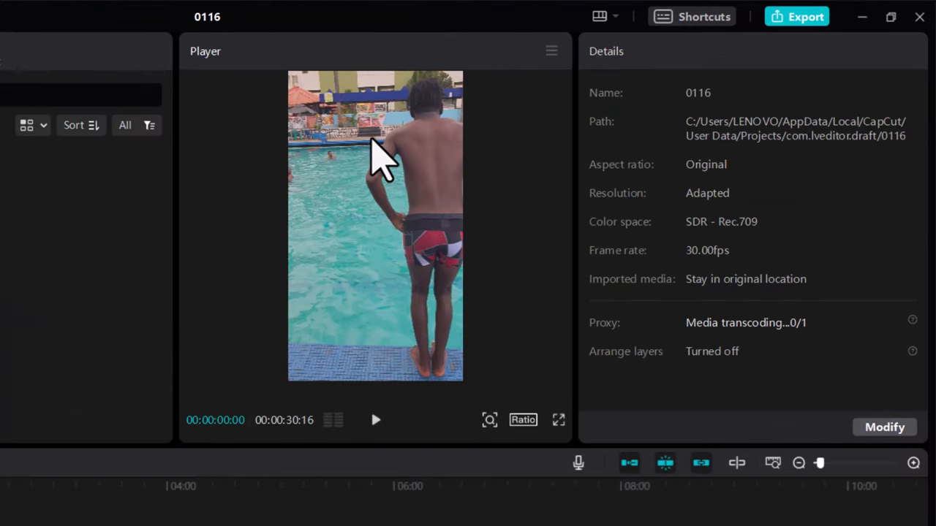
mouse_move(344, 172)
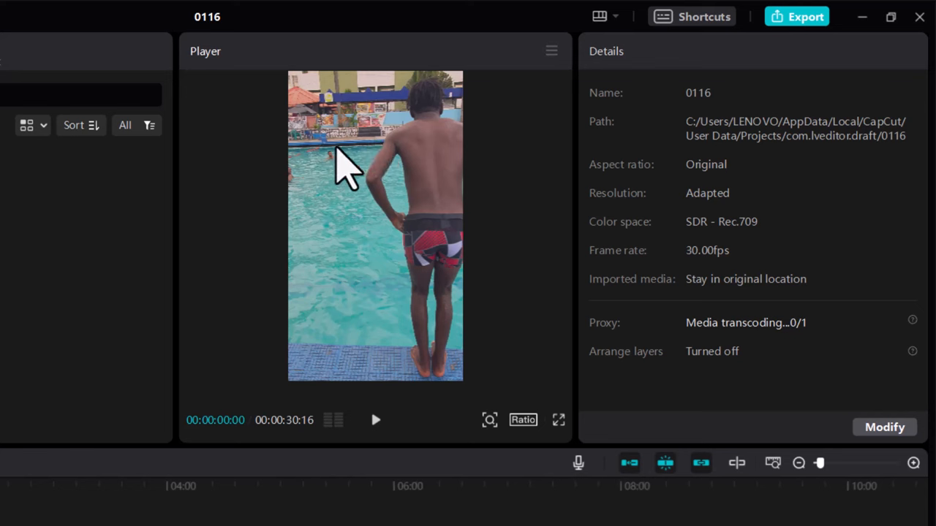
mouse_move(365, 117)
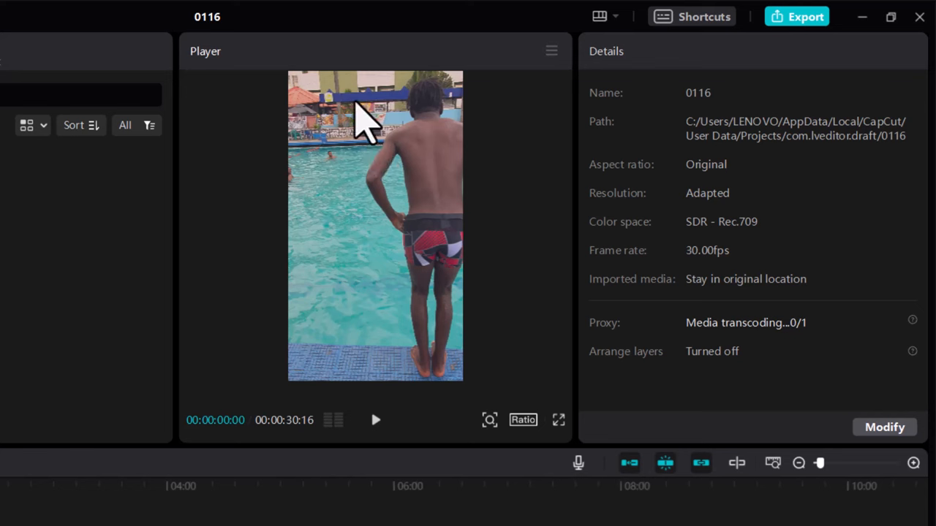
mouse_move(501, 187)
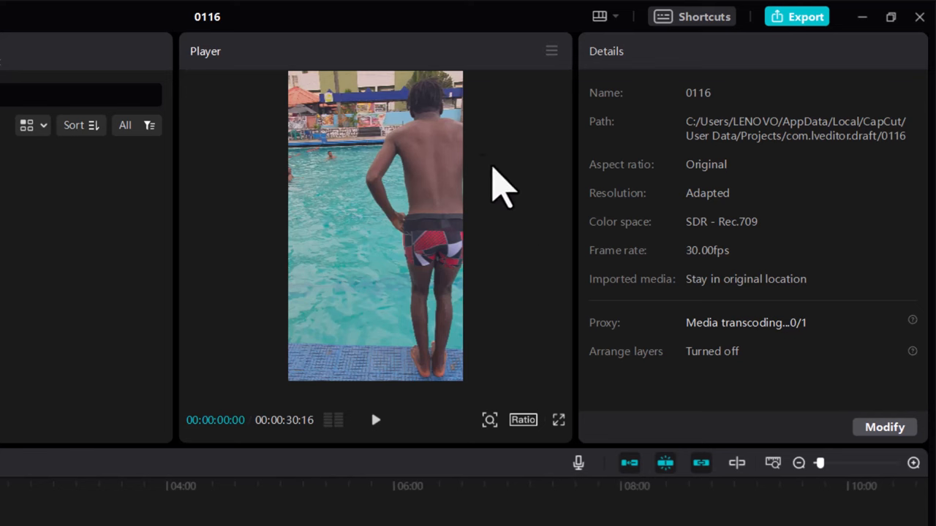
mouse_move(523, 231)
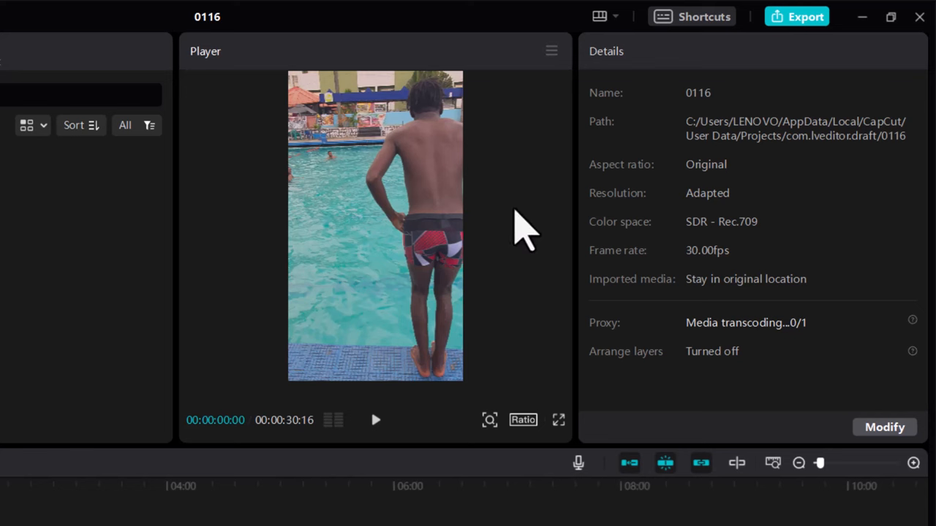
mouse_move(549, 281)
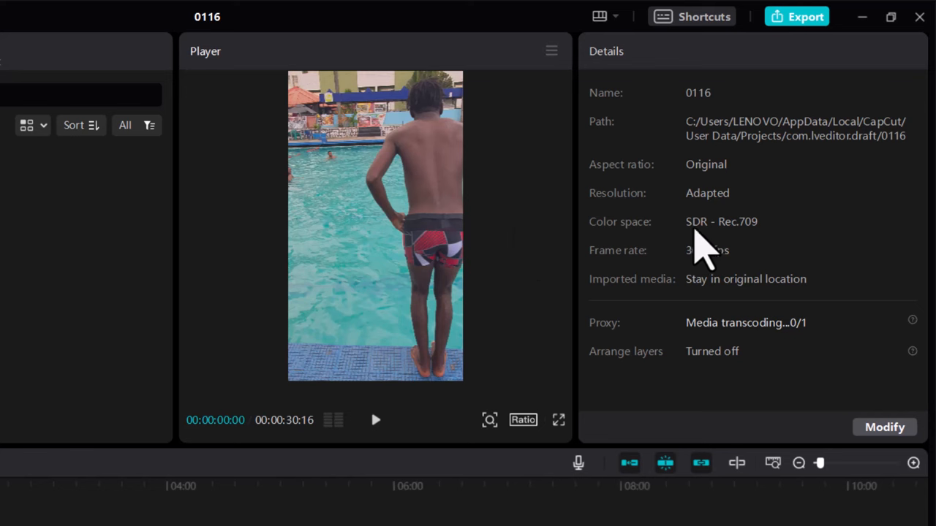
mouse_move(772, 249)
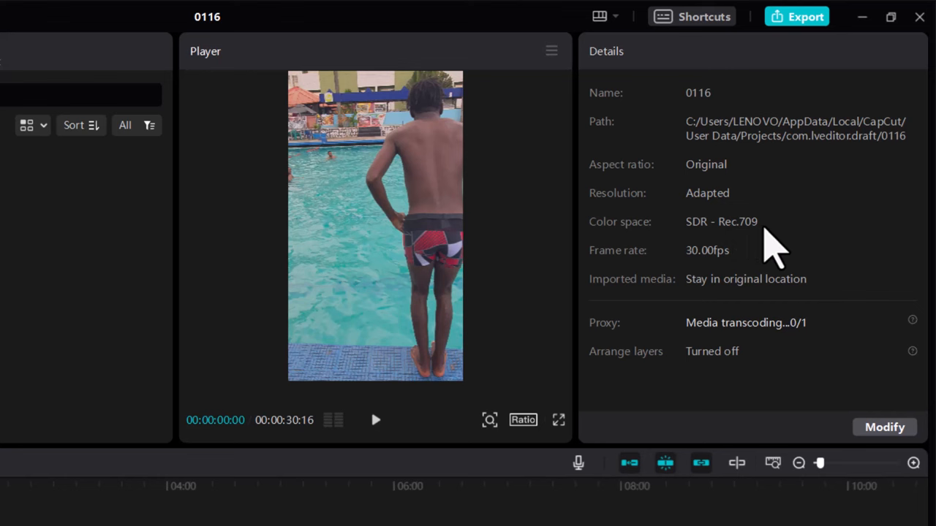
mouse_move(534, 293)
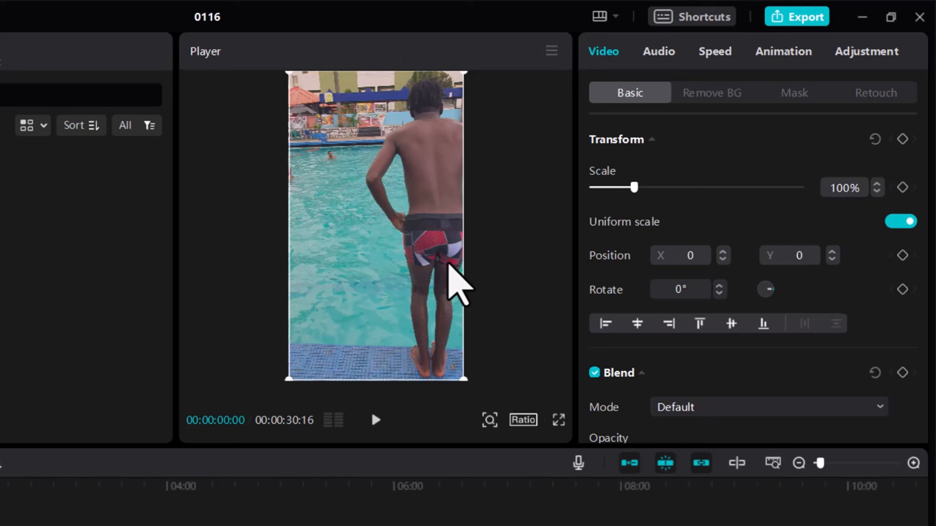
mouse_move(644, 183)
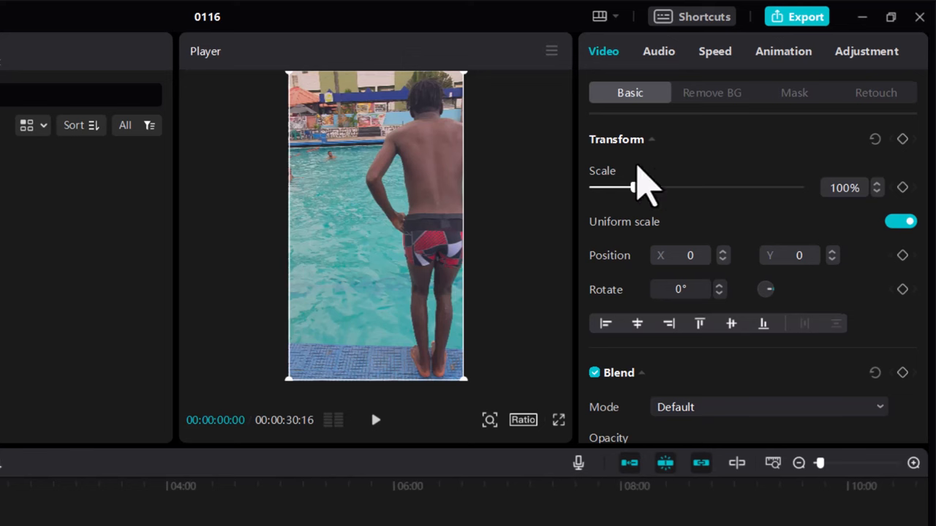
mouse_move(702, 179)
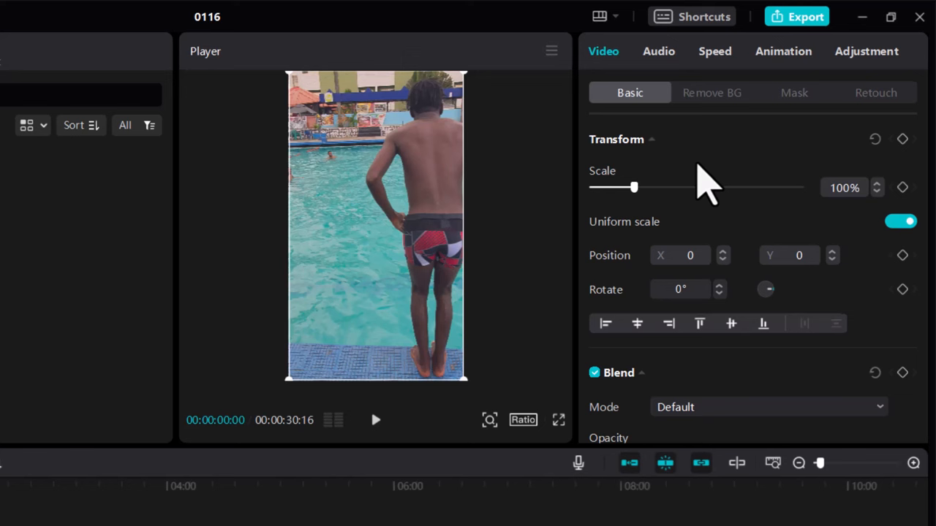
mouse_move(675, 120)
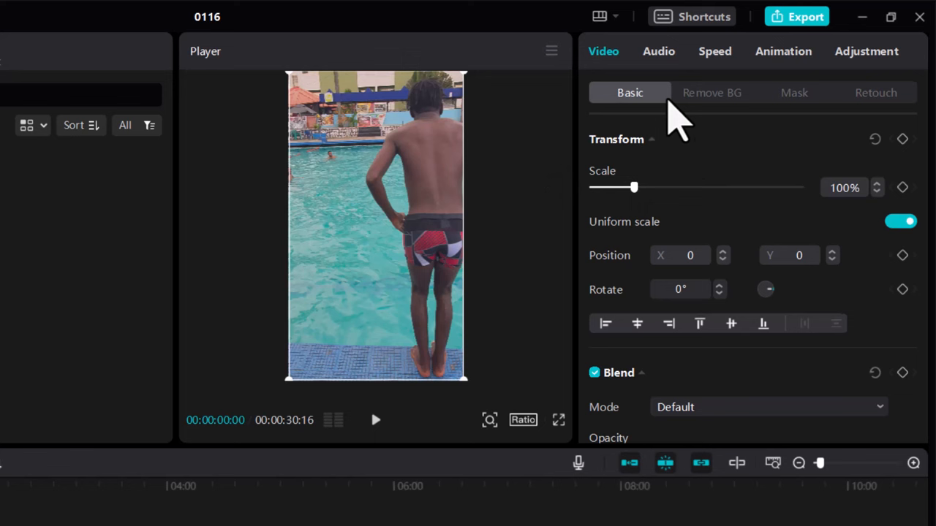
mouse_move(555, 60)
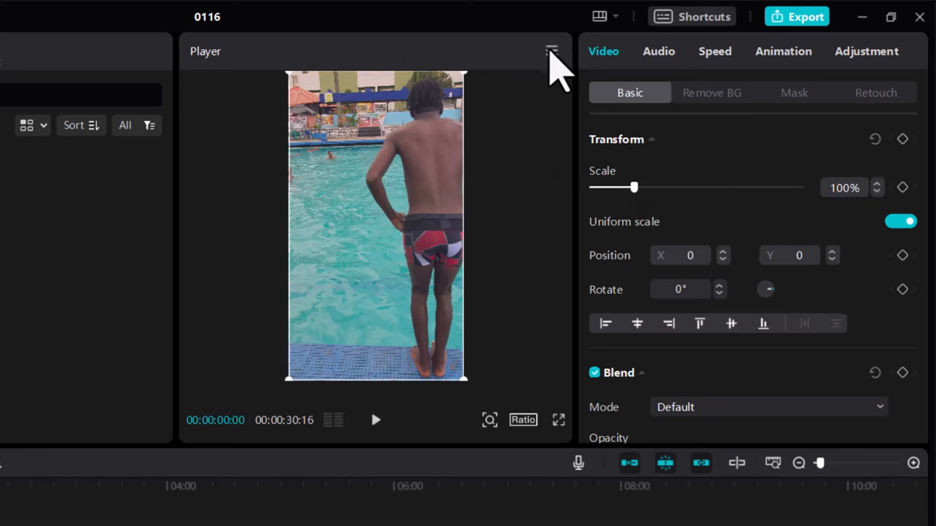
Show the colour oscilloscope beside the pool clip preview
click(551, 51)
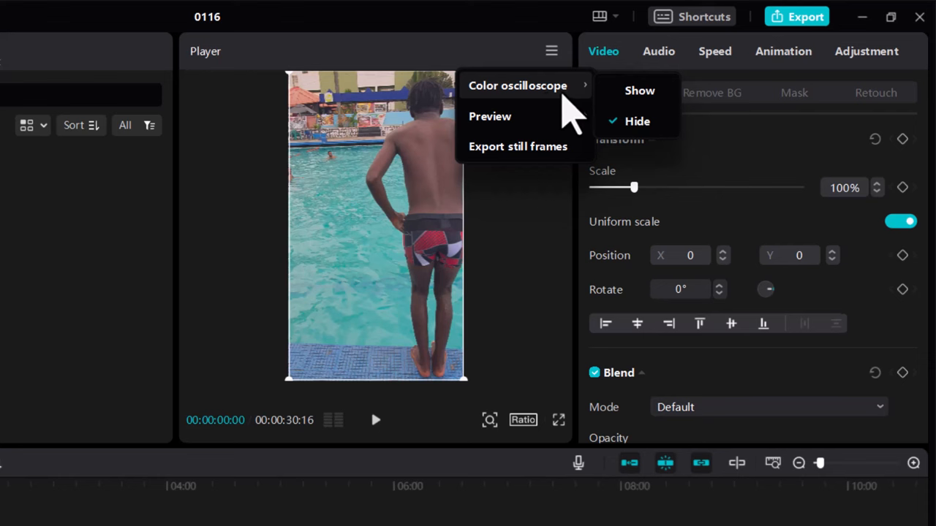
click(639, 91)
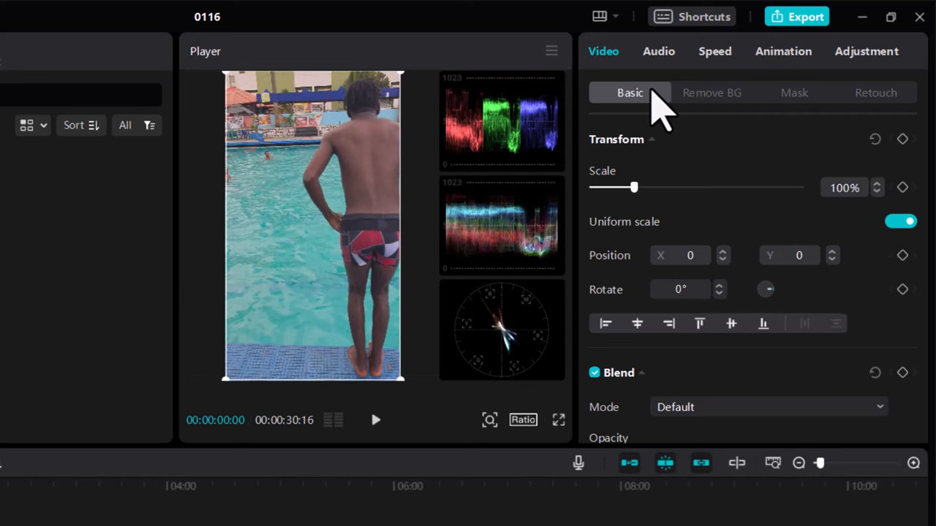
mouse_move(534, 231)
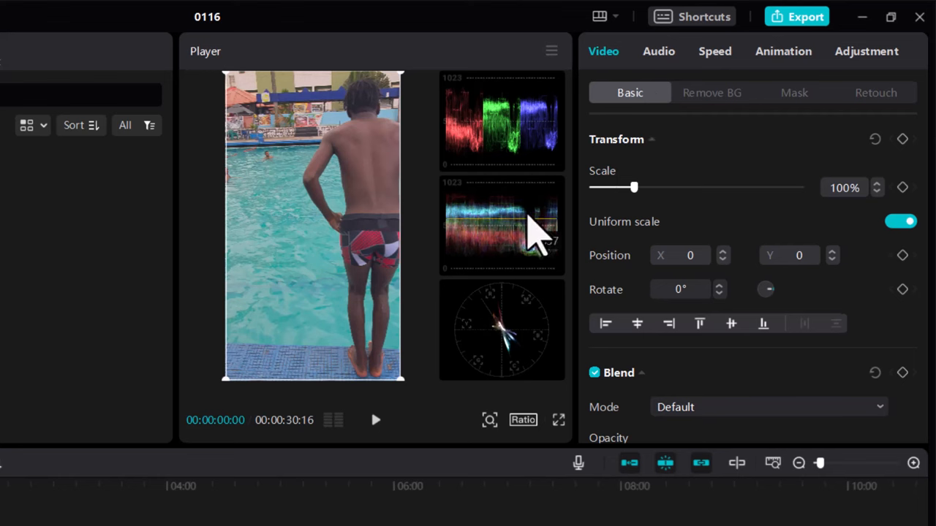
mouse_move(544, 281)
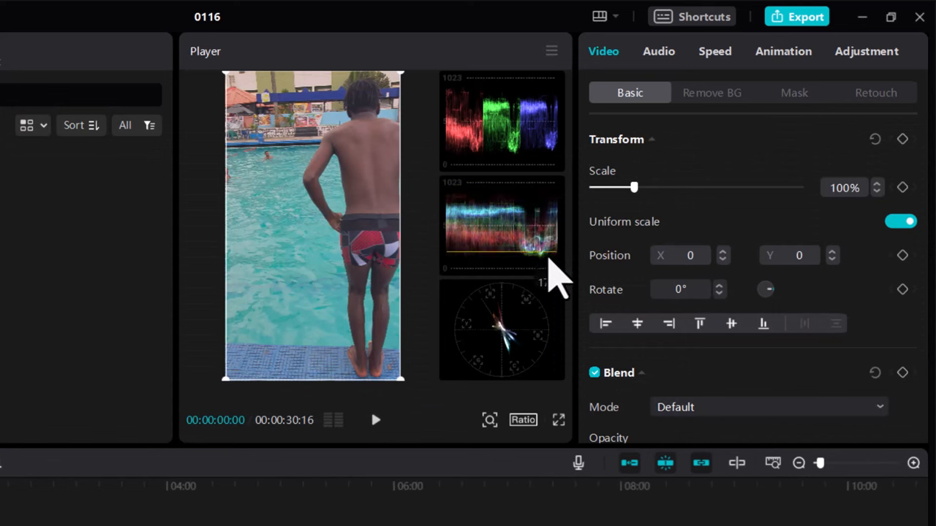
mouse_move(553, 212)
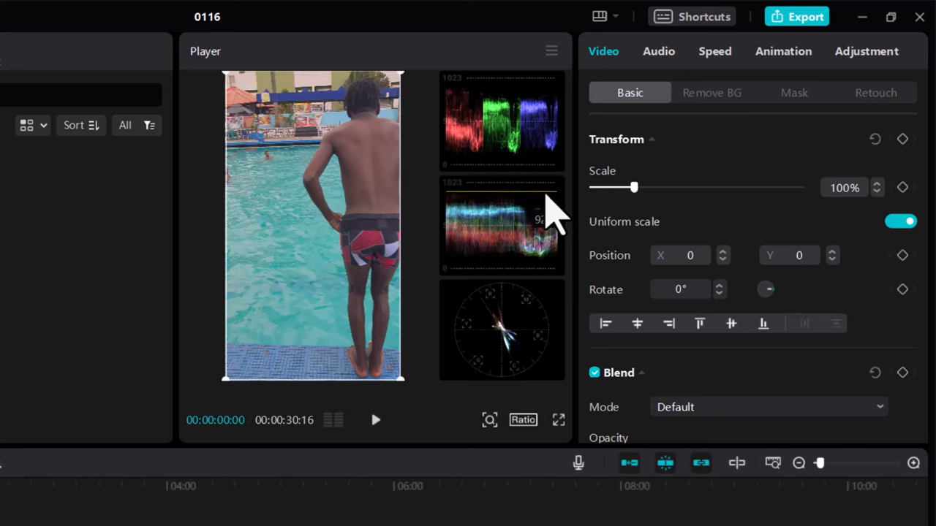
mouse_move(567, 293)
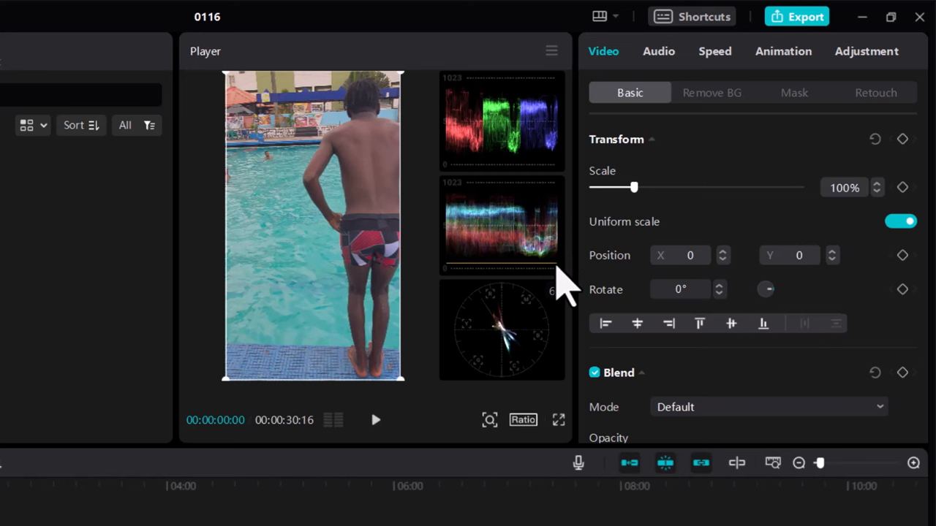
mouse_move(569, 303)
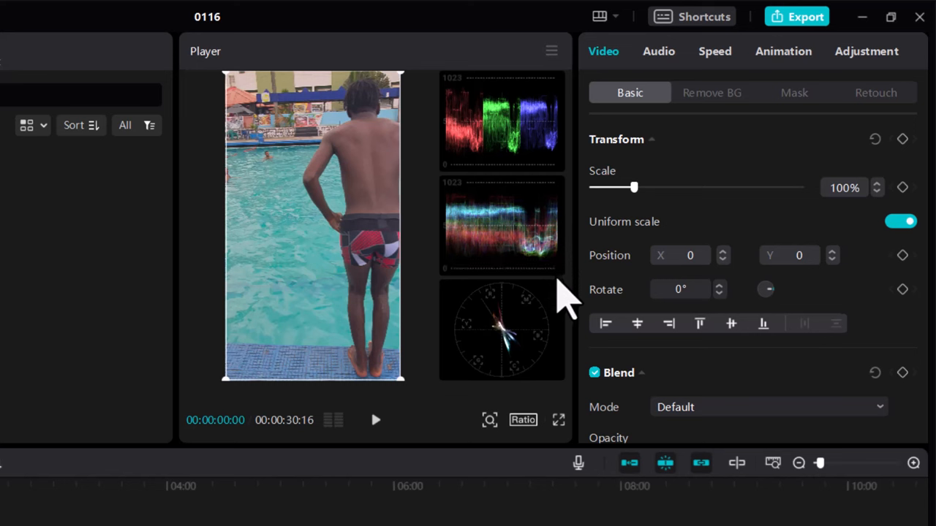
mouse_move(563, 299)
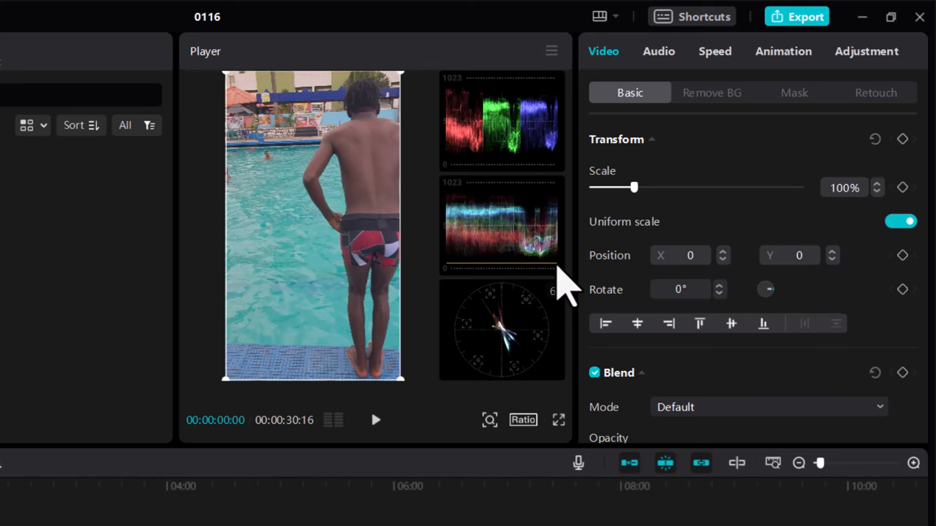
mouse_move(885, 80)
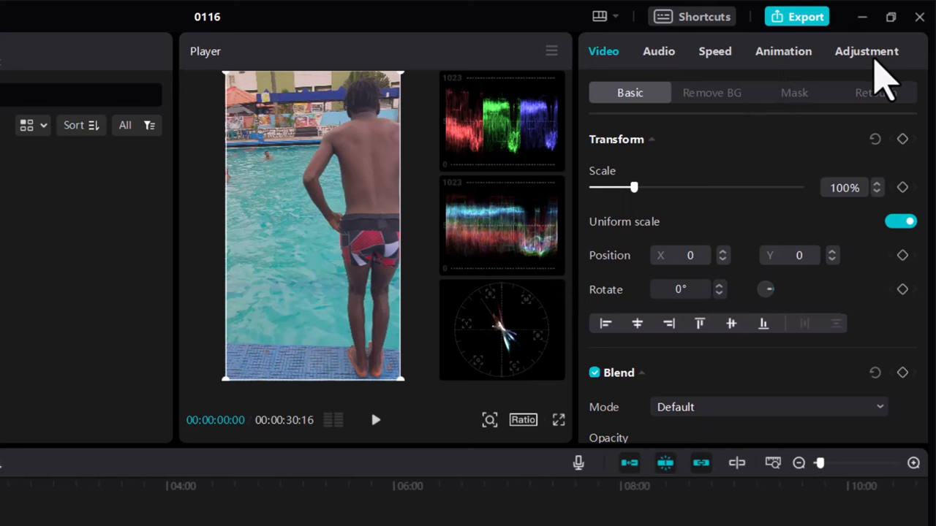
click(866, 51)
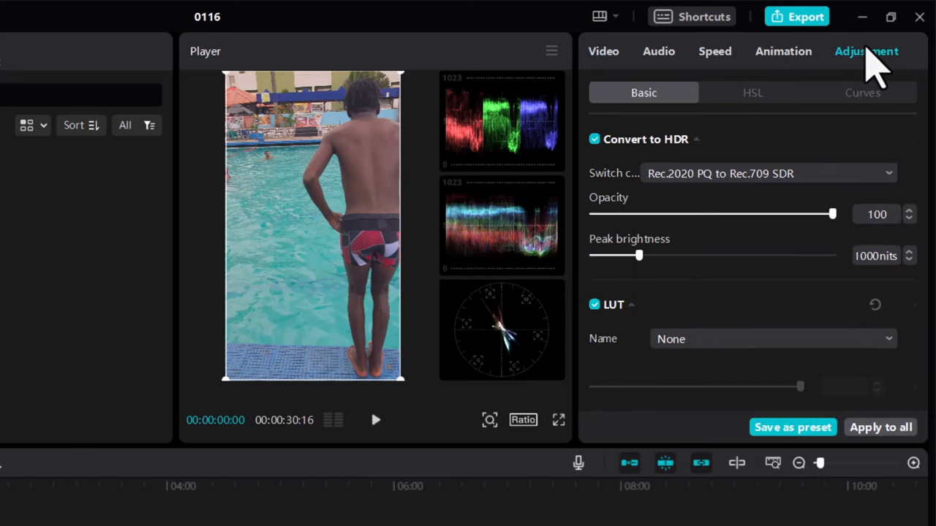
mouse_move(767, 285)
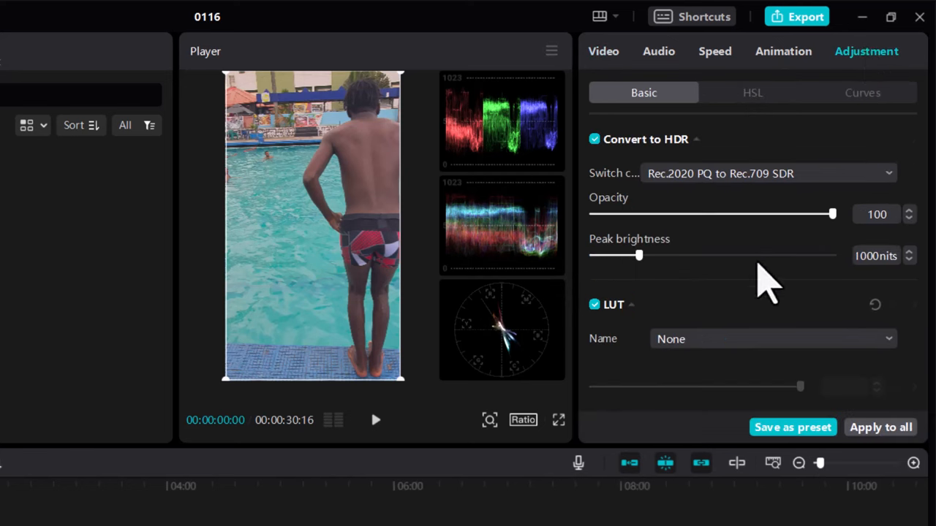
mouse_move(720, 281)
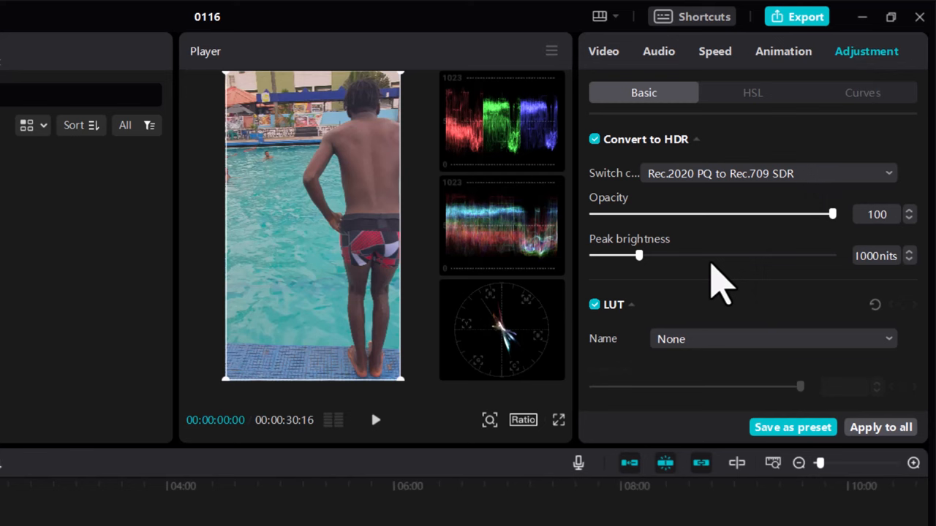
scroll(down, 3)
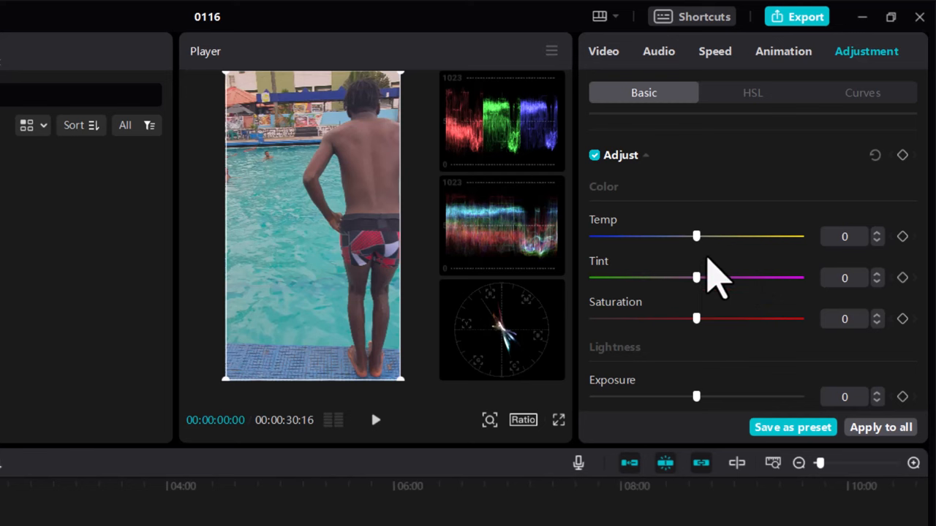
mouse_move(702, 251)
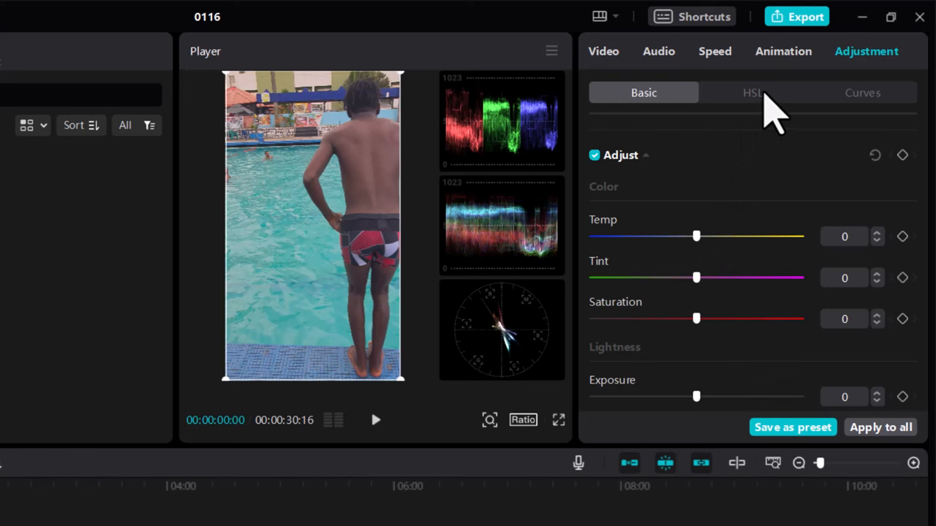
mouse_move(700, 275)
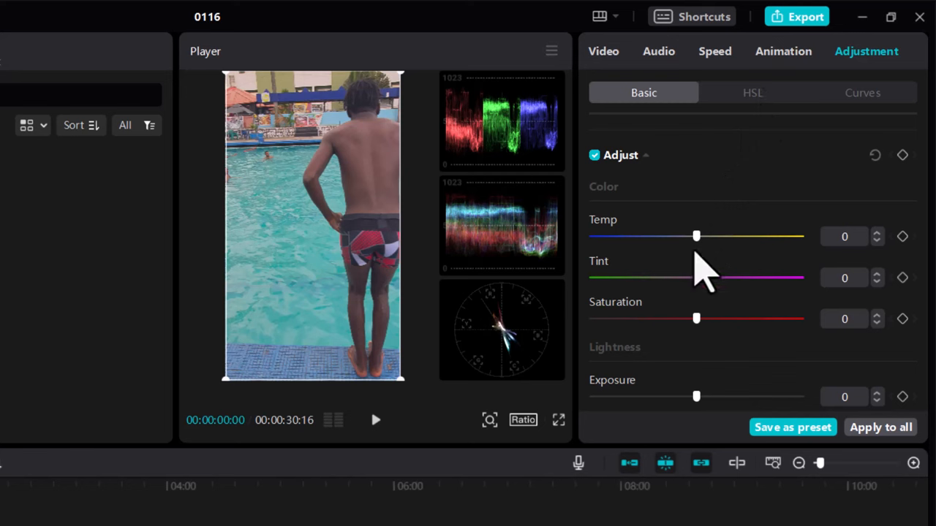
mouse_move(699, 249)
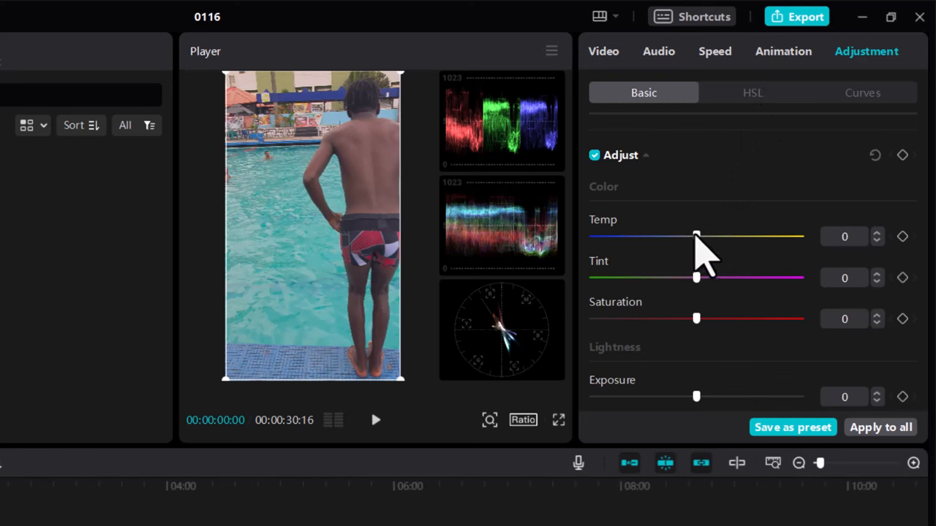
Try warm and cold colour temperatures, settling the clip's temperature at 31
drag(696, 235, 767, 236)
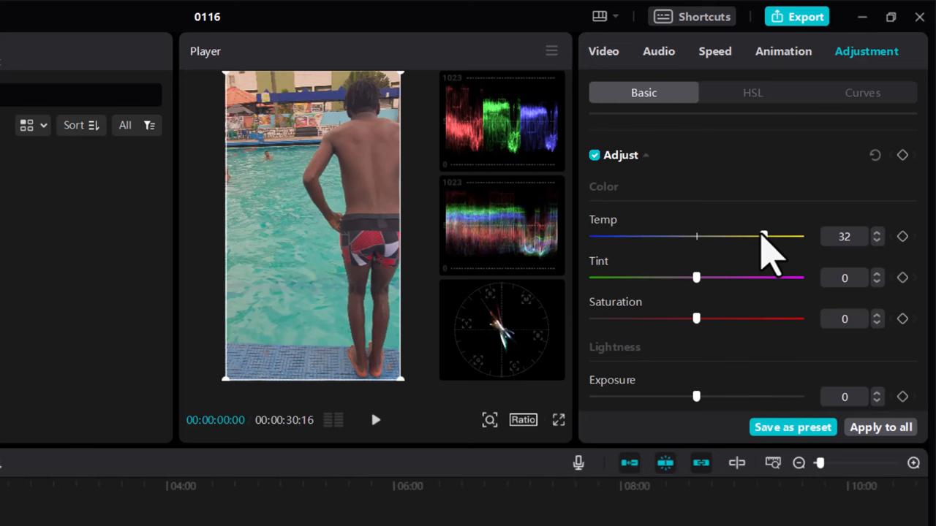
drag(763, 236, 757, 235)
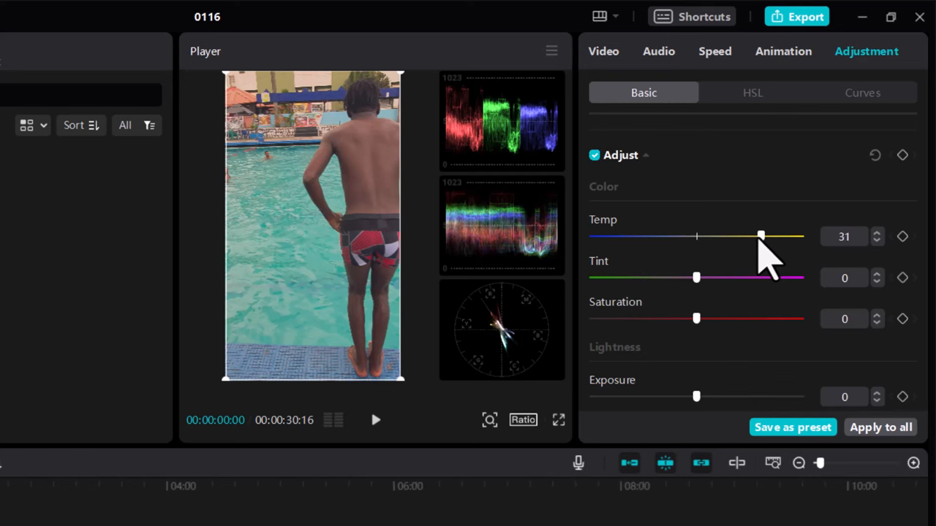
drag(764, 235, 644, 236)
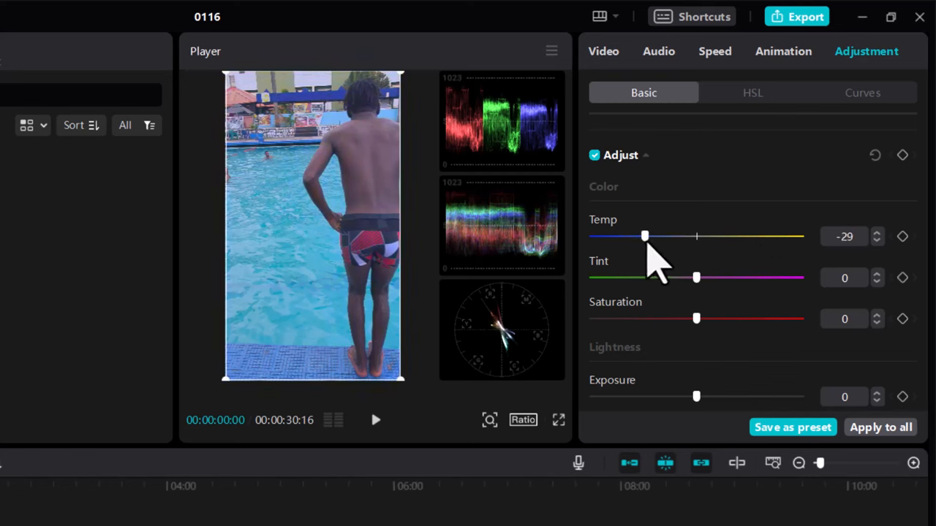
drag(643, 237, 649, 237)
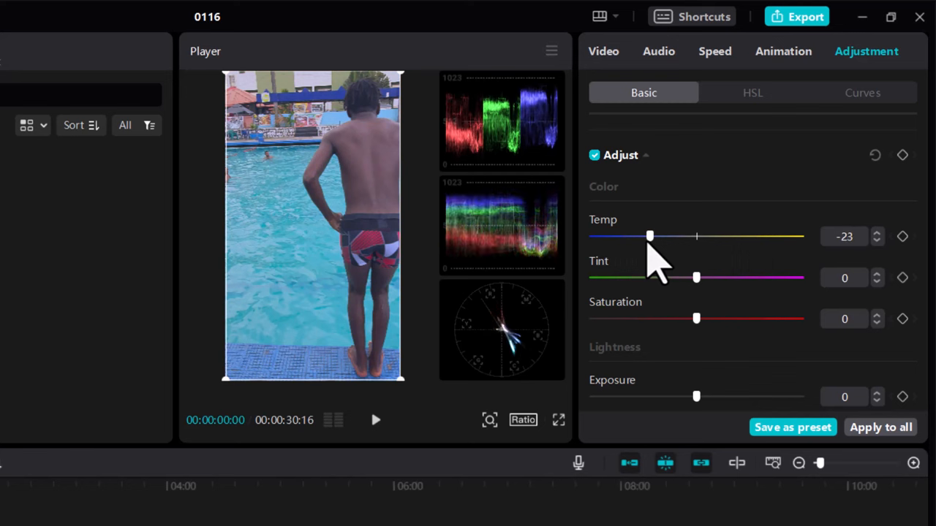
drag(649, 235, 712, 236)
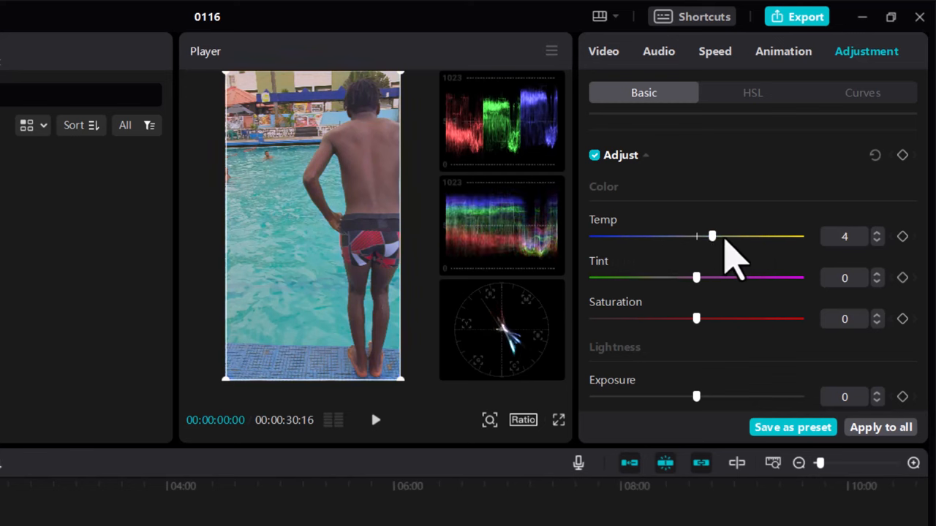
drag(712, 235, 757, 235)
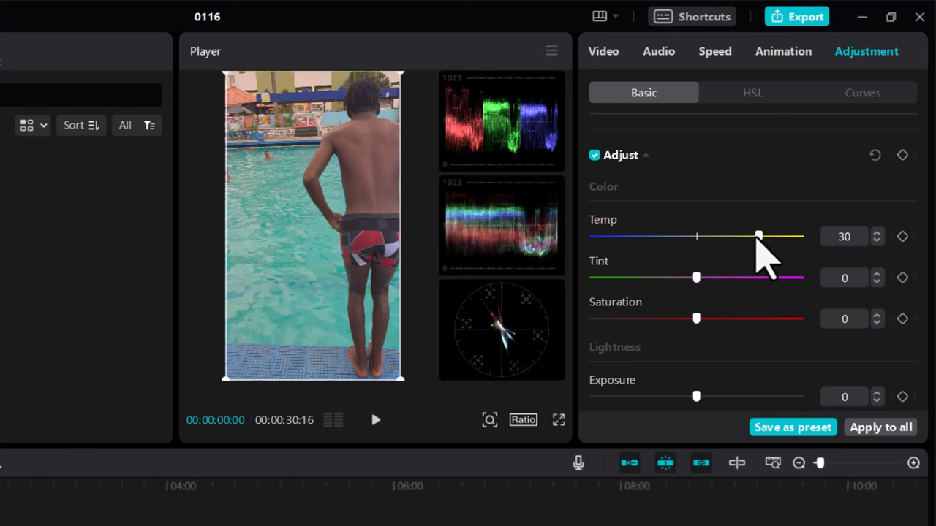
drag(758, 235, 764, 236)
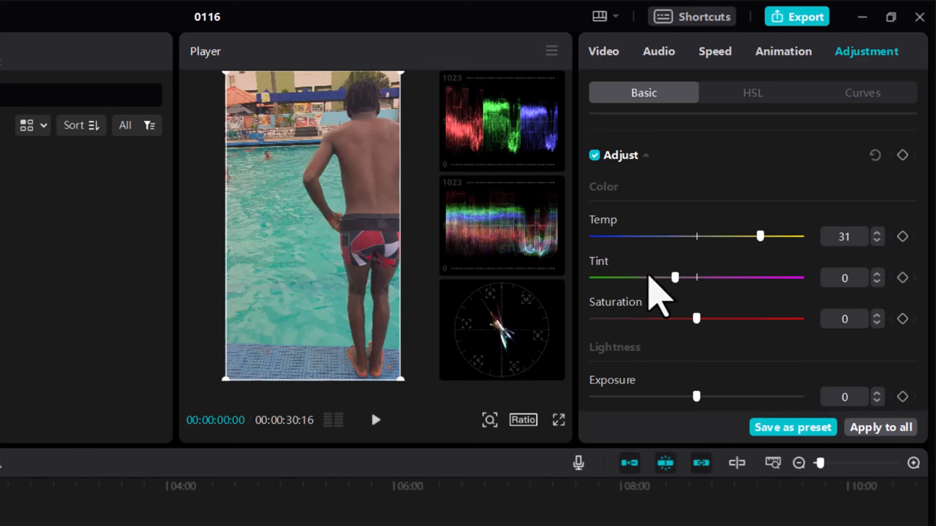
Try green and magenta tints, leaving the tint slightly toward green
drag(674, 278, 650, 278)
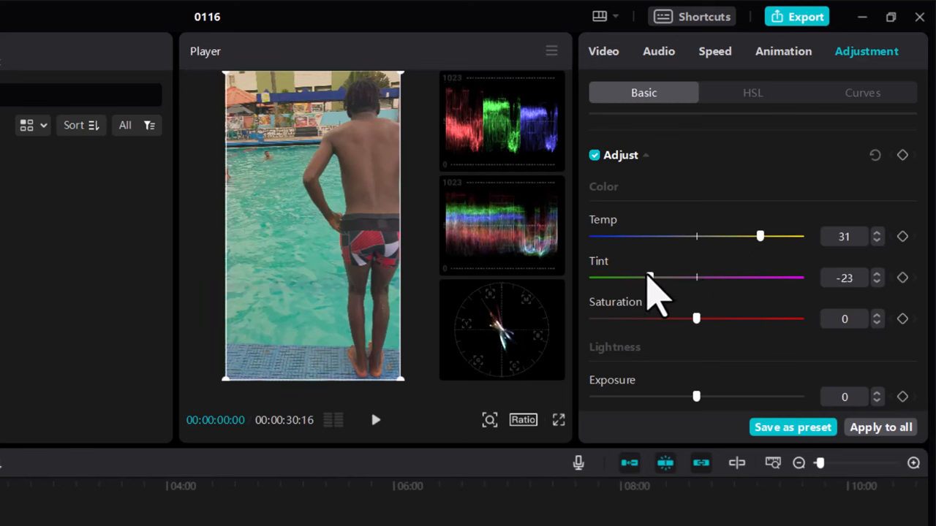
drag(649, 278, 726, 278)
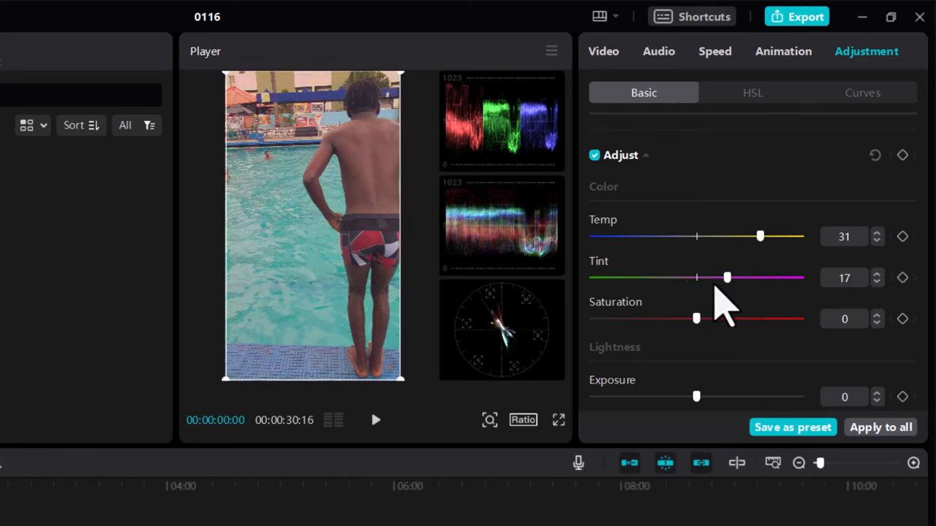
drag(725, 278, 691, 277)
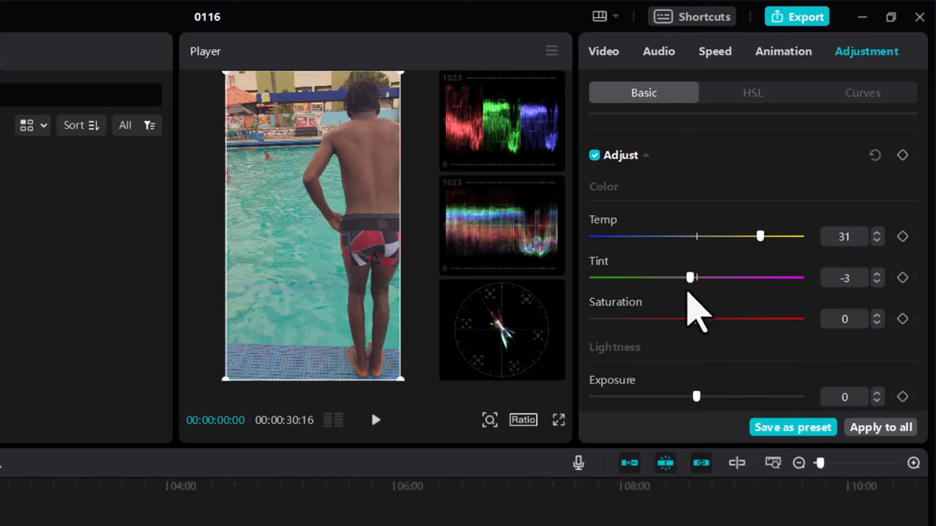
drag(691, 278, 636, 278)
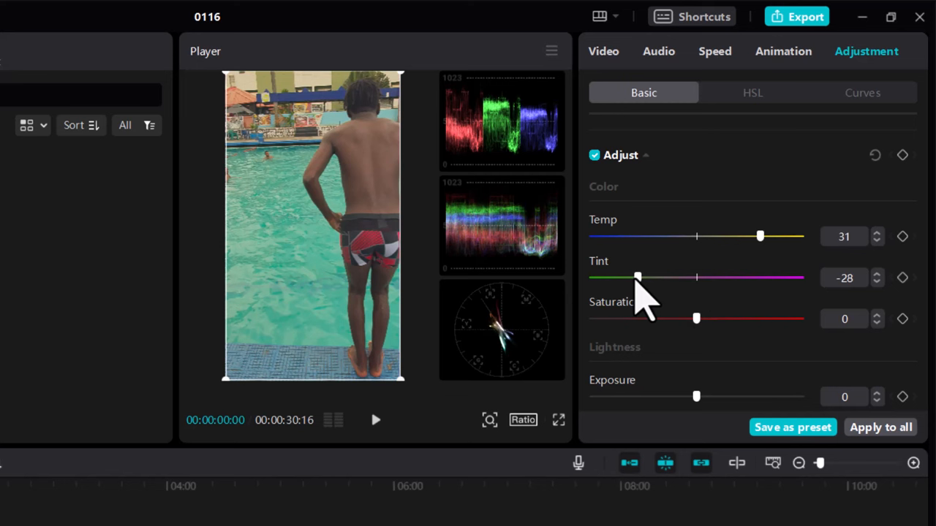
drag(638, 276, 673, 276)
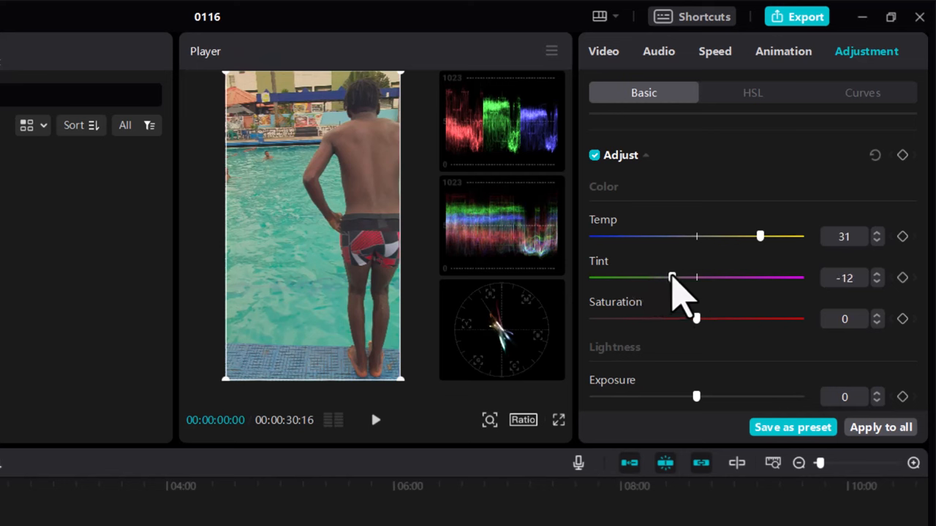
drag(671, 278, 685, 278)
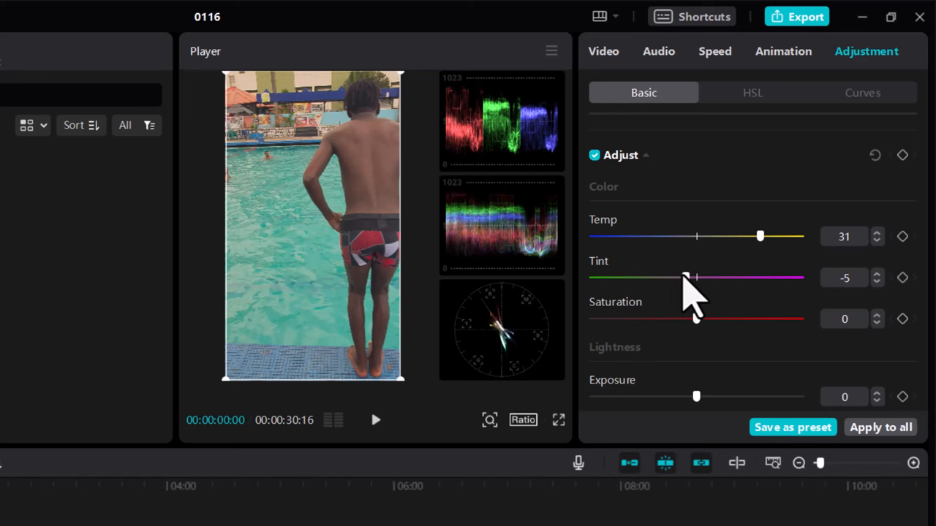
mouse_move(705, 343)
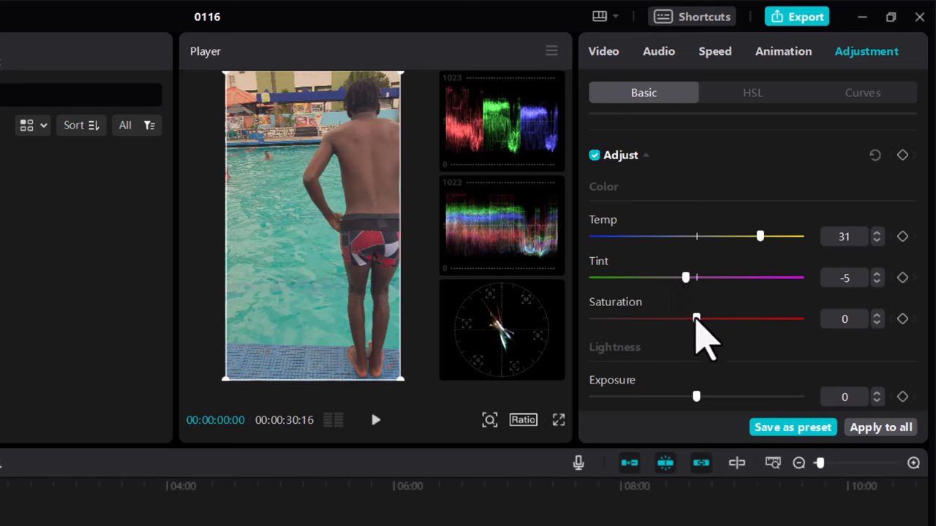
Raise saturation to 19 and return the tint to neutral 0
drag(696, 319, 795, 319)
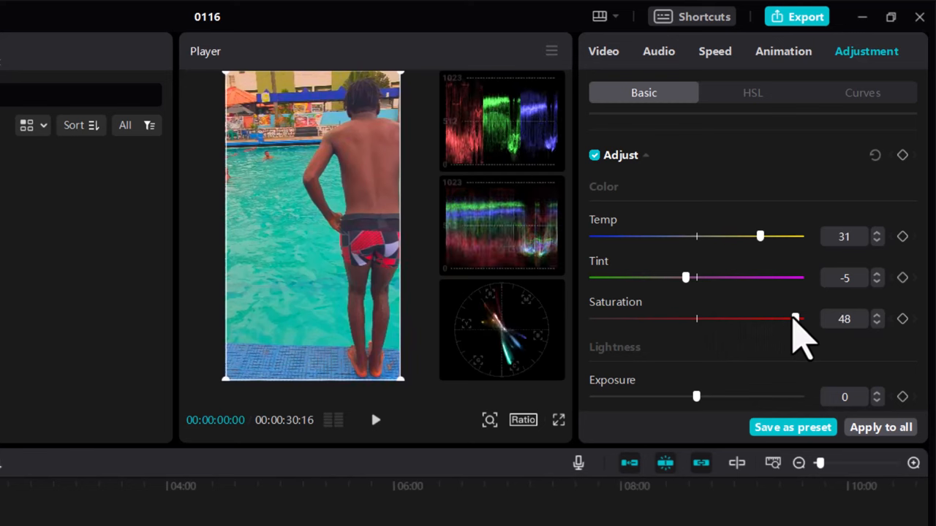
mouse_move(439, 432)
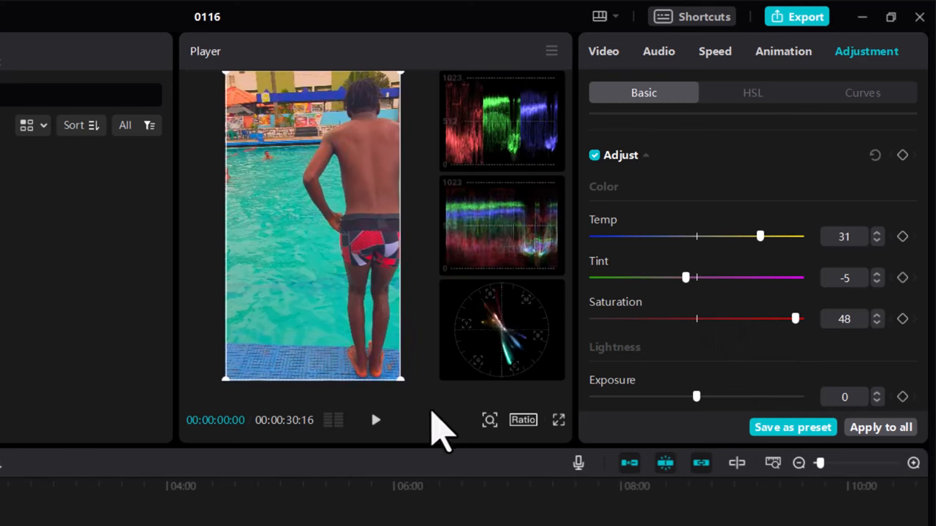
mouse_move(407, 388)
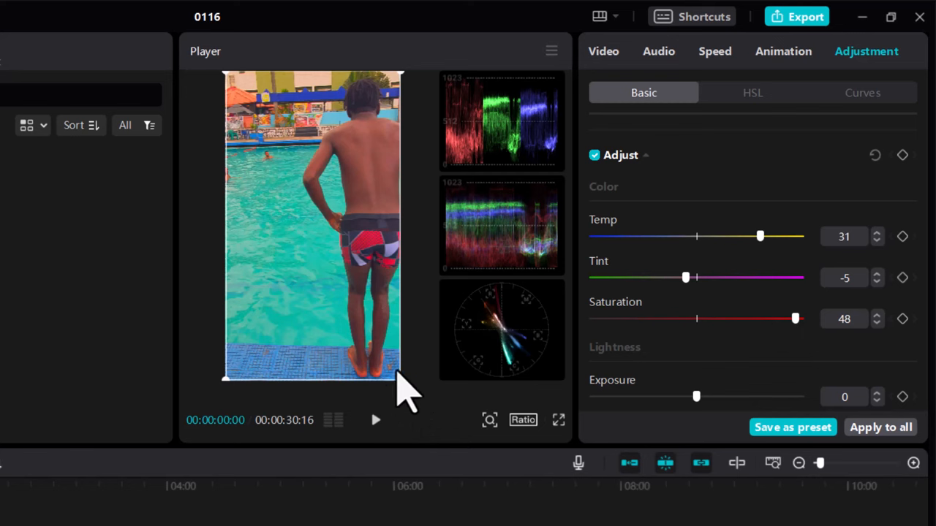
mouse_move(801, 340)
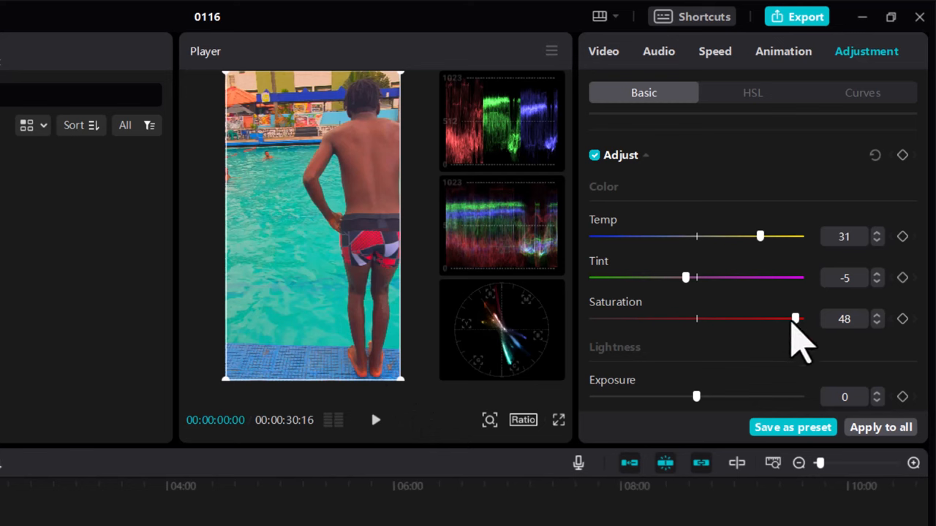
drag(796, 318, 733, 318)
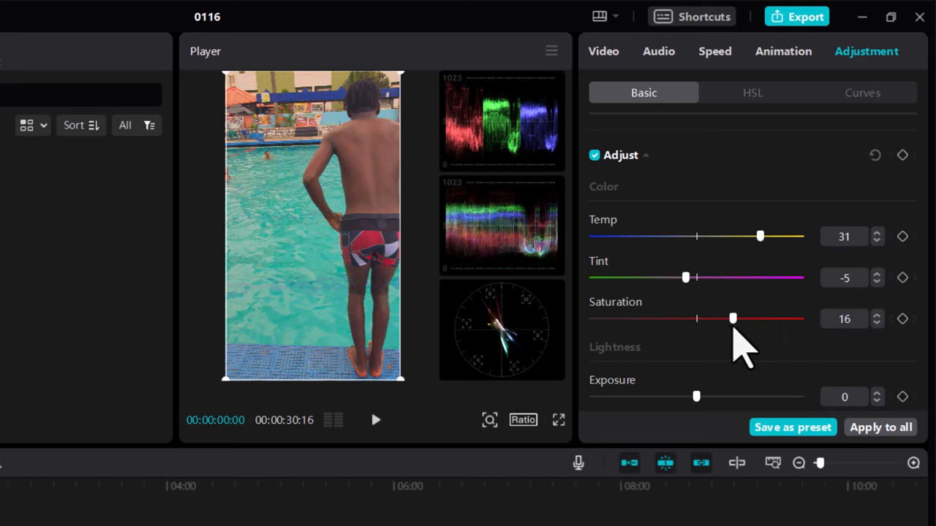
drag(733, 318, 735, 319)
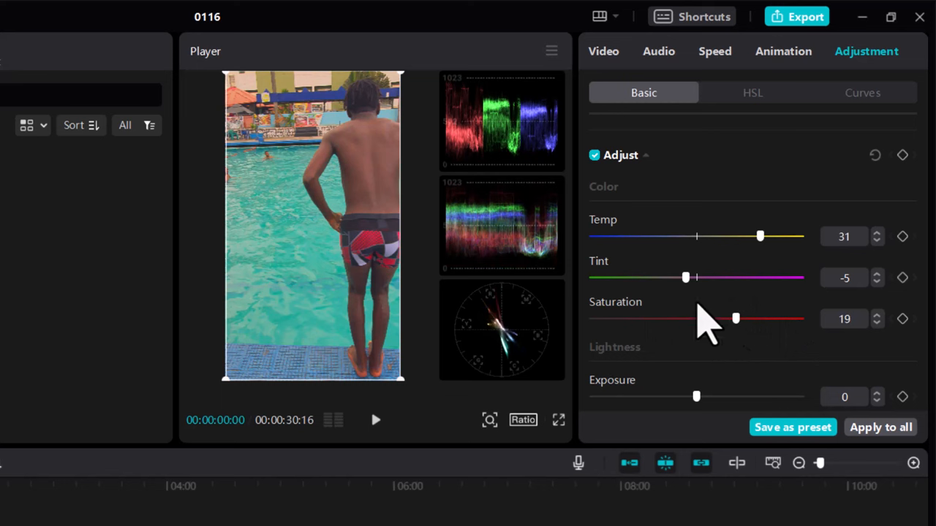
drag(685, 278, 690, 278)
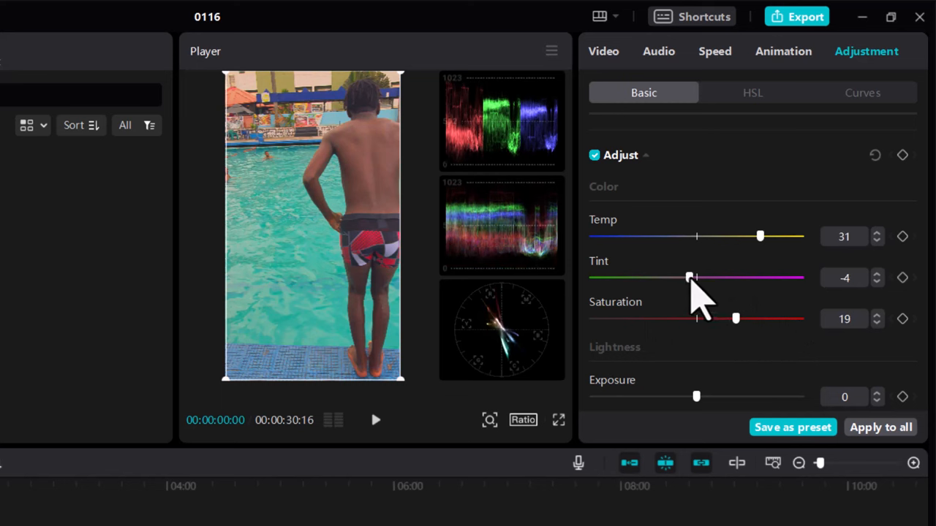
drag(689, 277, 696, 278)
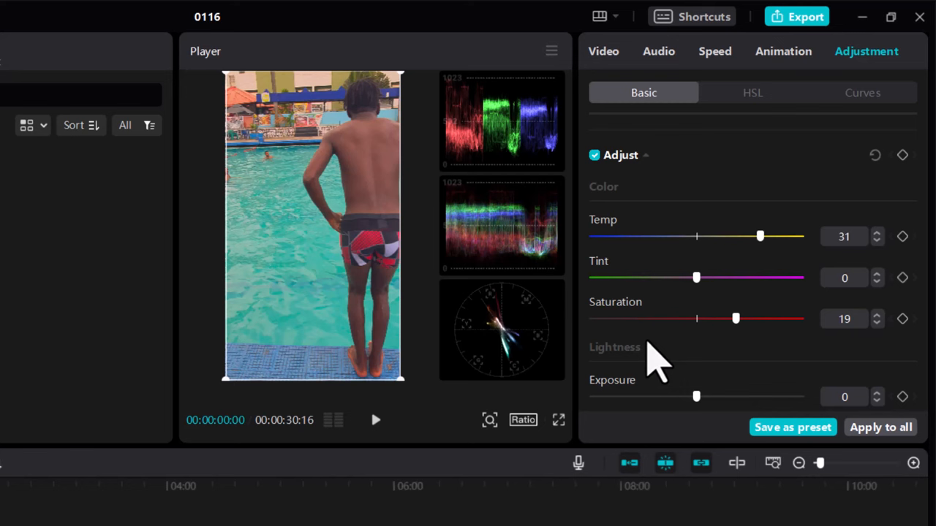
mouse_move(358, 395)
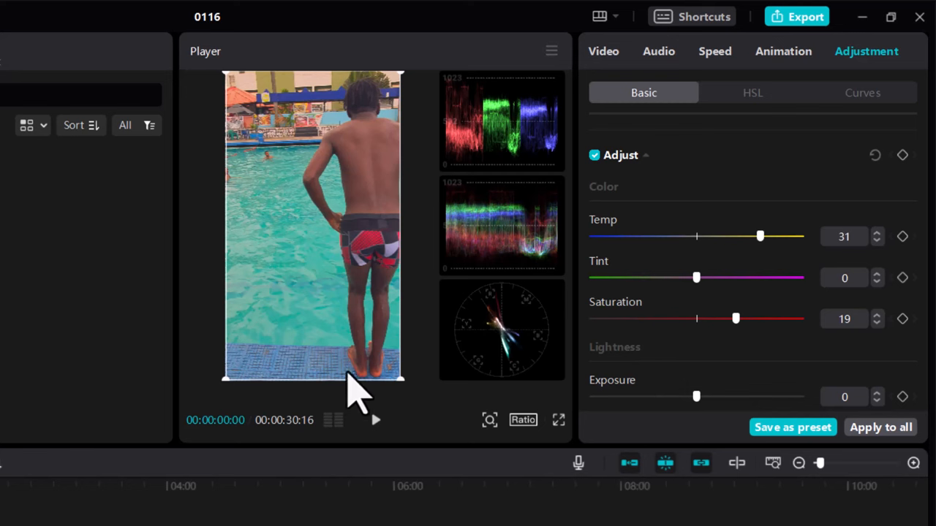
mouse_move(368, 263)
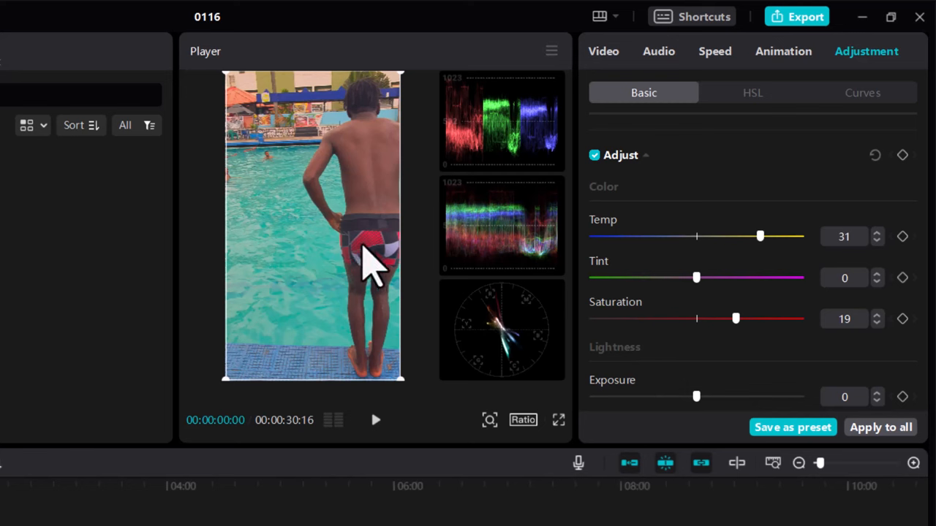
mouse_move(343, 129)
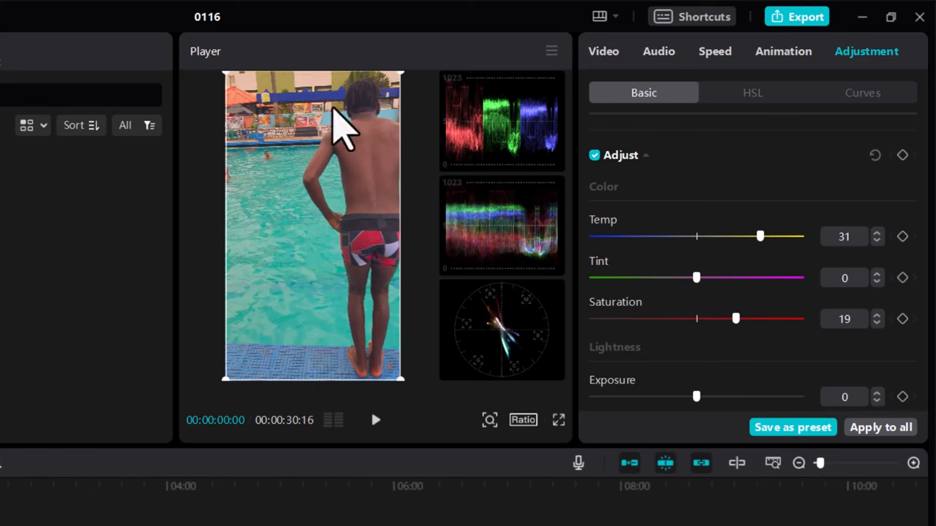
mouse_move(293, 212)
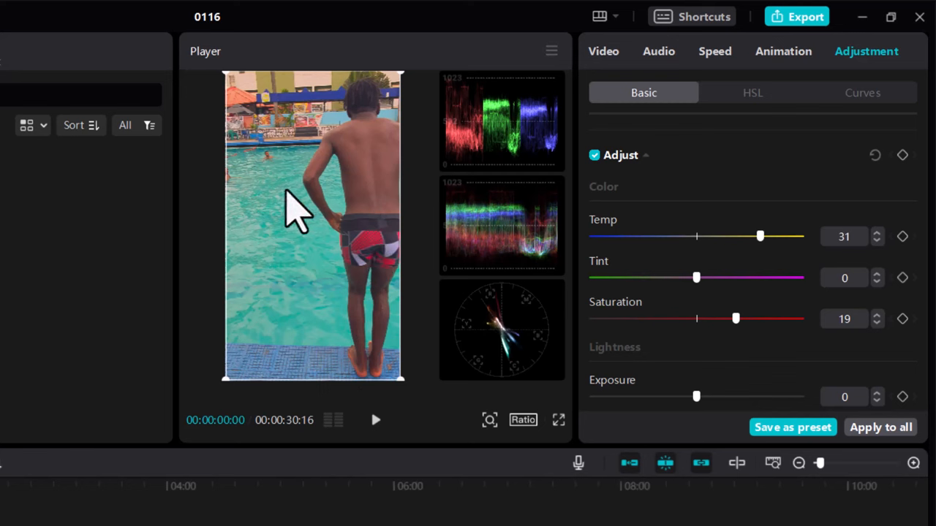
mouse_move(600, 260)
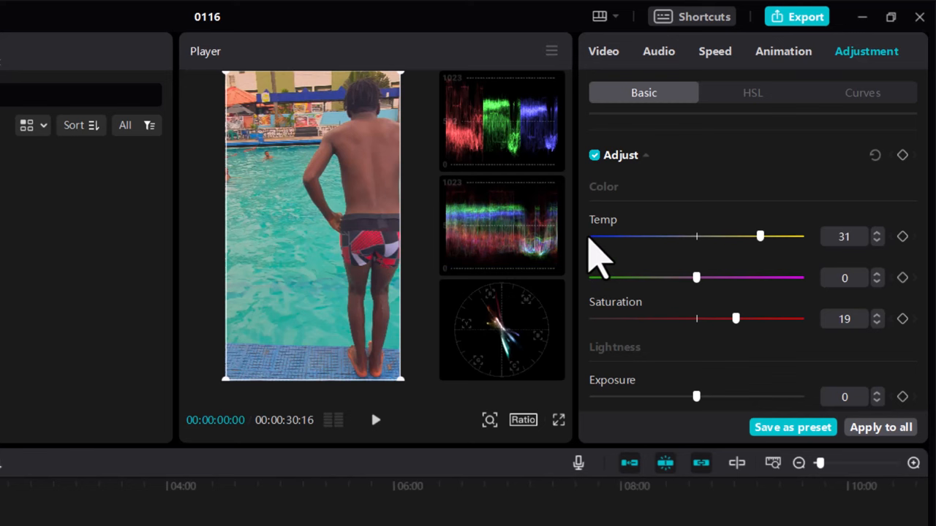
Brighten exposure to 6 and lower contrast to -9
scroll(down, 3)
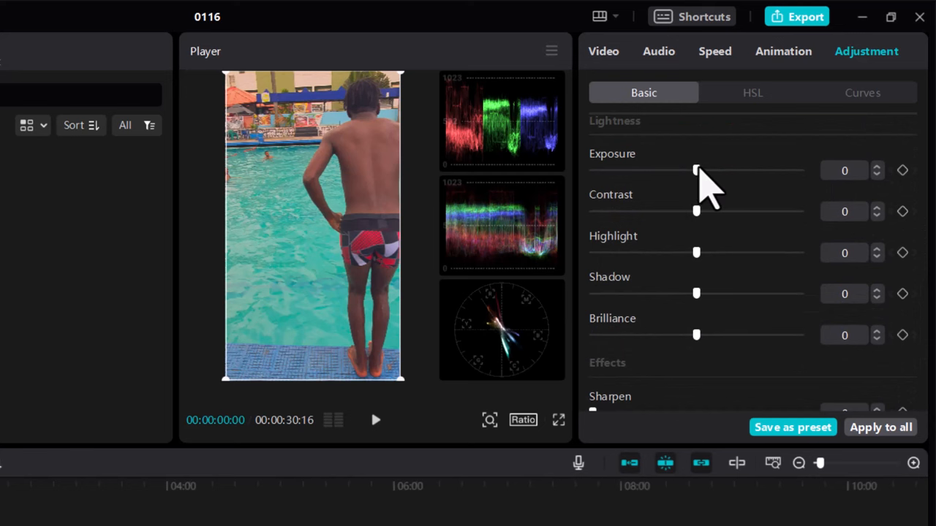
drag(696, 169, 684, 169)
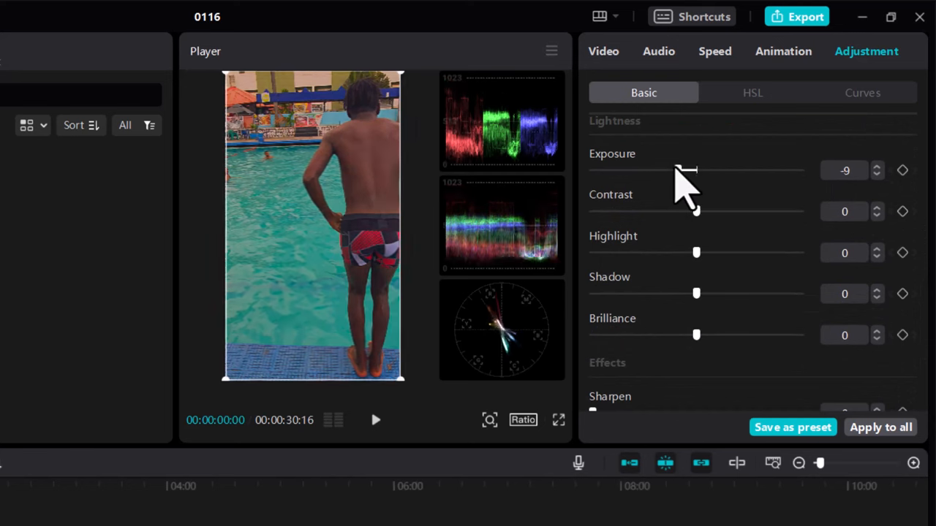
drag(685, 170, 705, 170)
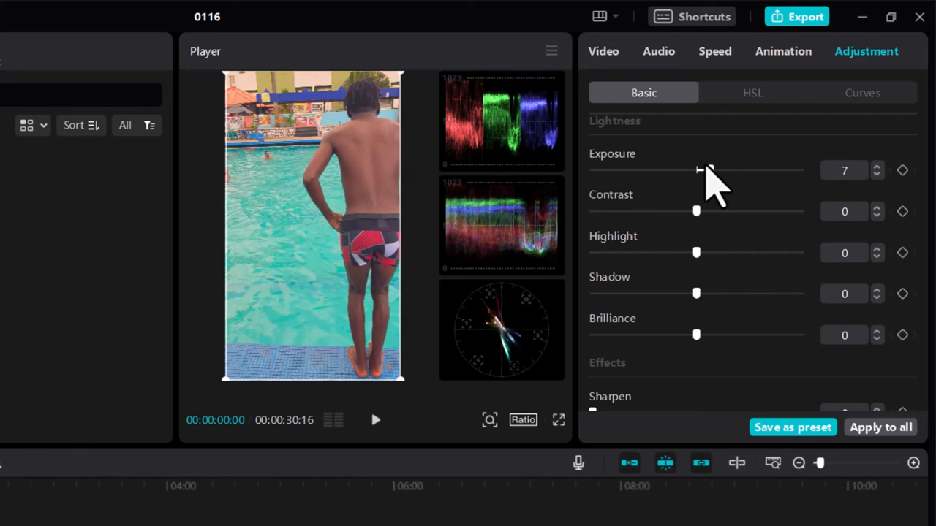
drag(708, 170, 705, 169)
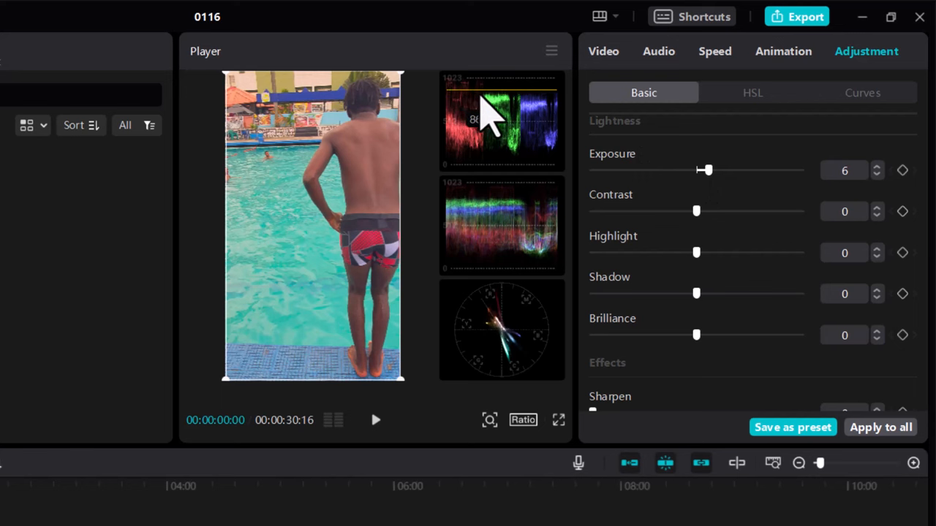
mouse_move(661, 190)
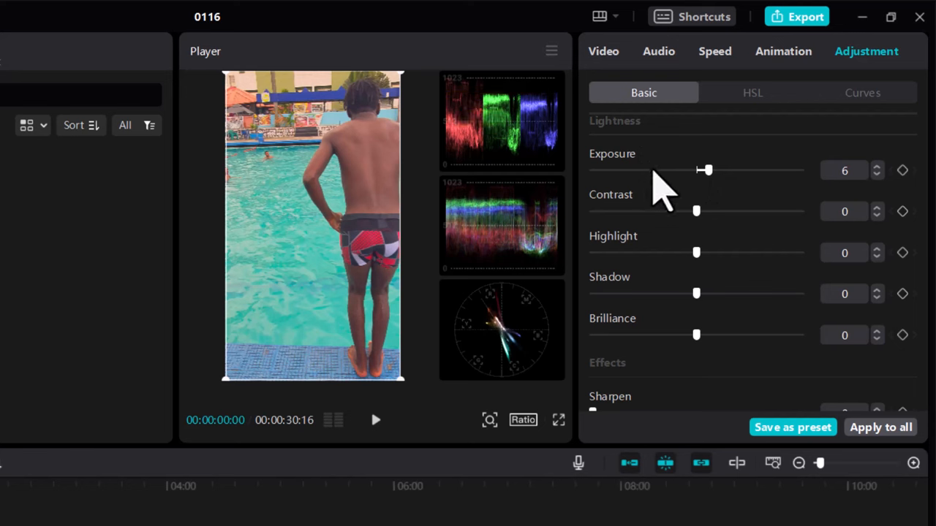
mouse_move(713, 237)
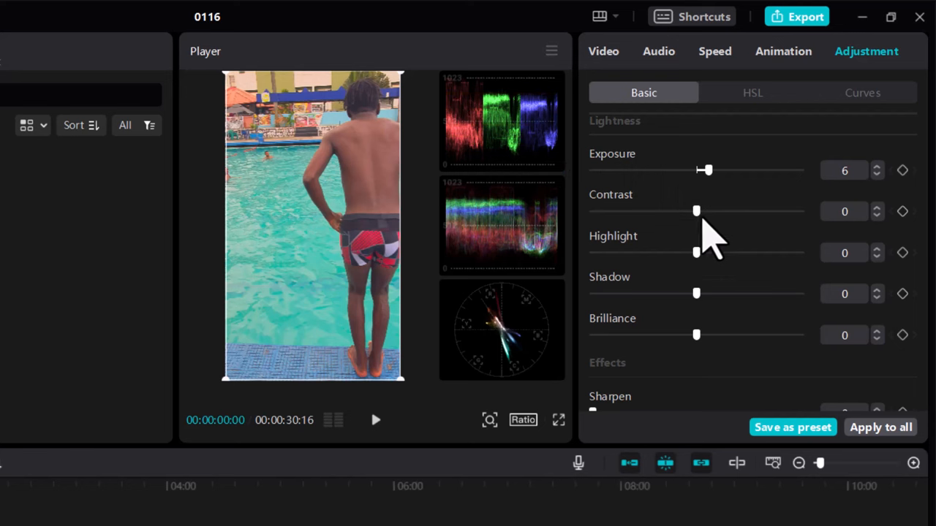
drag(696, 210, 678, 211)
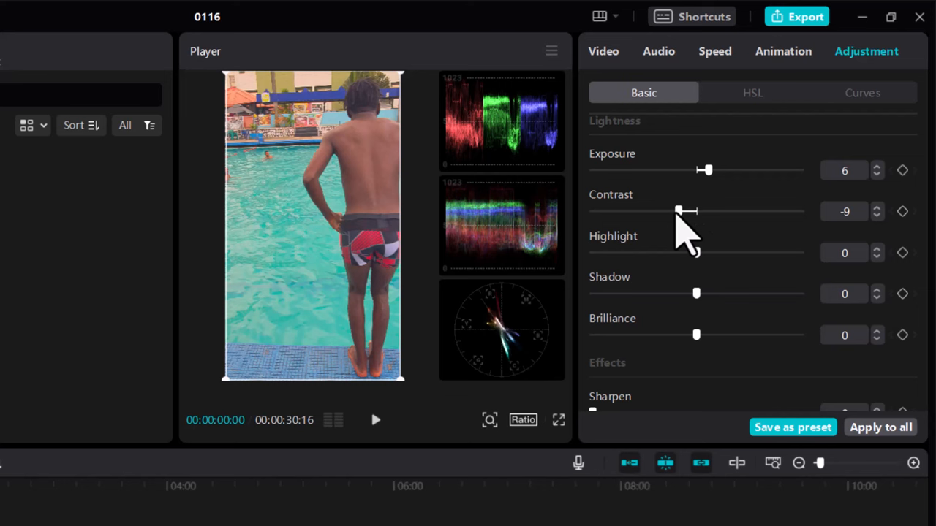
mouse_move(685, 227)
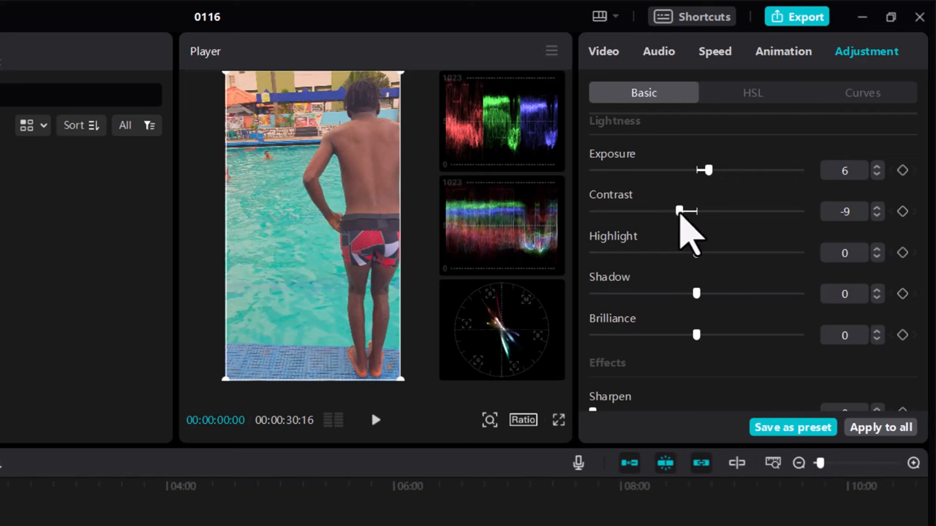
Settle contrast at -6 and darken the highlights to -9
drag(679, 211, 690, 211)
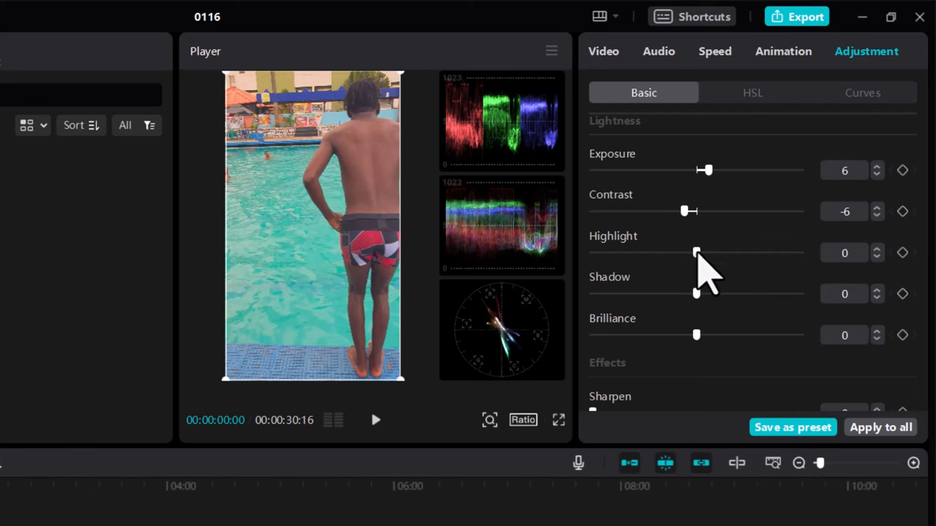
drag(696, 251, 632, 251)
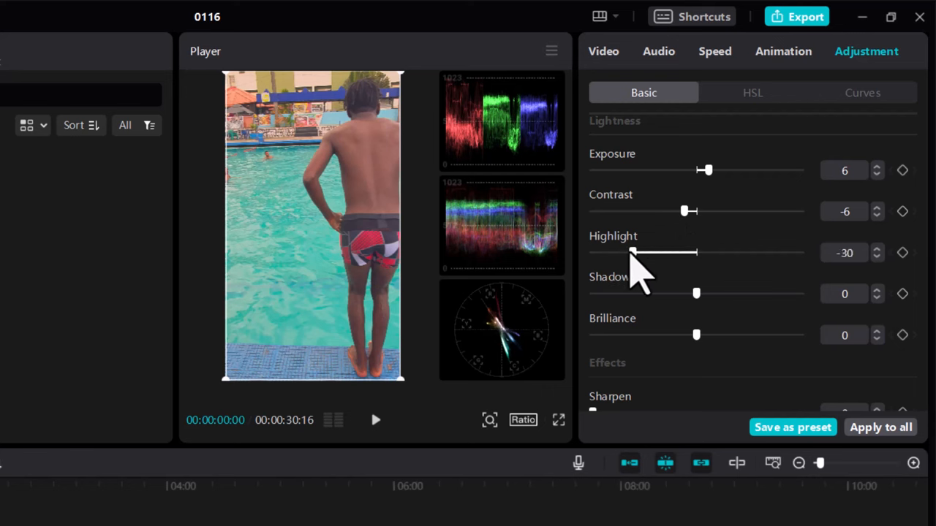
drag(632, 251, 724, 252)
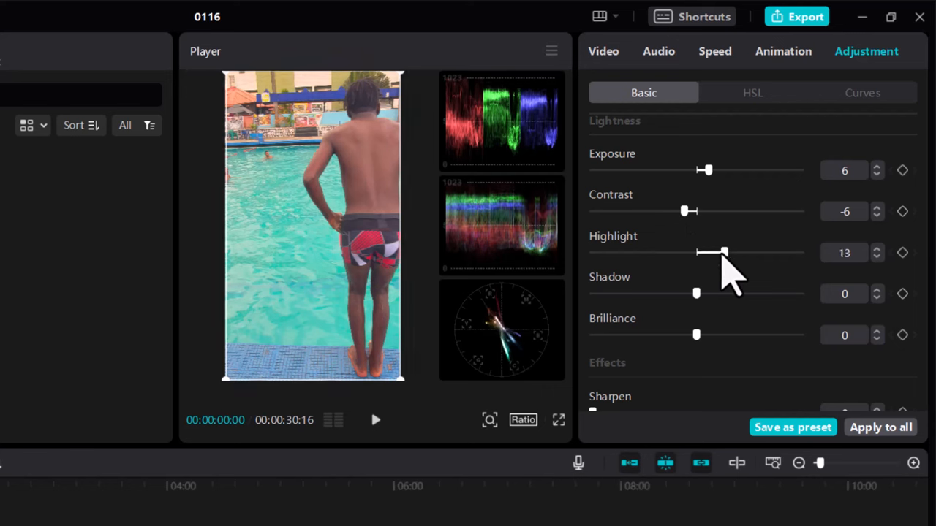
drag(724, 252, 696, 252)
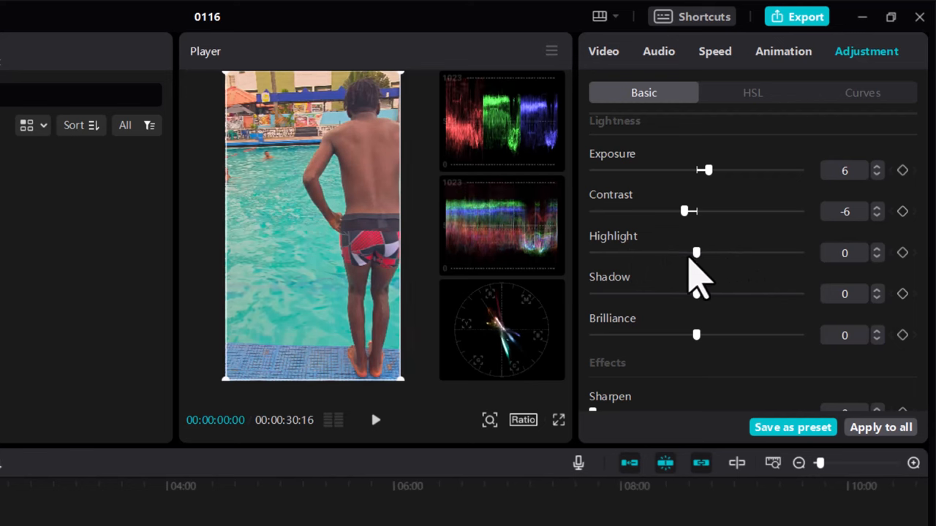
drag(696, 252, 665, 251)
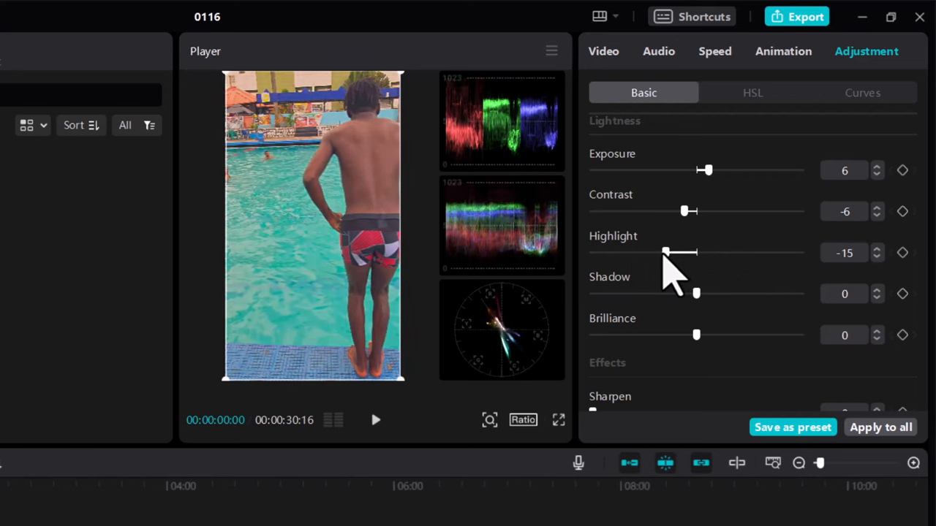
drag(665, 252, 680, 251)
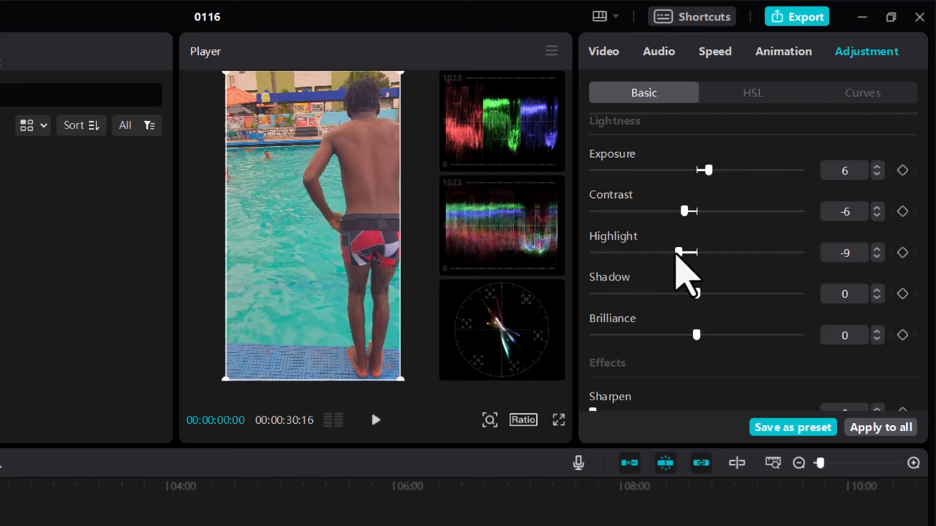
Deepen the shadows to -10 and reduce brilliance to -21
drag(699, 293, 747, 293)
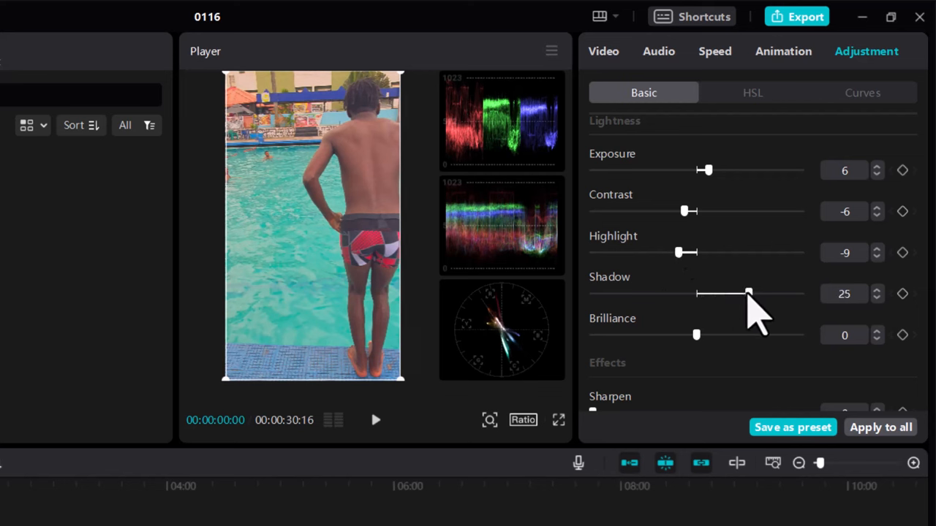
drag(749, 293, 696, 293)
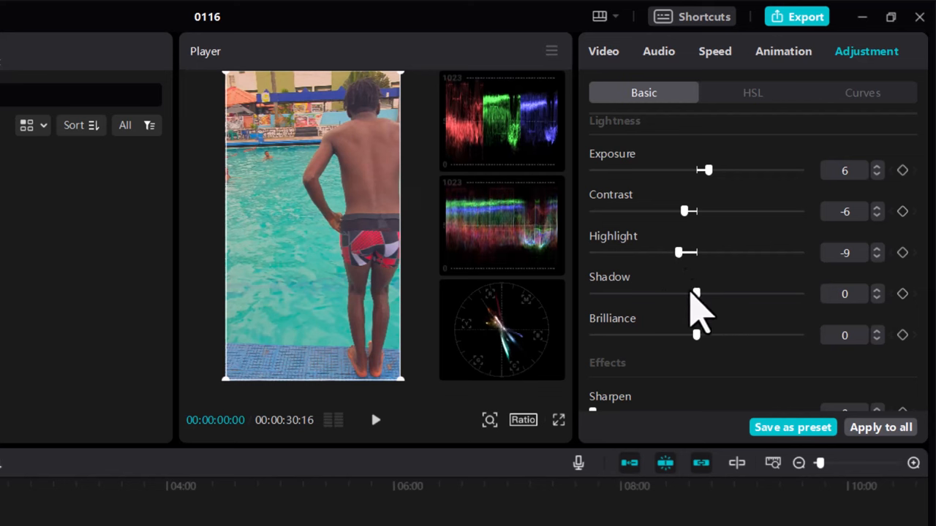
drag(694, 292, 684, 293)
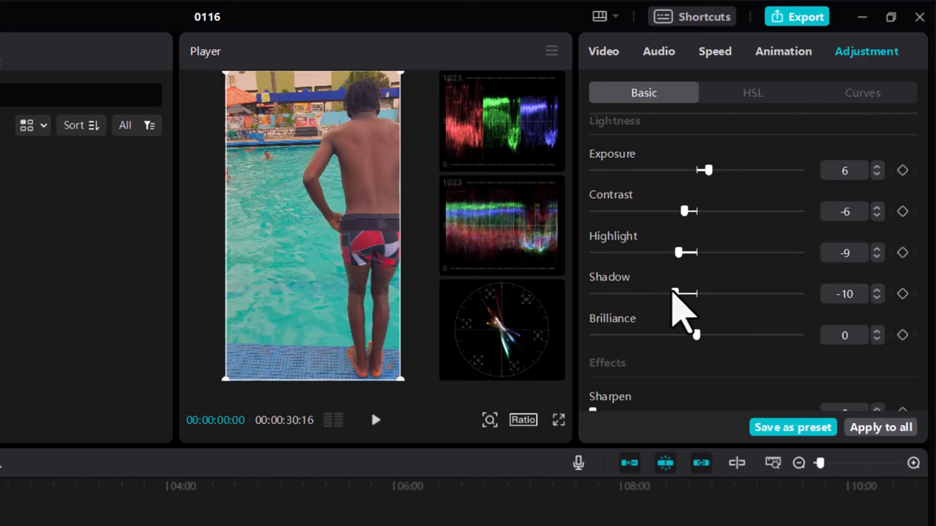
drag(696, 333, 676, 333)
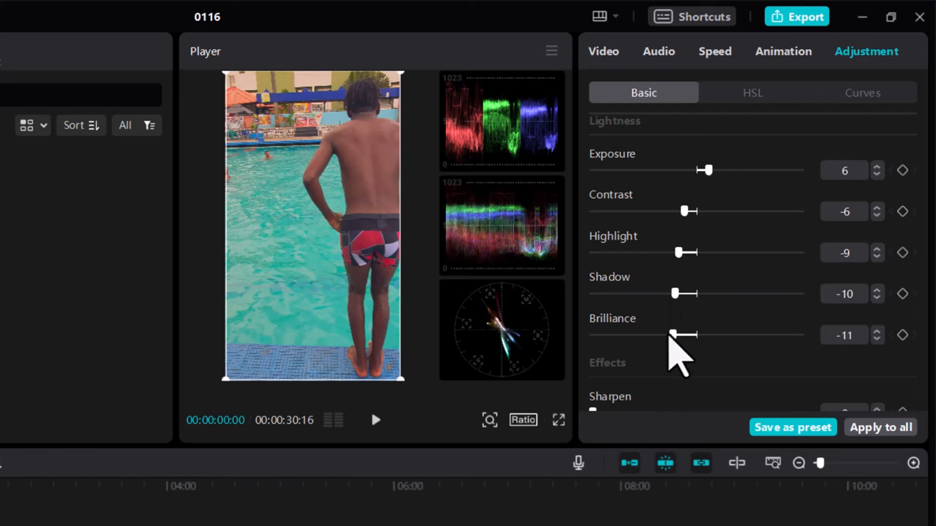
drag(685, 334, 655, 334)
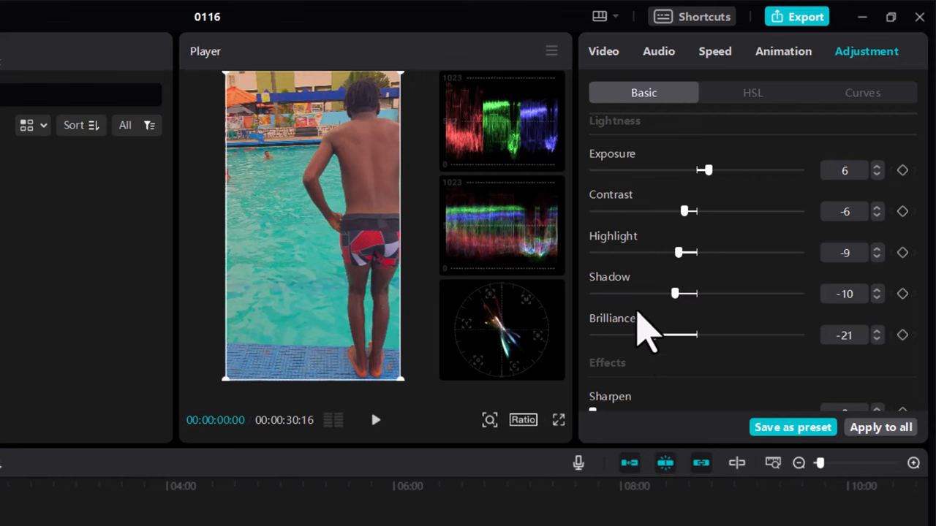
Test heavier sharpening values, then settle on a light sharpen of 2
scroll(down, 3)
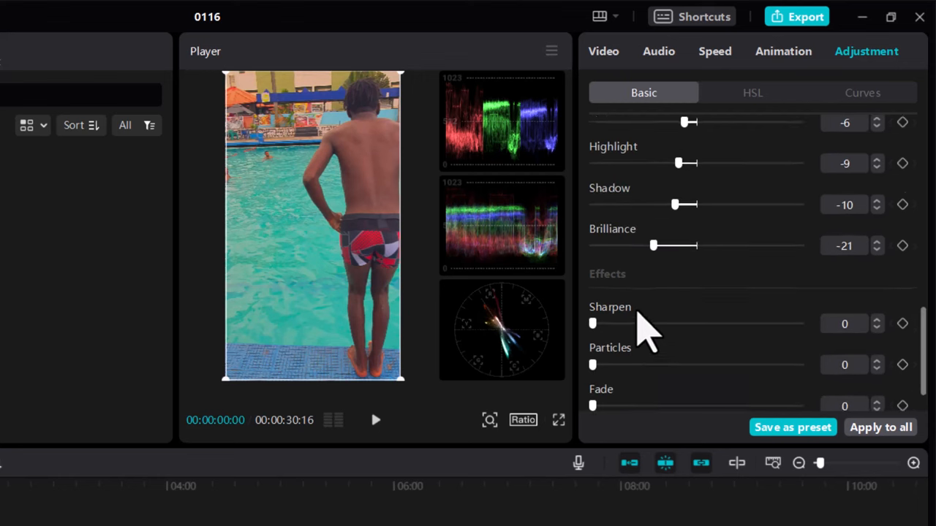
scroll(down, 3)
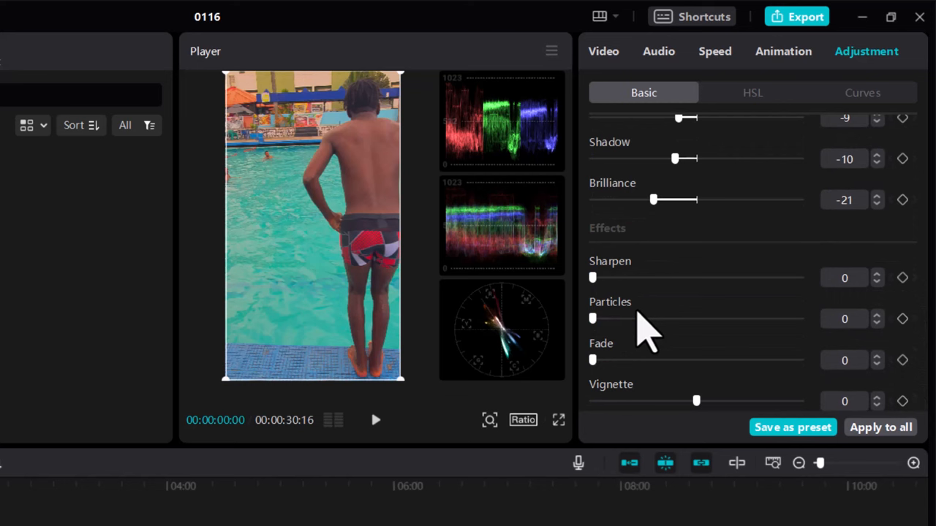
mouse_move(599, 292)
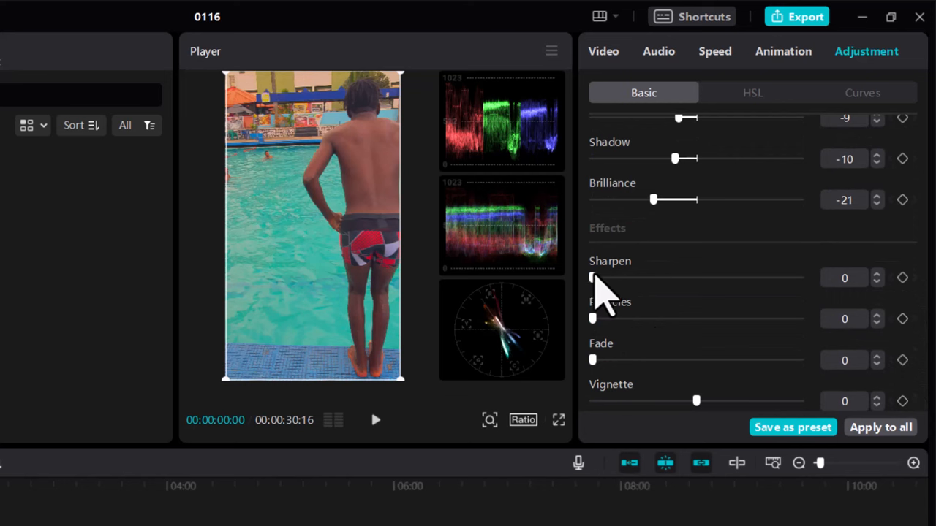
drag(592, 278, 601, 278)
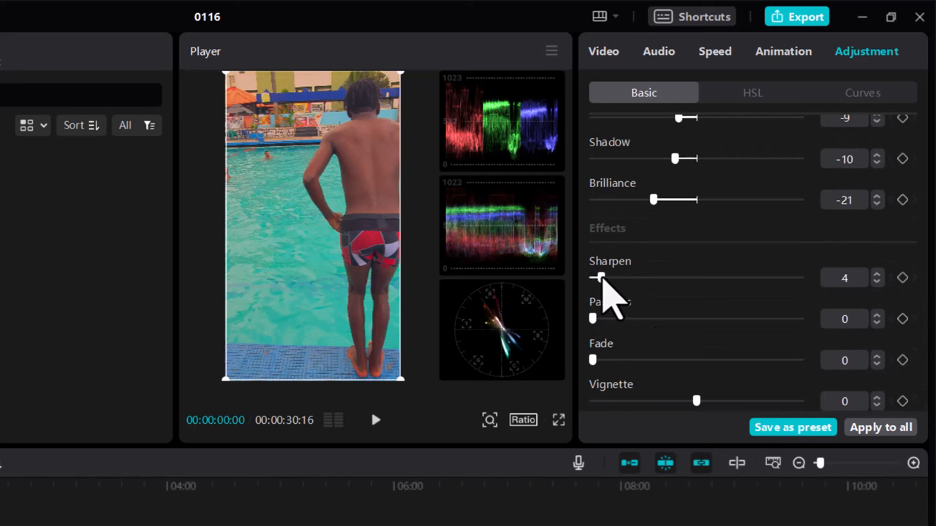
drag(600, 278, 695, 277)
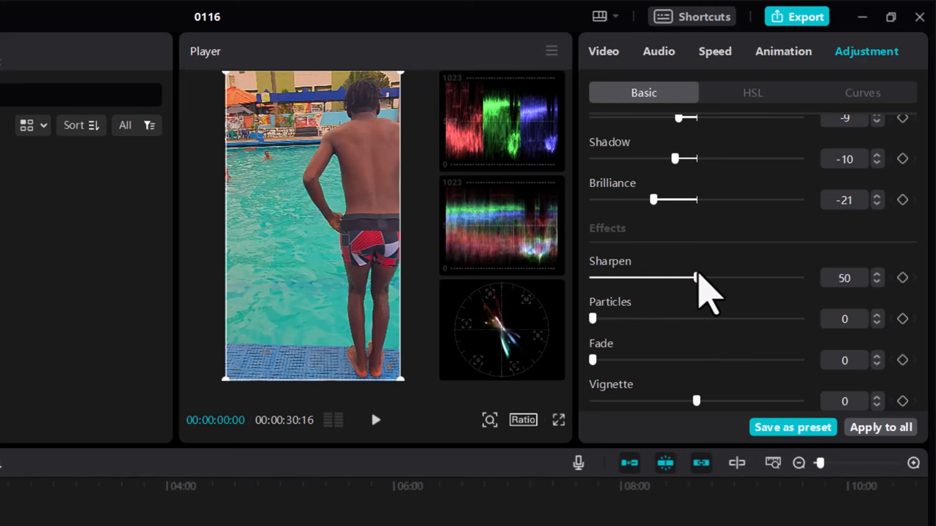
mouse_move(694, 285)
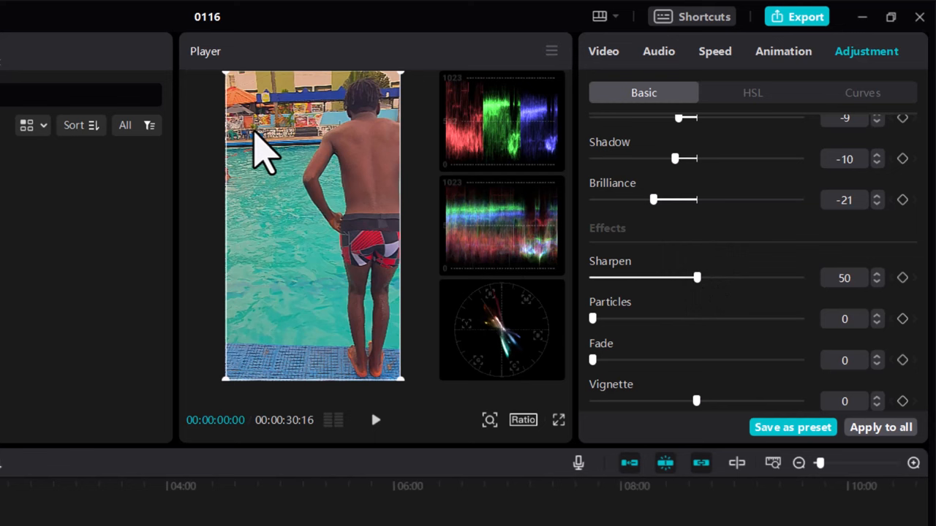
mouse_move(285, 143)
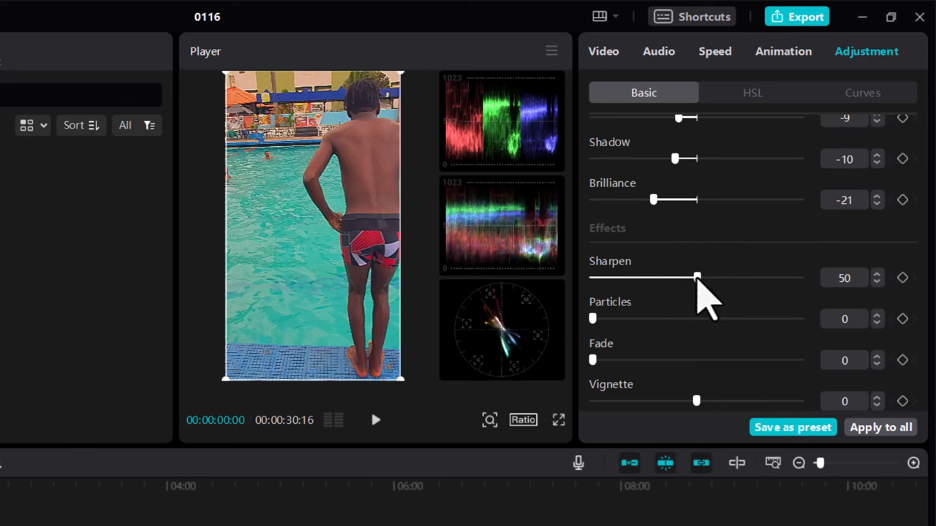
drag(696, 277, 623, 276)
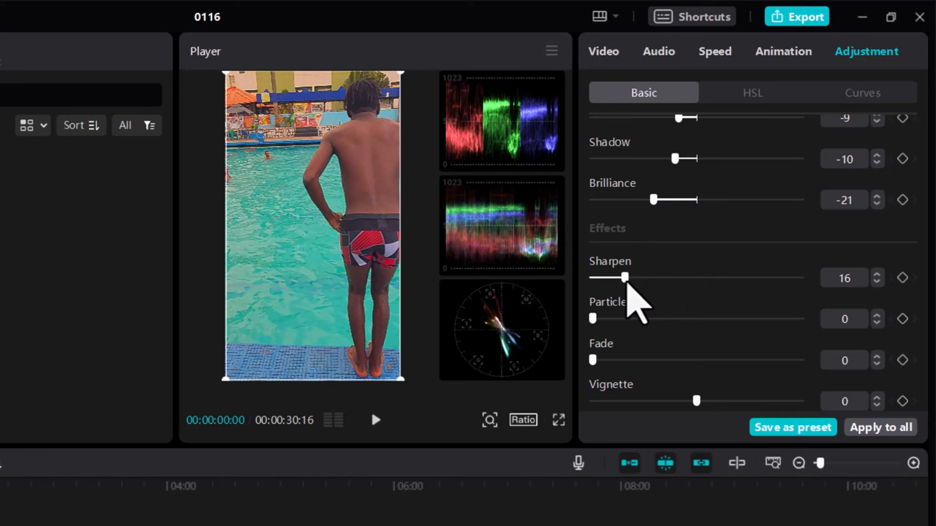
drag(624, 277, 597, 277)
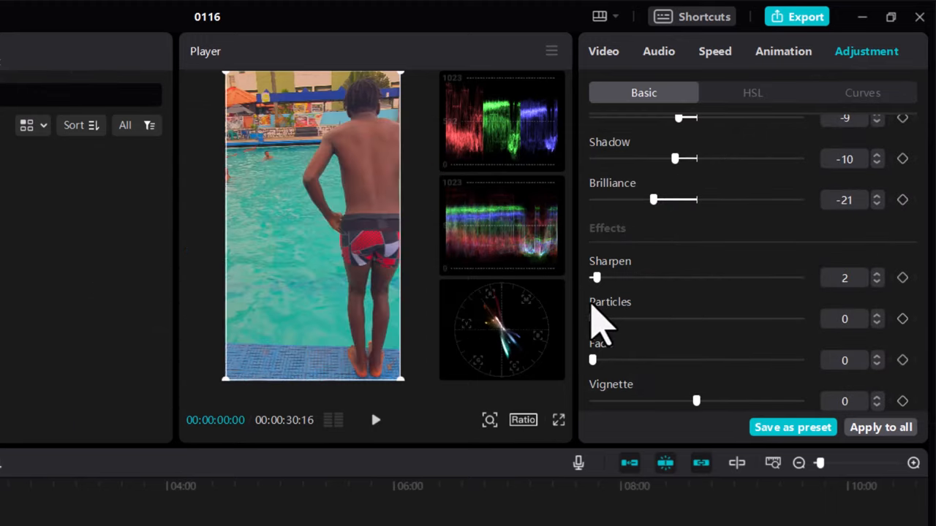
mouse_move(596, 322)
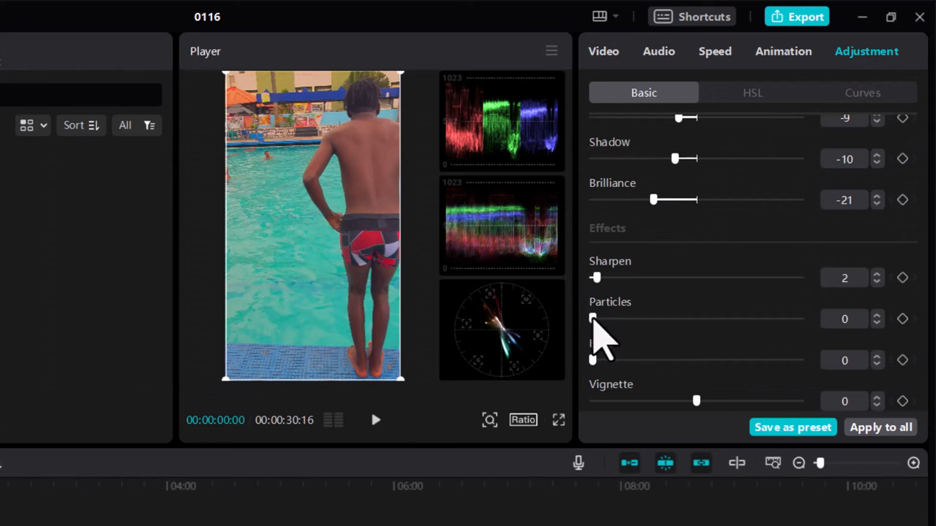
Try particles grain at 50, then take it back down to 0
drag(593, 319, 693, 319)
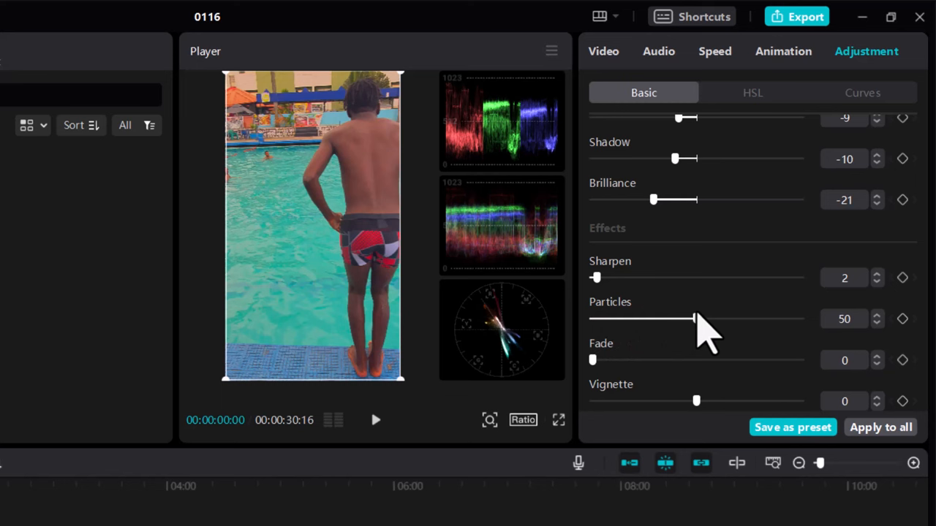
mouse_move(365, 183)
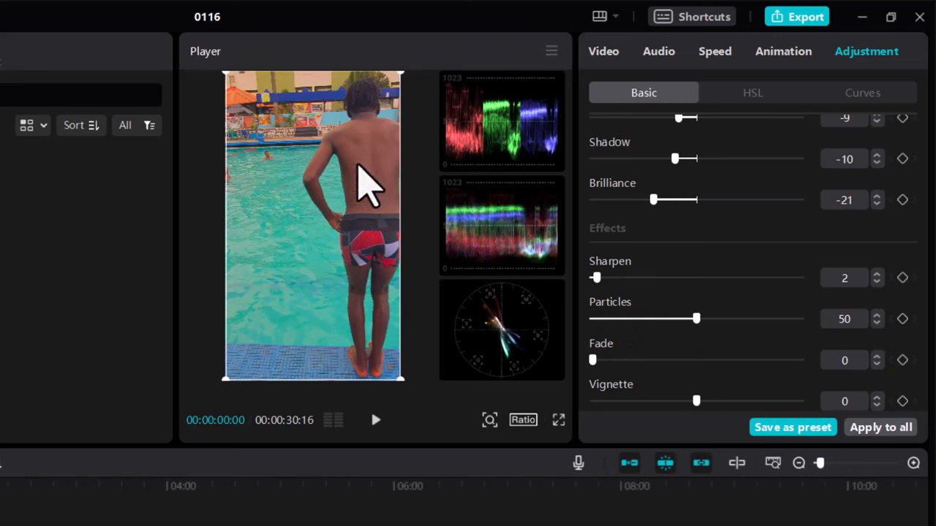
mouse_move(366, 193)
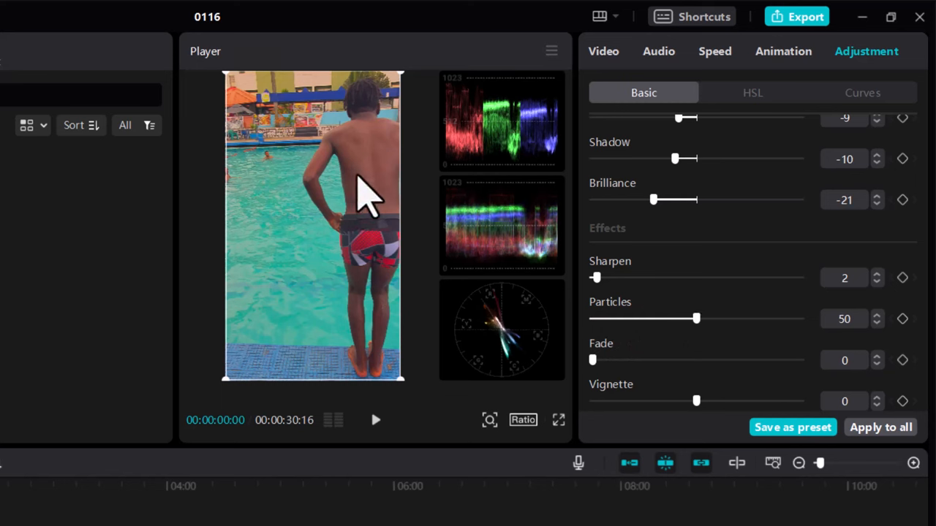
mouse_move(626, 329)
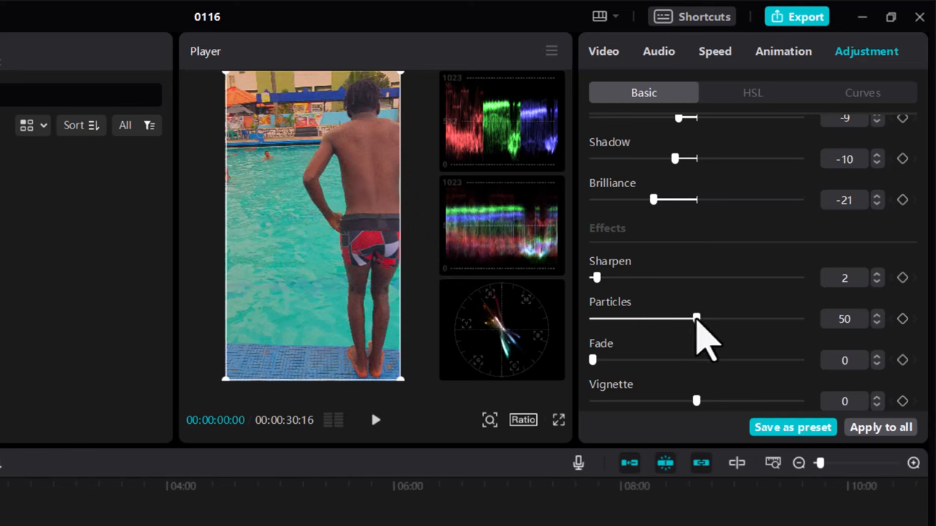
mouse_move(366, 198)
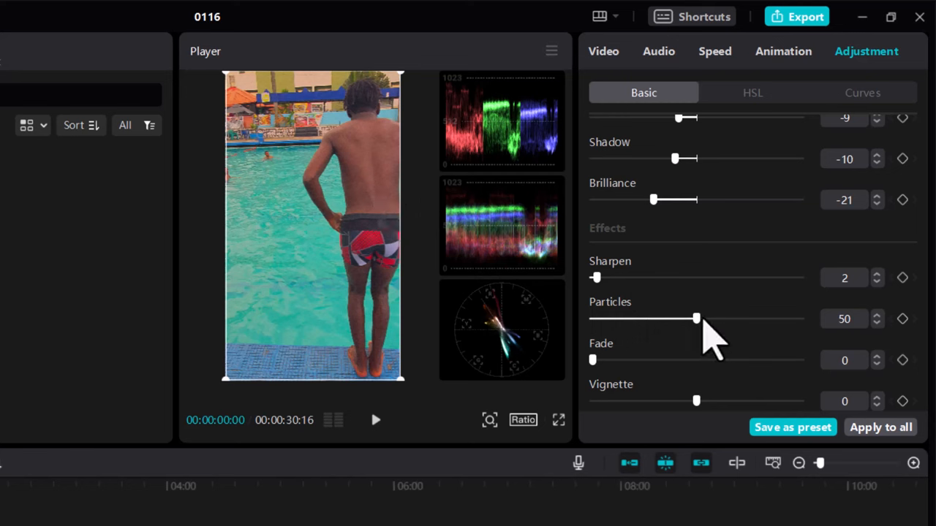
drag(696, 319, 597, 319)
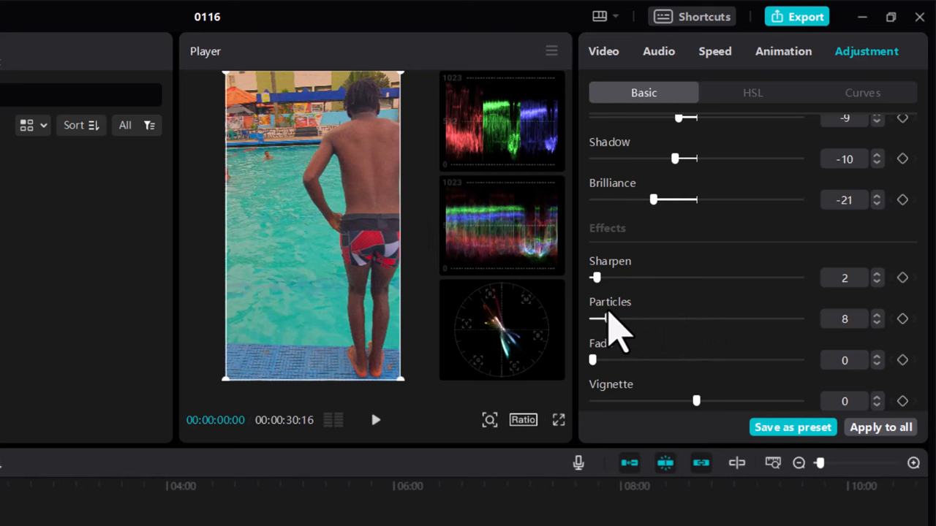
drag(598, 319, 592, 319)
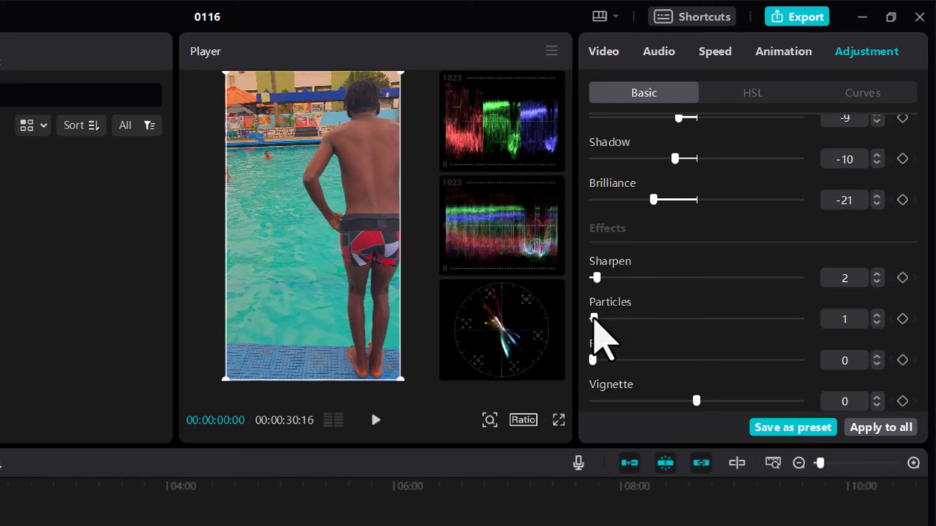
click(878, 323)
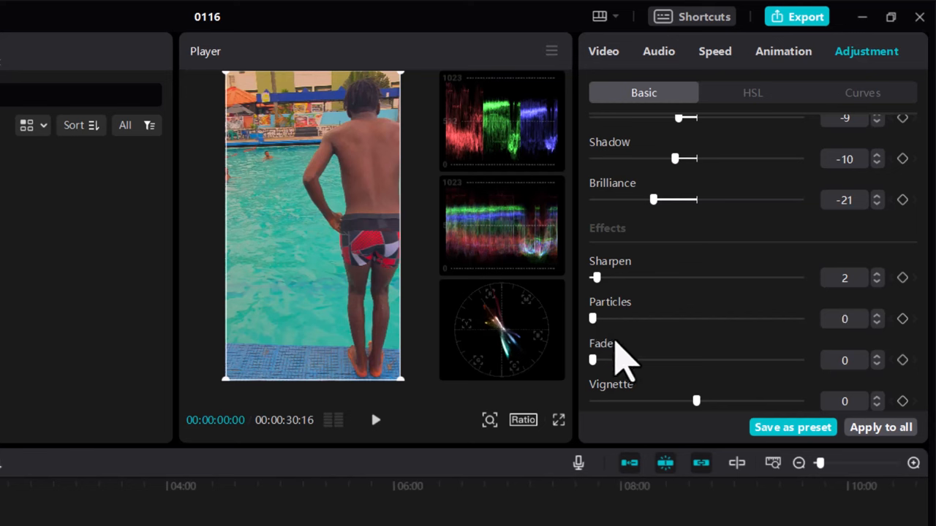
mouse_move(618, 380)
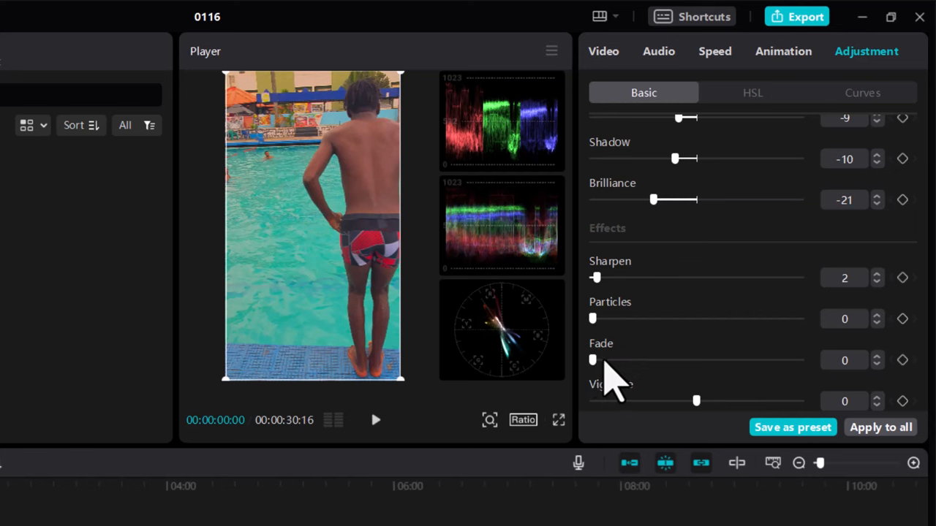
drag(593, 360, 655, 360)
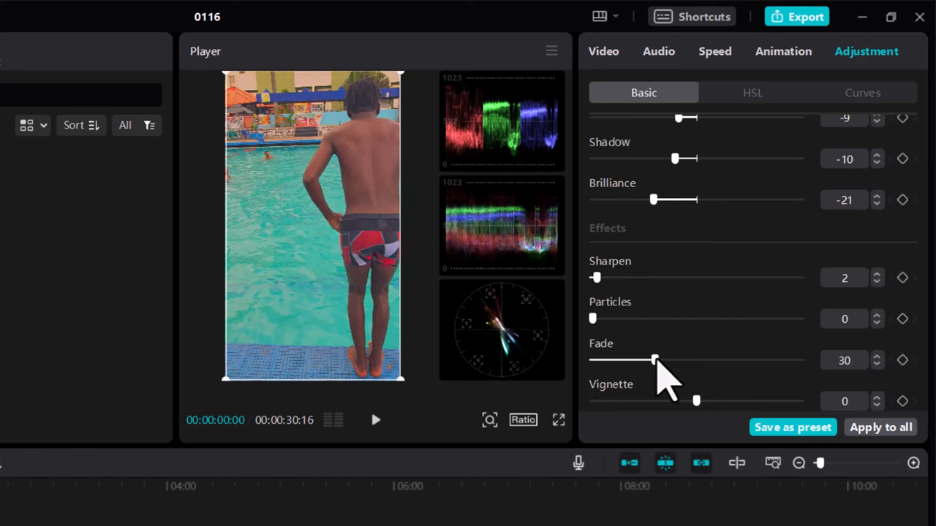
drag(655, 360, 597, 360)
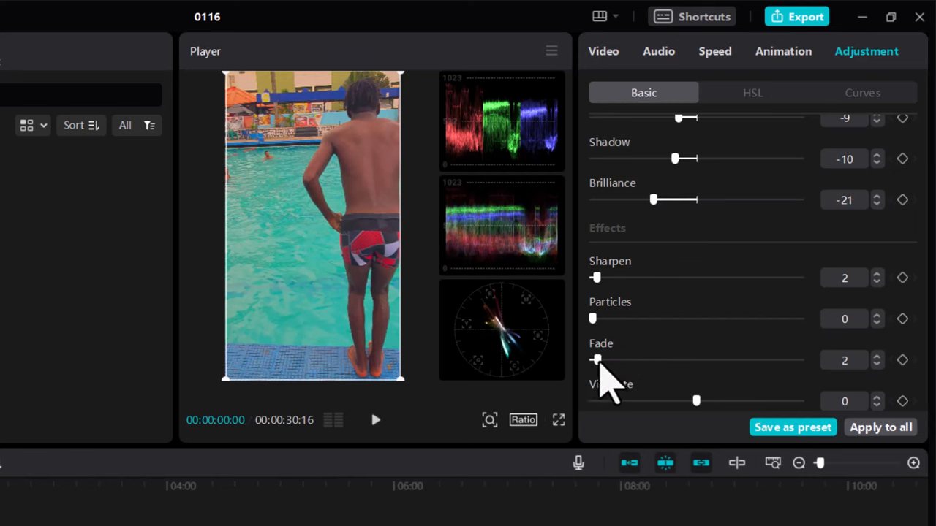
drag(596, 360, 591, 360)
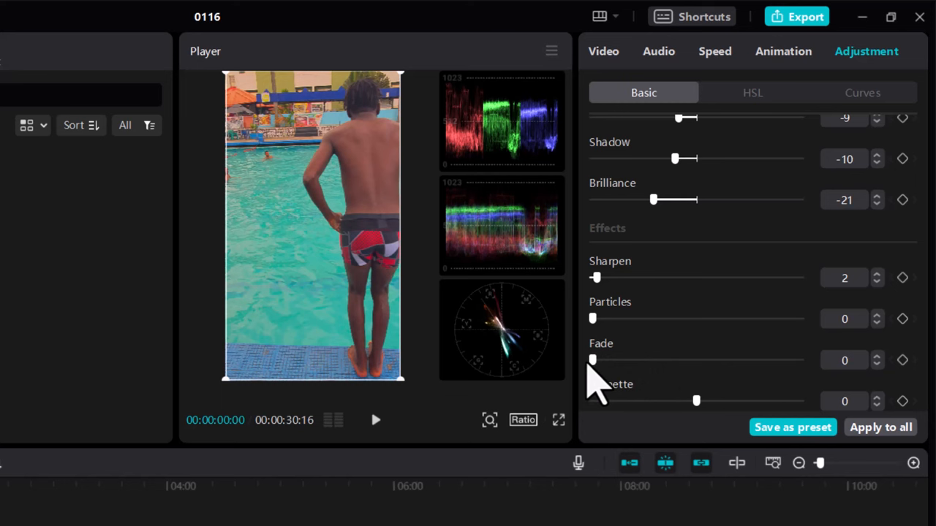
mouse_move(676, 398)
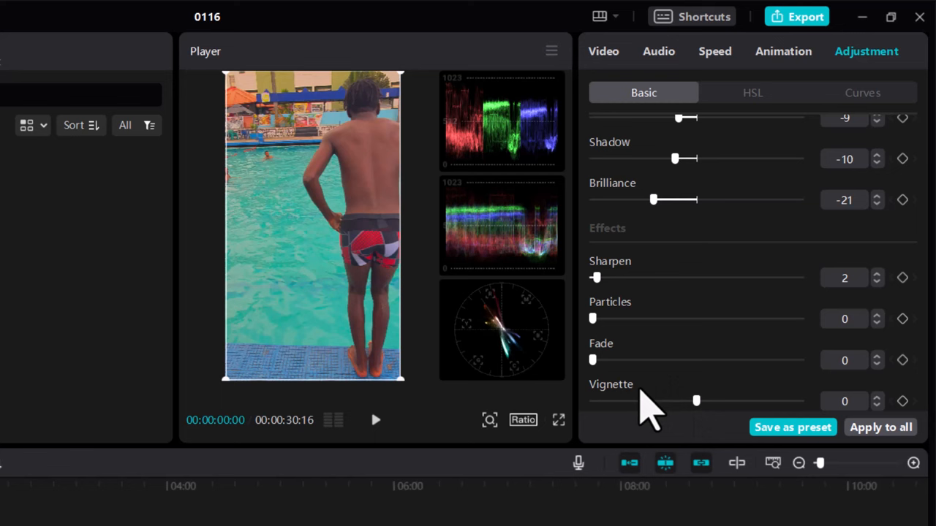
mouse_move(614, 410)
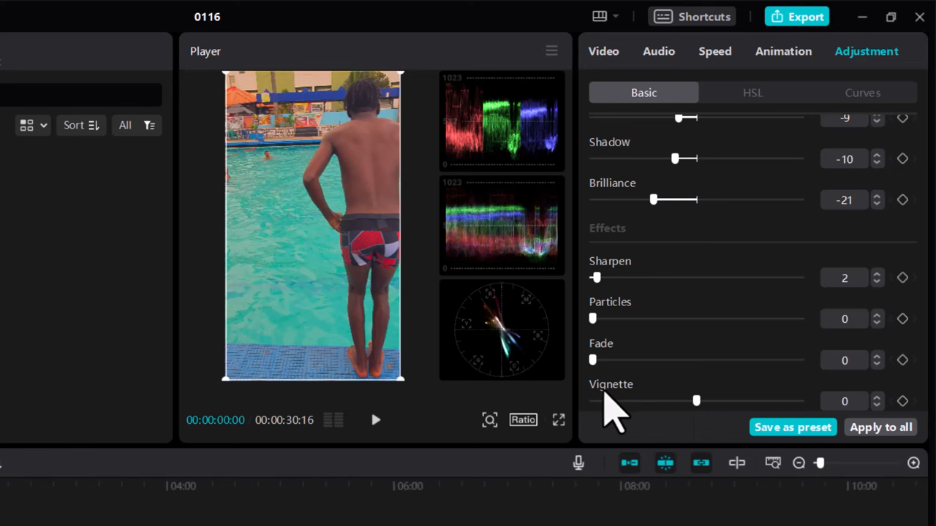
mouse_move(650, 406)
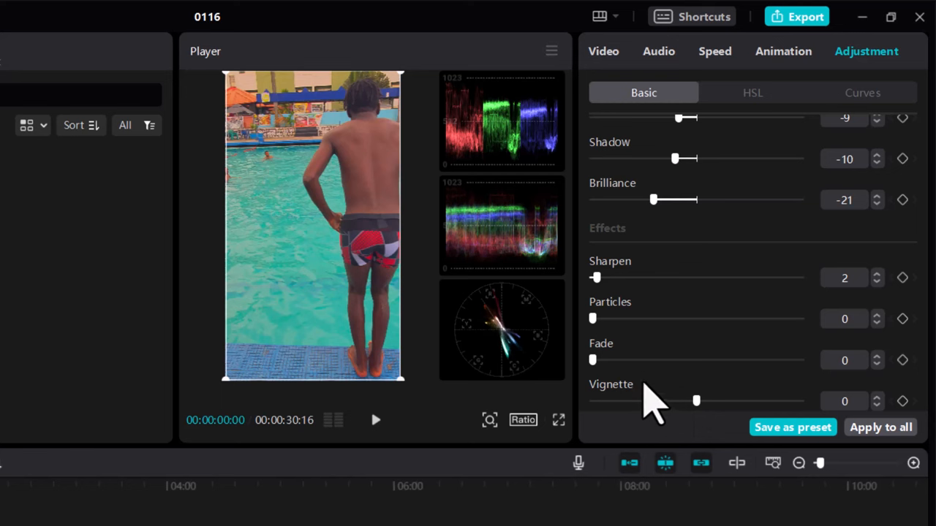
mouse_move(664, 406)
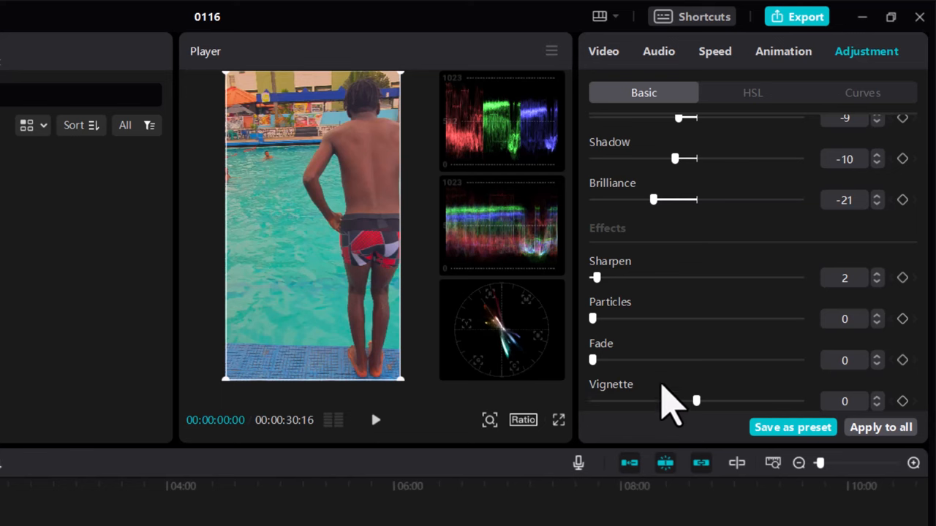
mouse_move(702, 421)
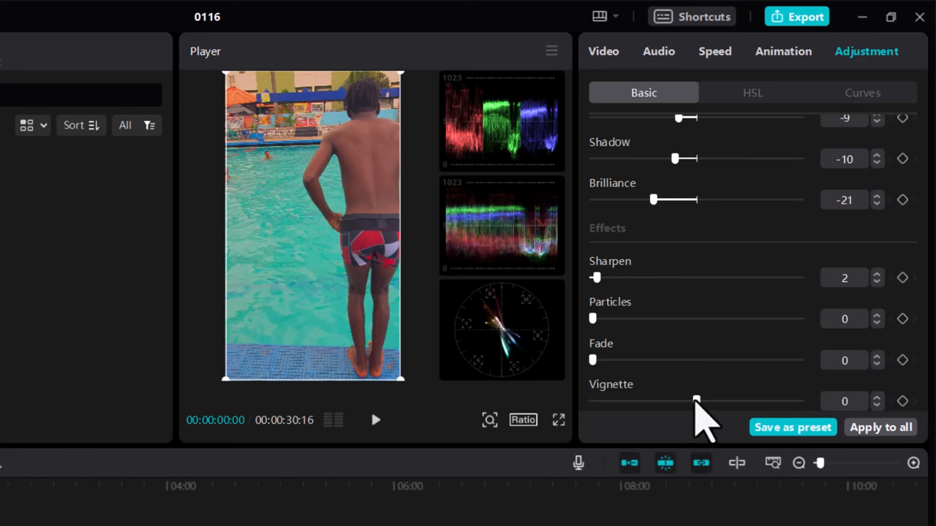
Try vignette at -10 and -5, then settle it at 7
drag(696, 401, 664, 400)
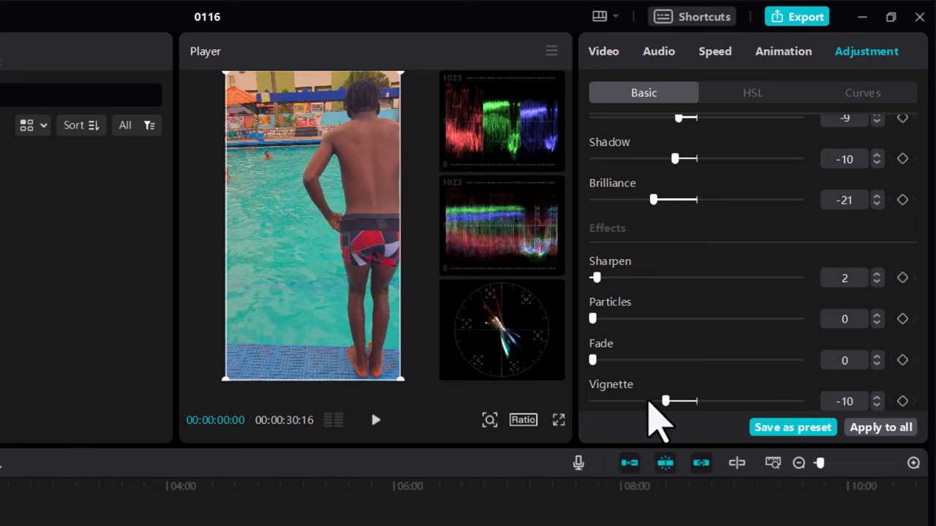
drag(665, 400, 687, 401)
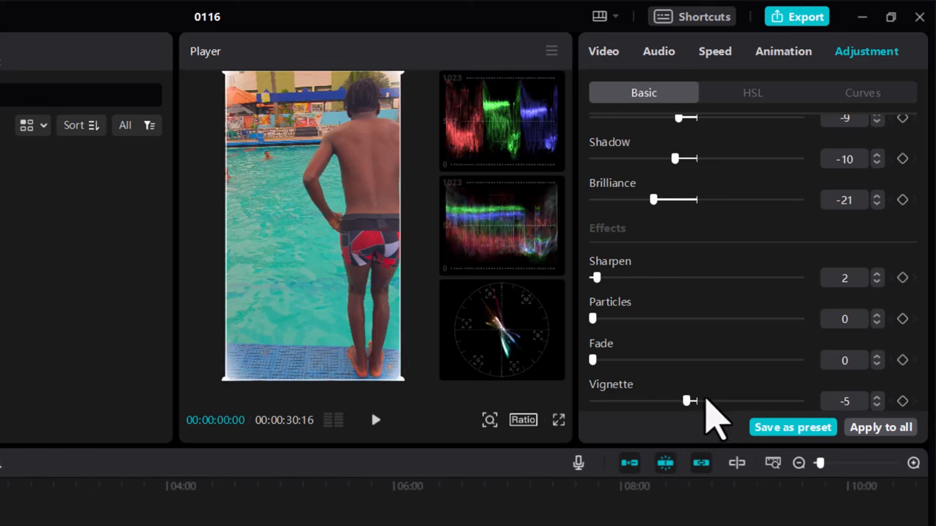
drag(686, 401, 703, 401)
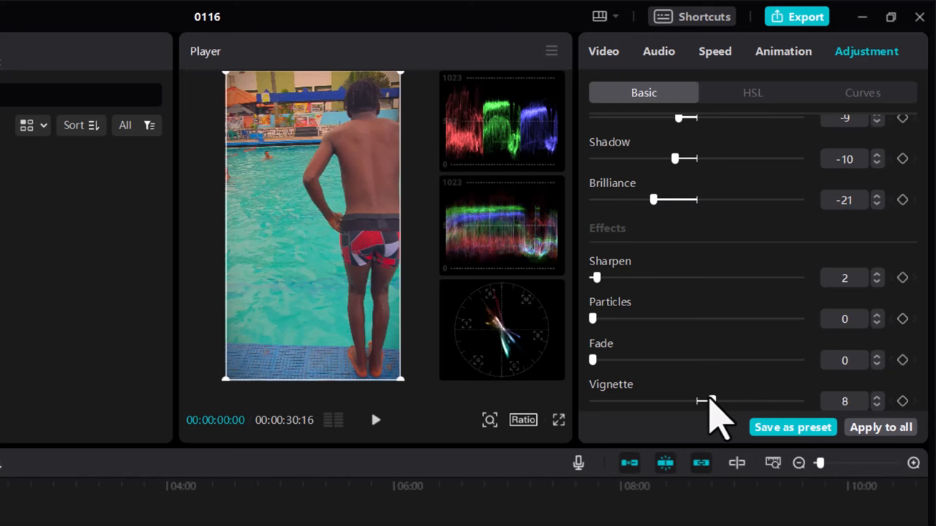
drag(714, 401, 708, 400)
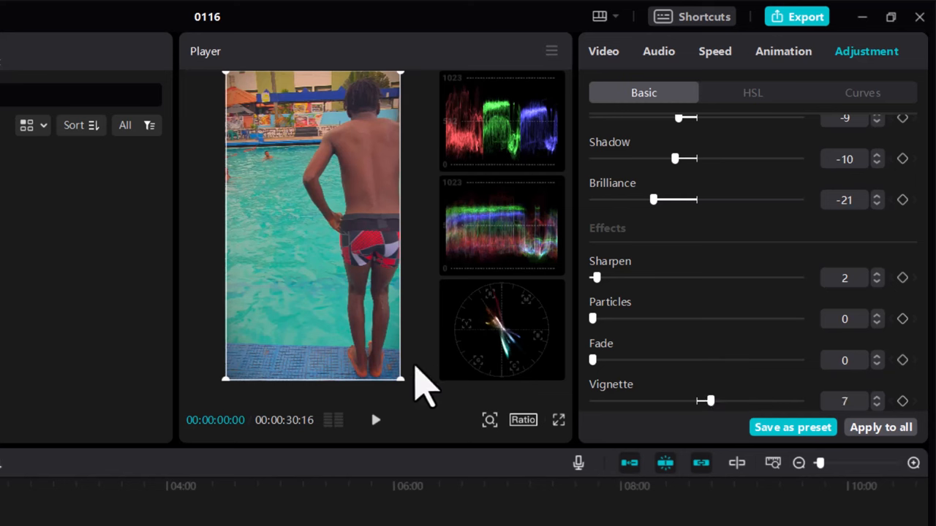
mouse_move(285, 154)
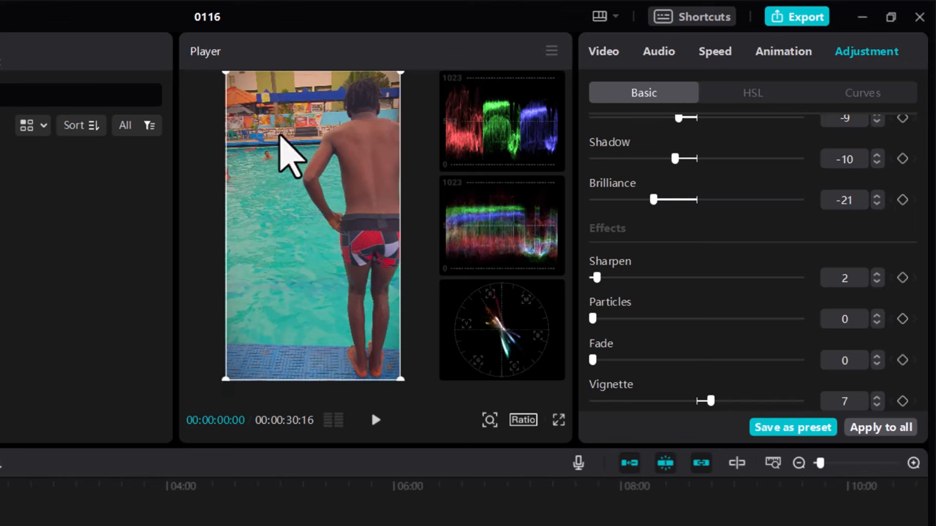
mouse_move(746, 109)
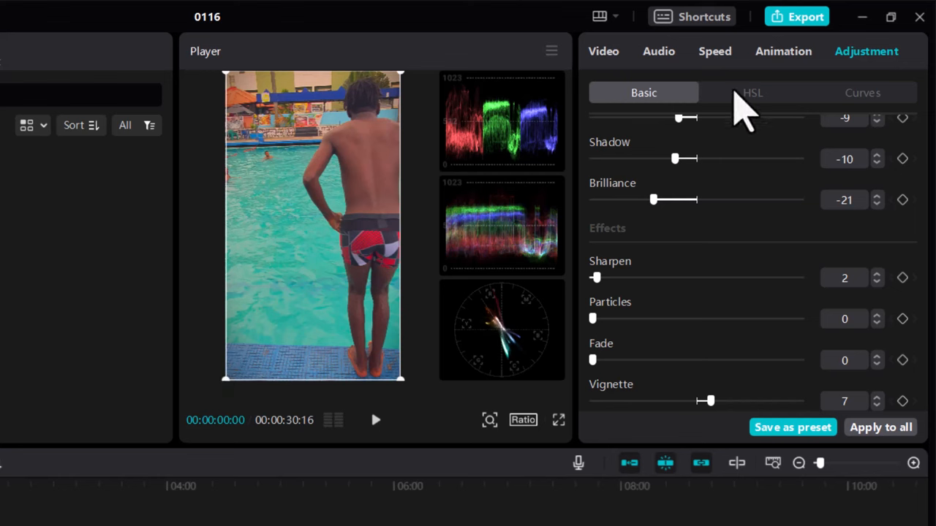
In HSL, try red saturation values and leave the reds at -10
click(752, 92)
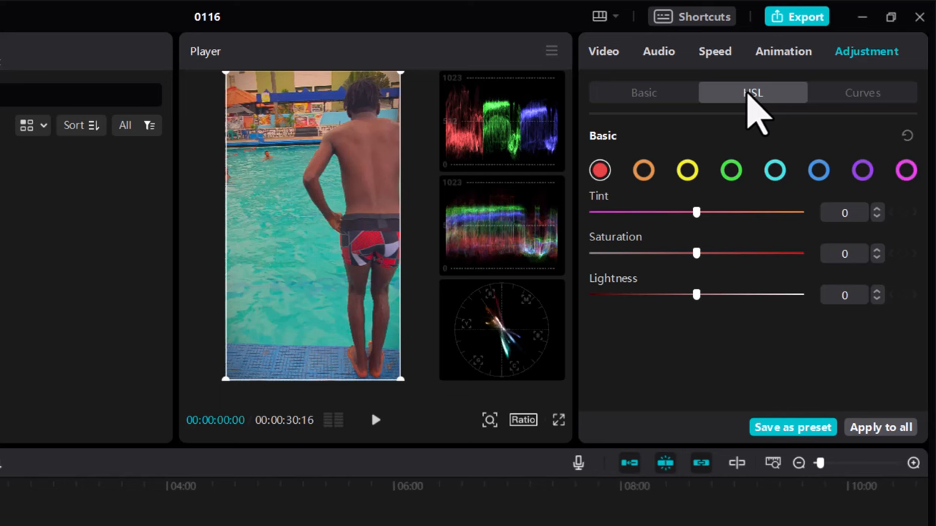
mouse_move(724, 219)
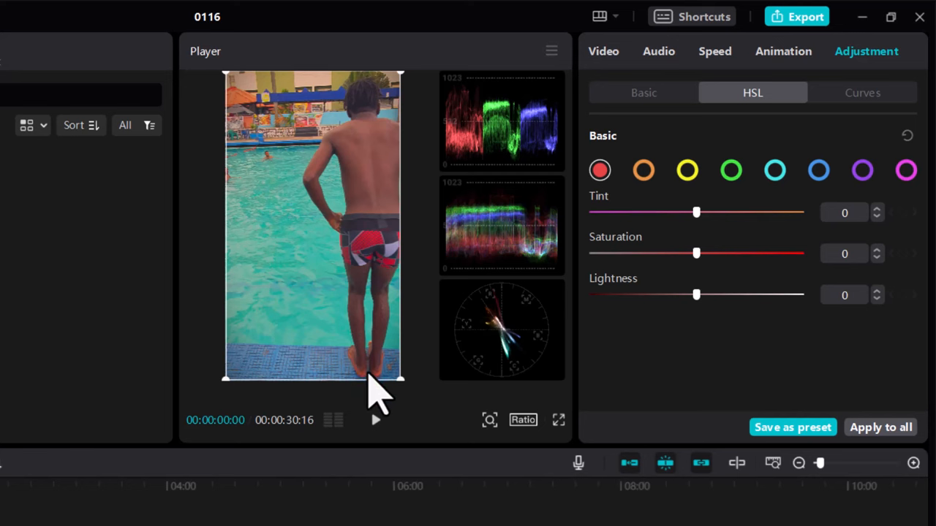
mouse_move(412, 381)
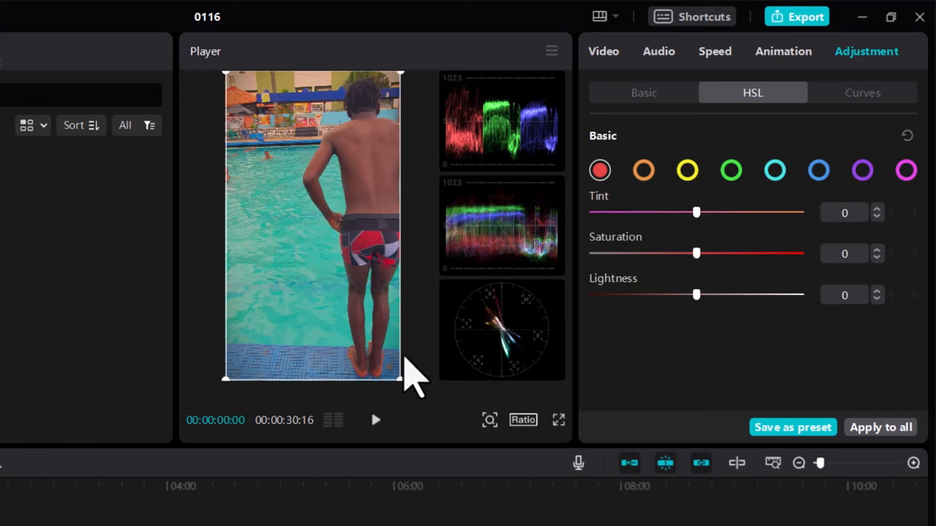
drag(696, 253, 672, 253)
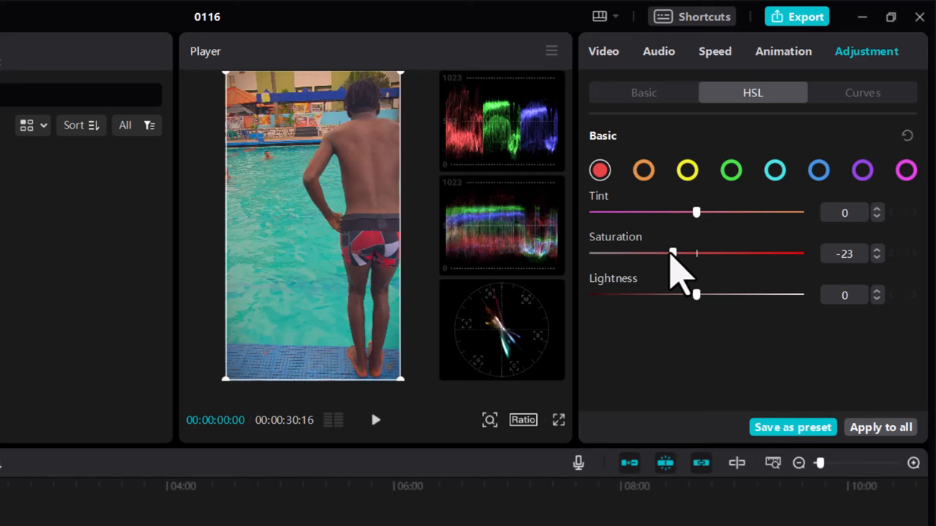
drag(673, 253, 776, 253)
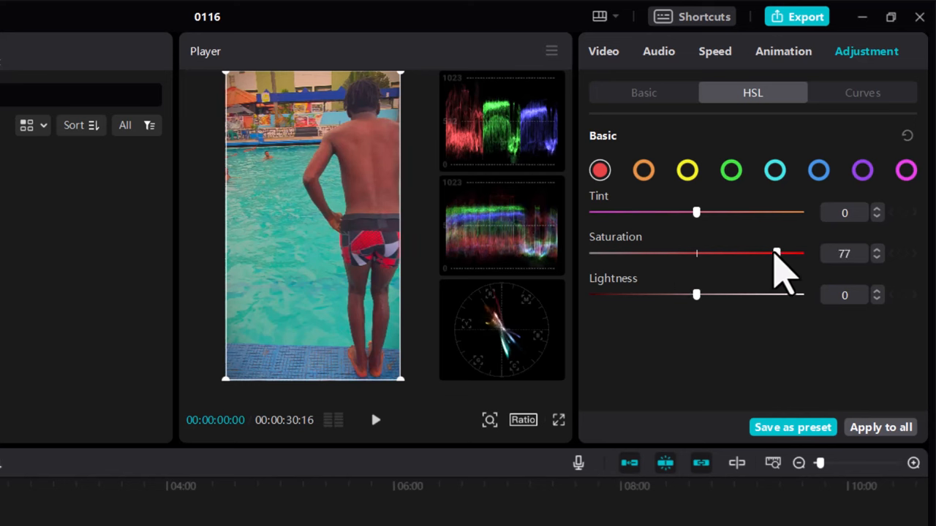
drag(777, 253, 749, 253)
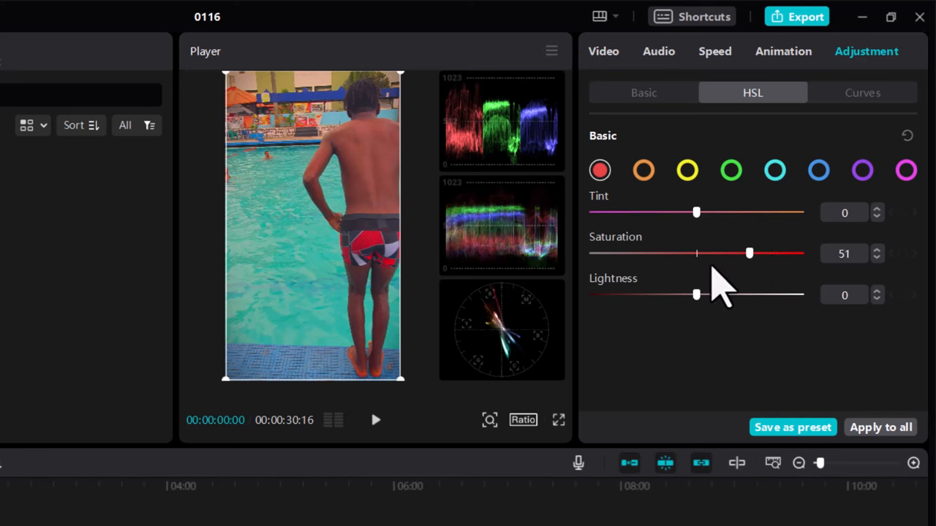
drag(749, 253, 696, 253)
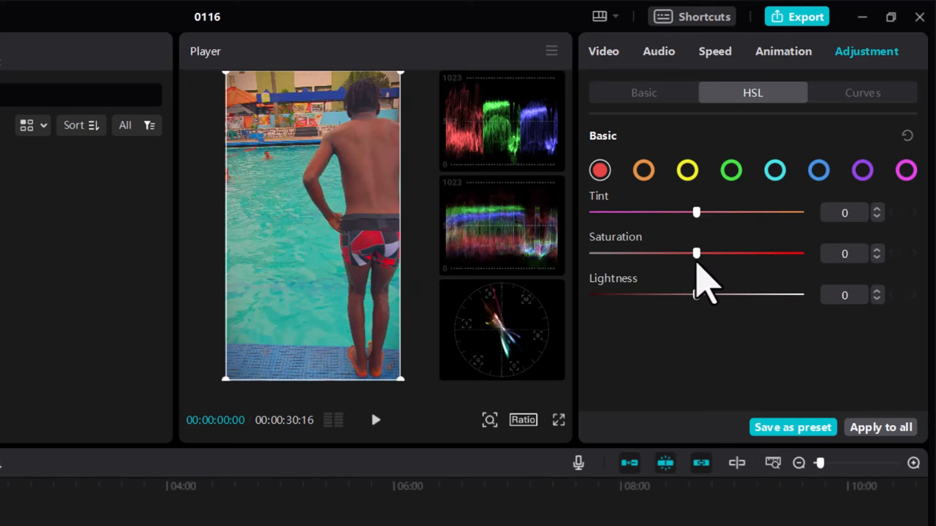
drag(697, 253, 682, 253)
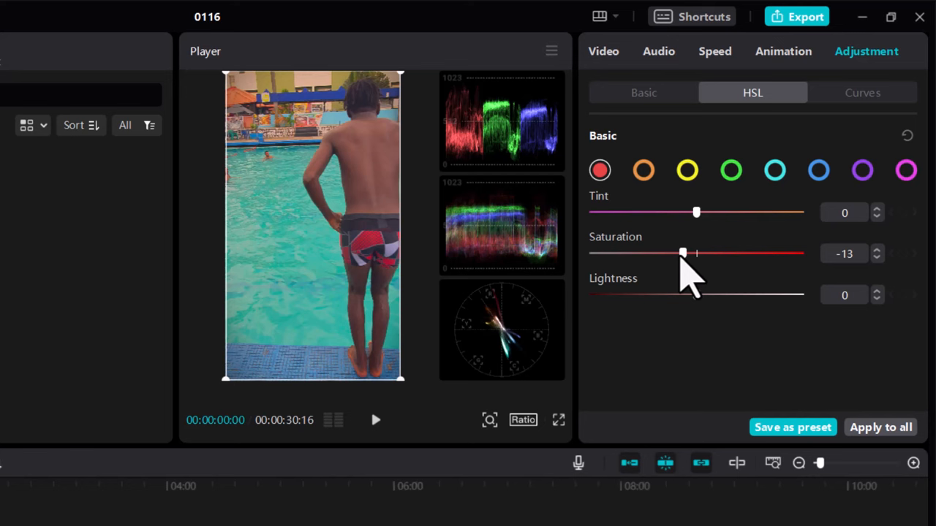
drag(683, 253, 687, 253)
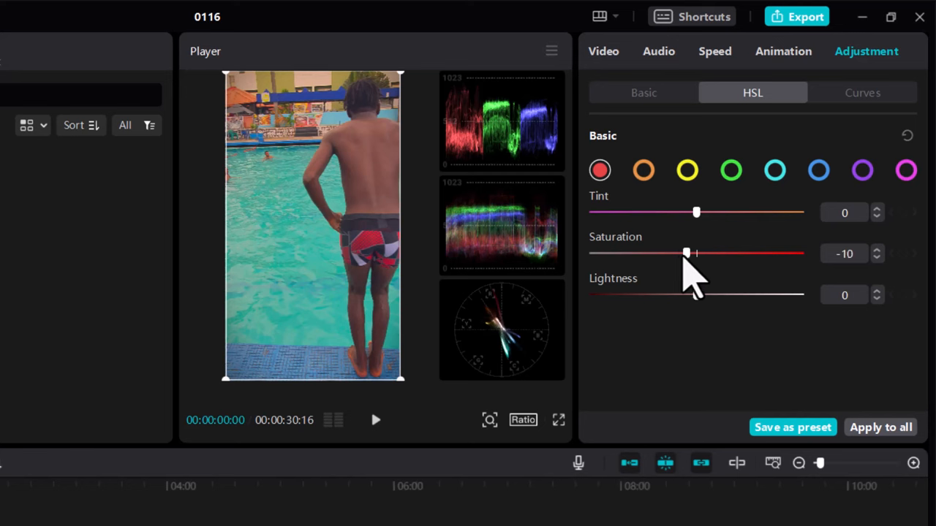
Raise the orange tones' saturation to 30
click(643, 170)
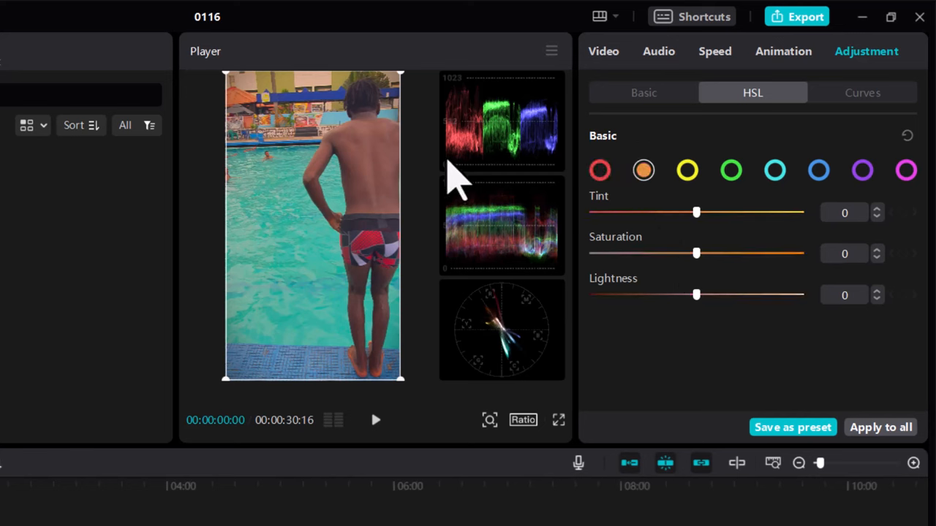
mouse_move(248, 124)
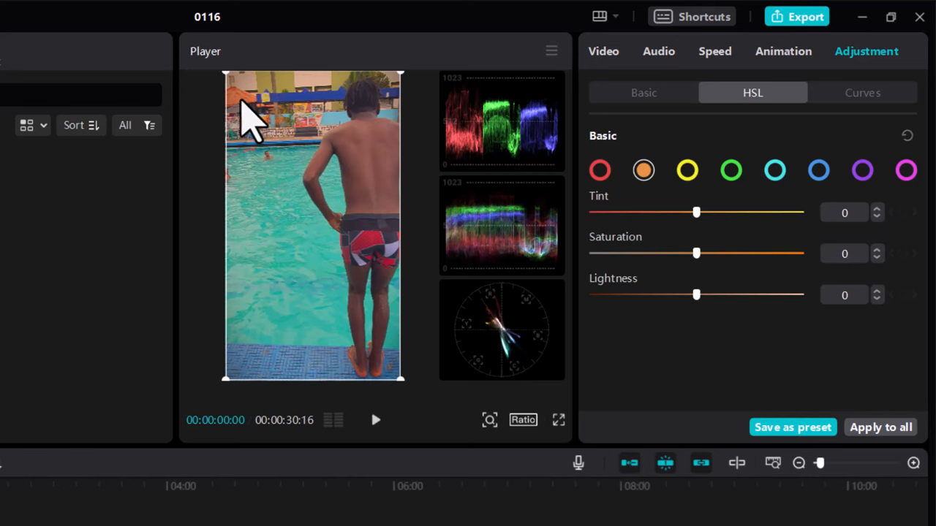
mouse_move(611, 241)
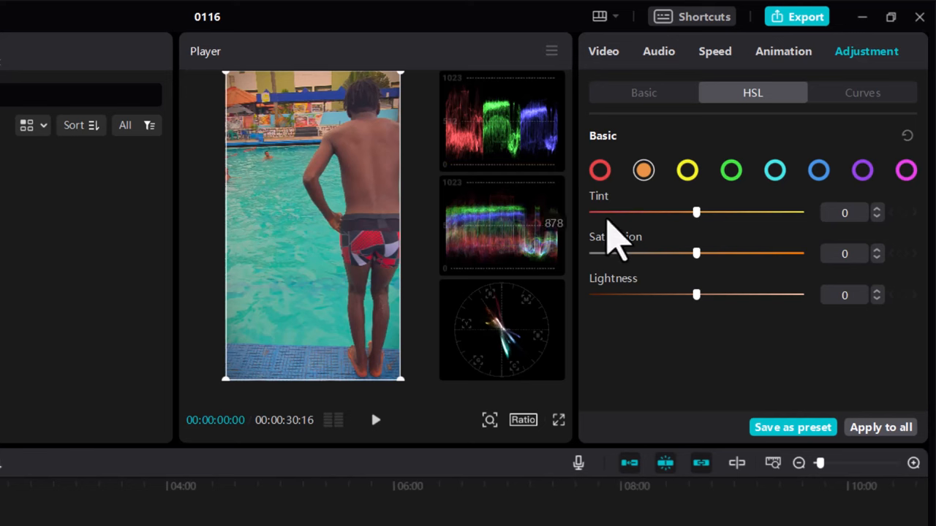
mouse_move(709, 274)
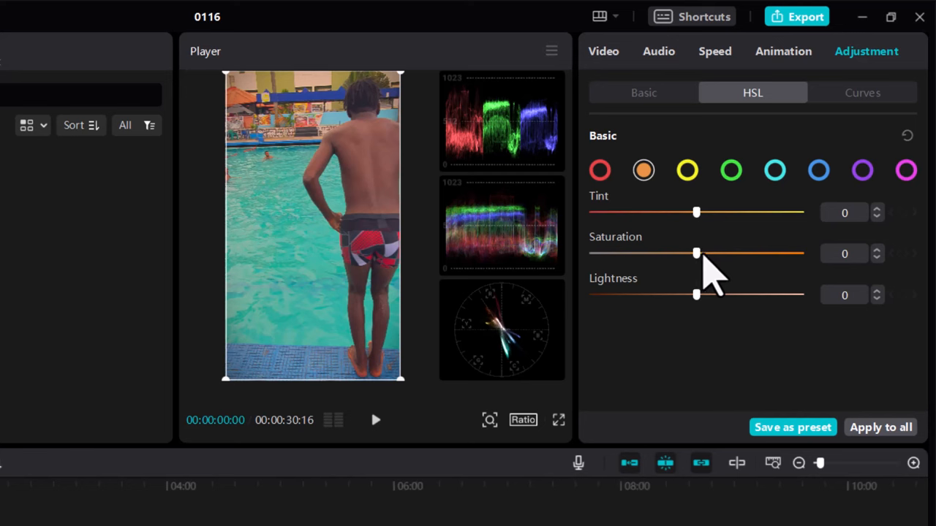
drag(696, 253, 741, 253)
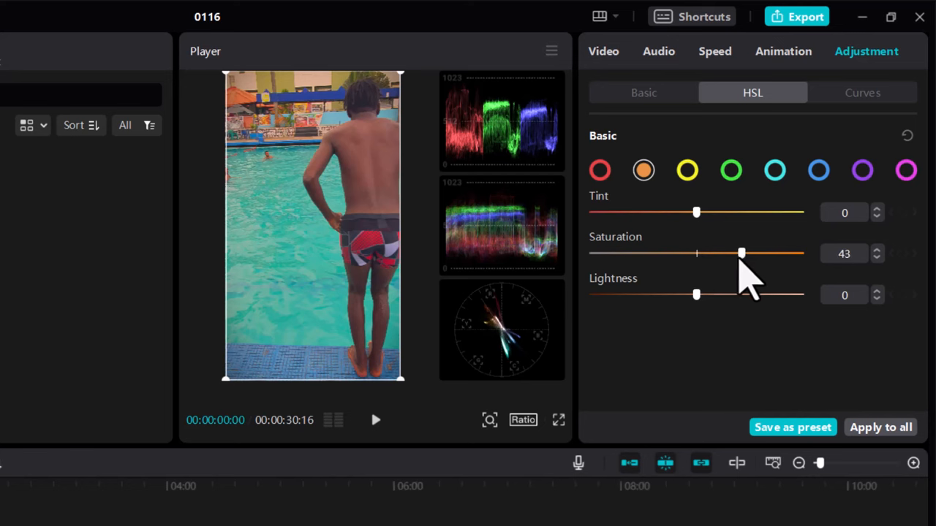
drag(743, 254, 729, 254)
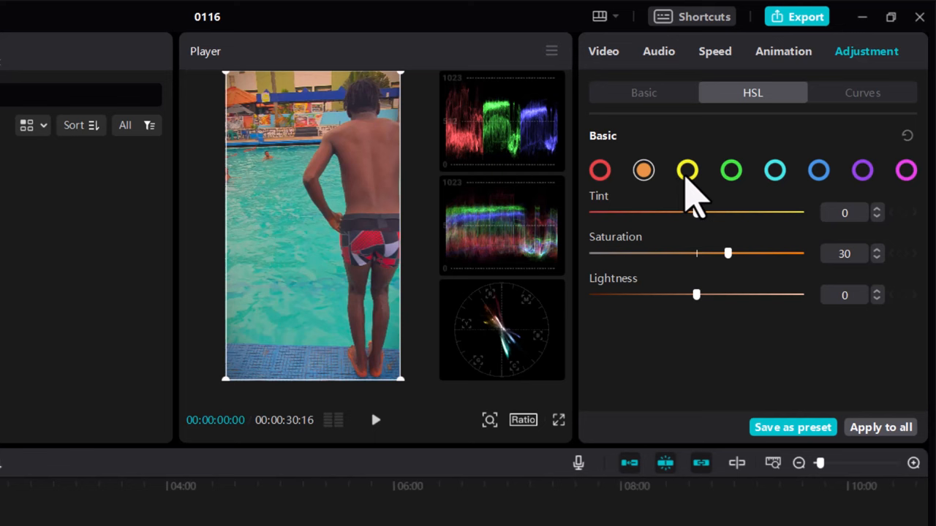
Give the yellow tones saturation 46 and tint 17
click(687, 170)
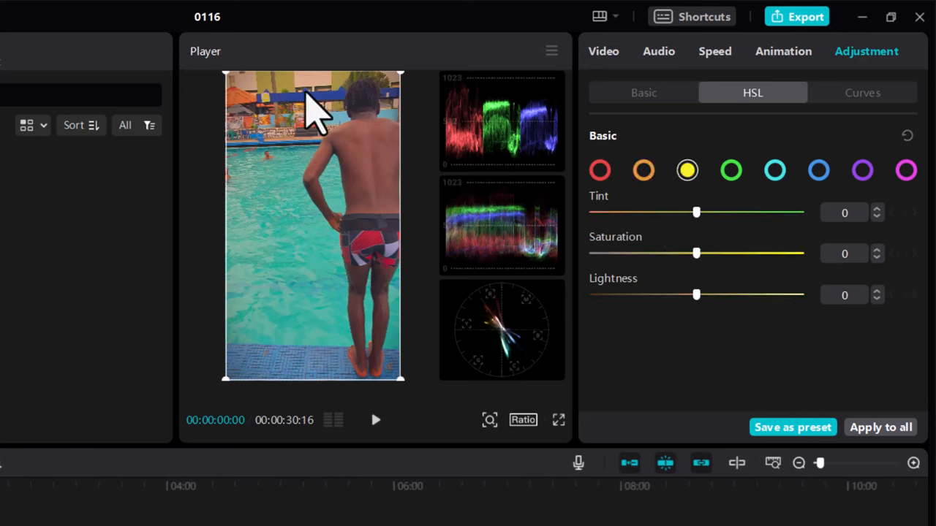
mouse_move(315, 95)
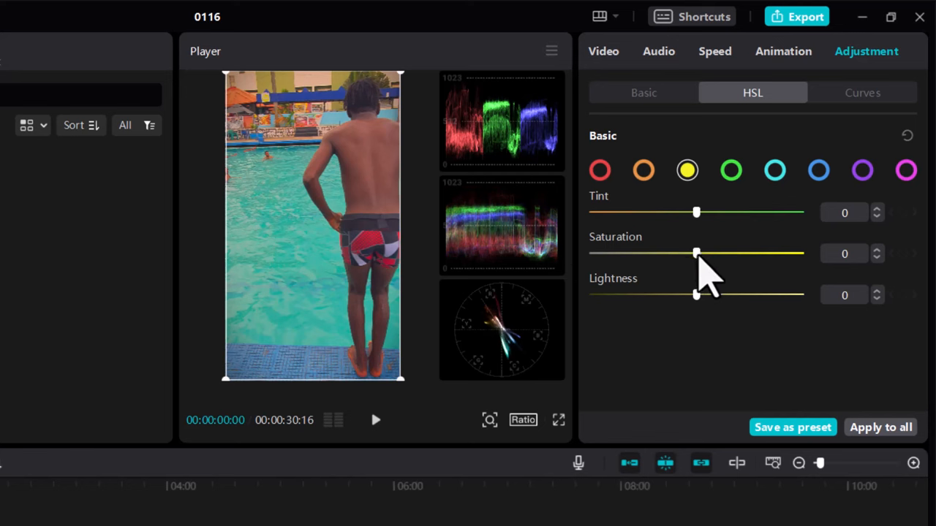
drag(696, 253, 766, 253)
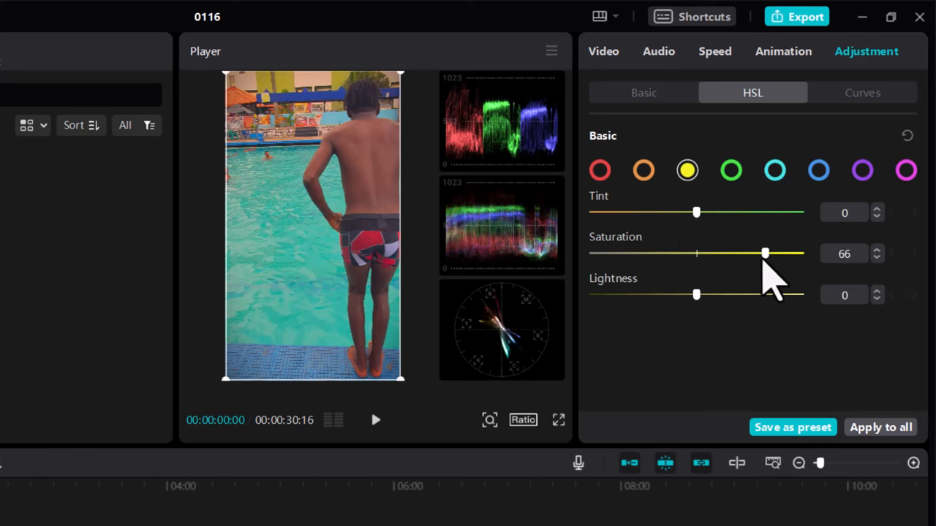
drag(765, 254, 744, 255)
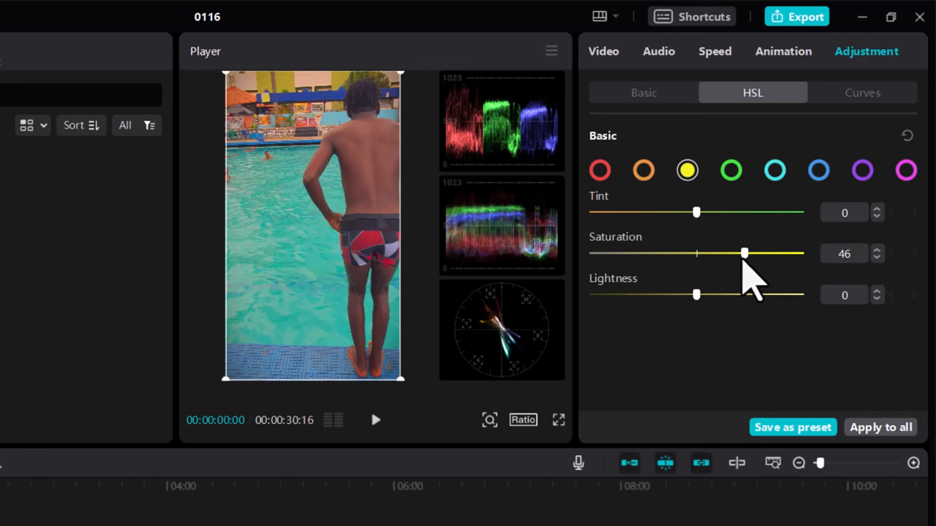
mouse_move(714, 234)
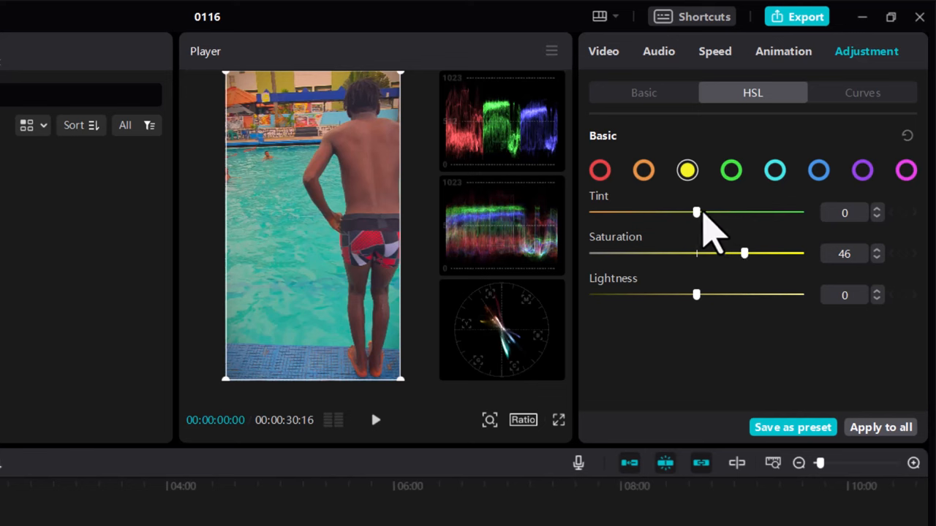
drag(696, 212, 714, 212)
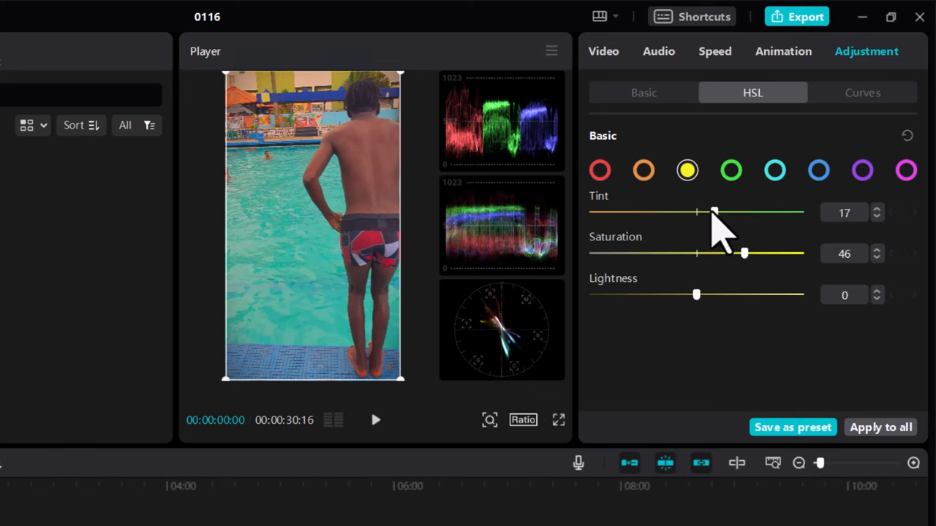
click(731, 169)
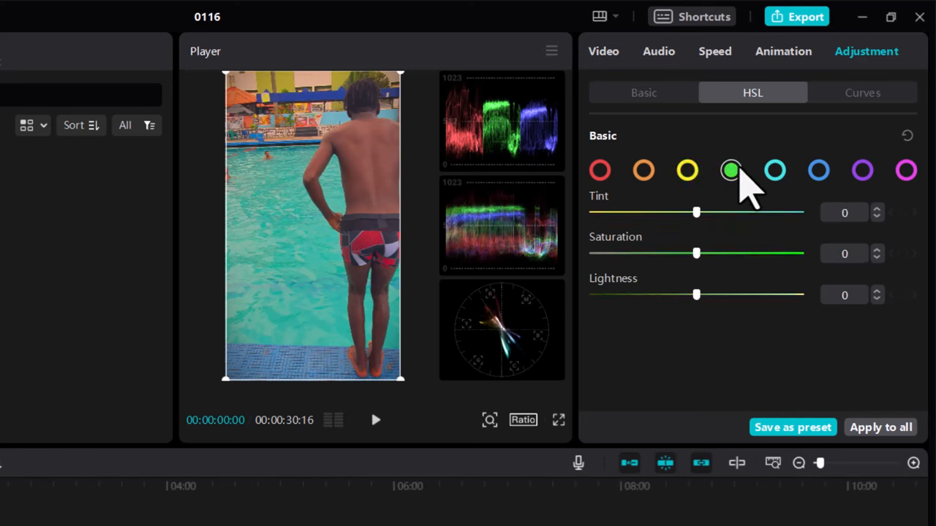
mouse_move(285, 102)
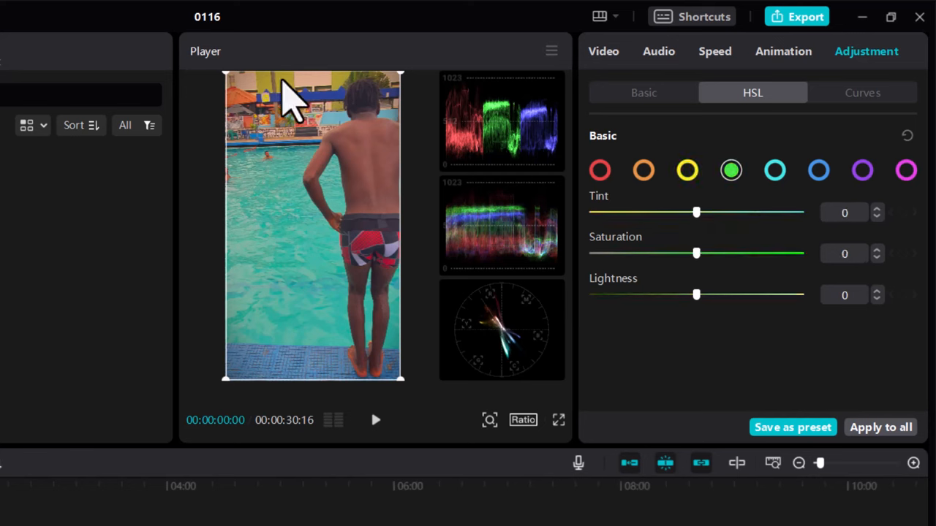
mouse_move(348, 95)
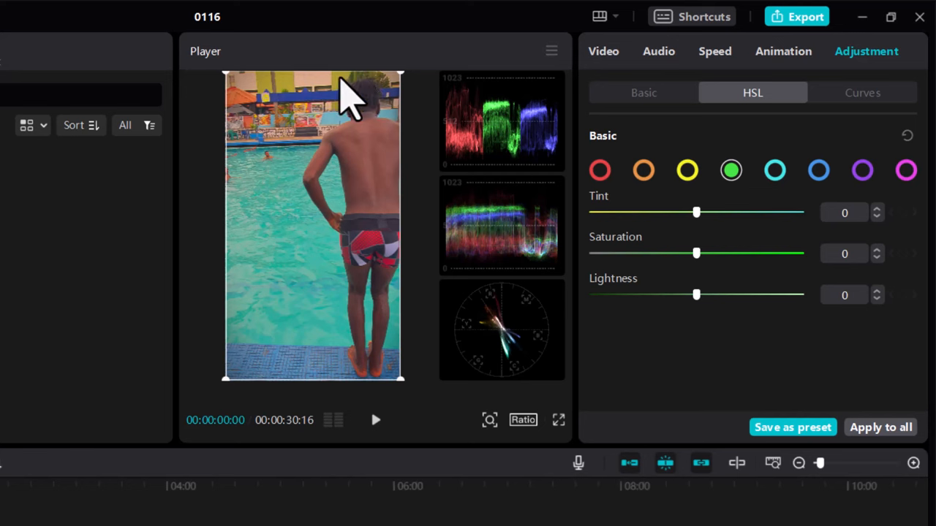
mouse_move(705, 275)
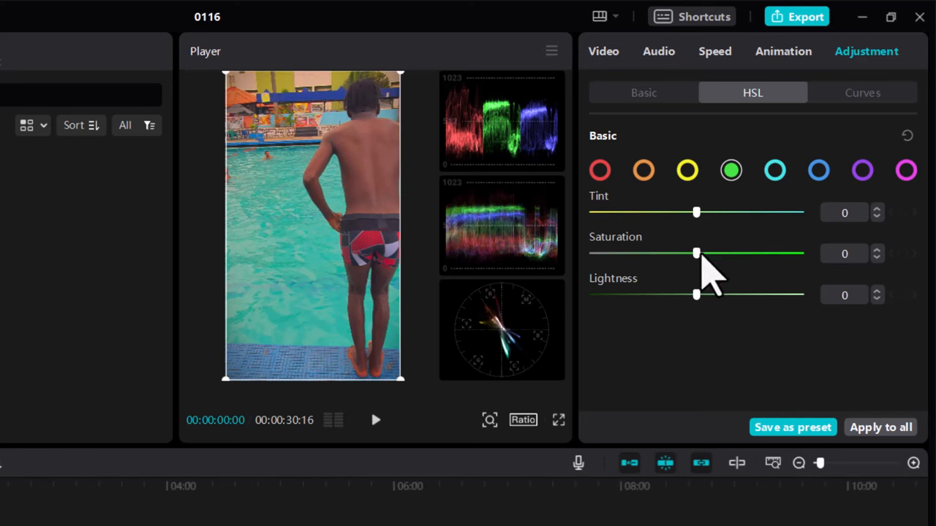
Push the green saturation up past 92, then settle it at 57
drag(697, 253, 733, 253)
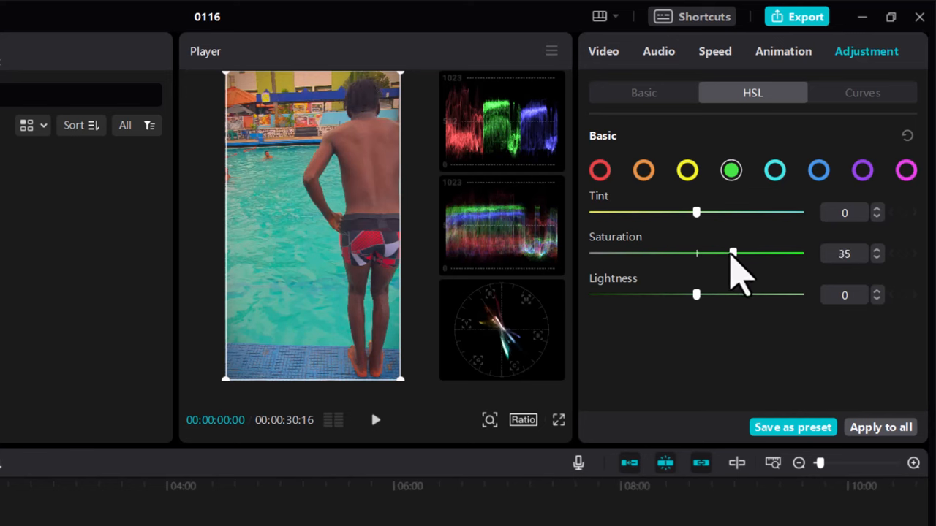
drag(733, 253, 793, 253)
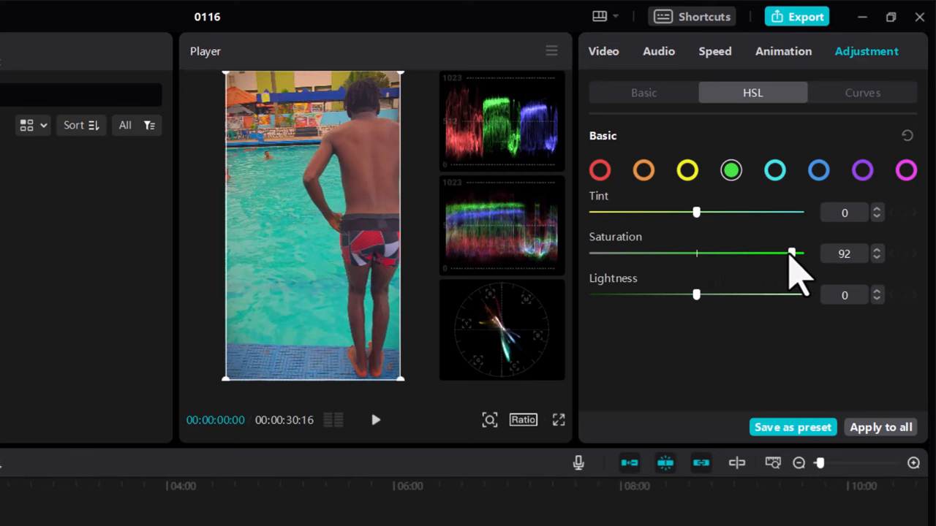
drag(793, 253, 758, 253)
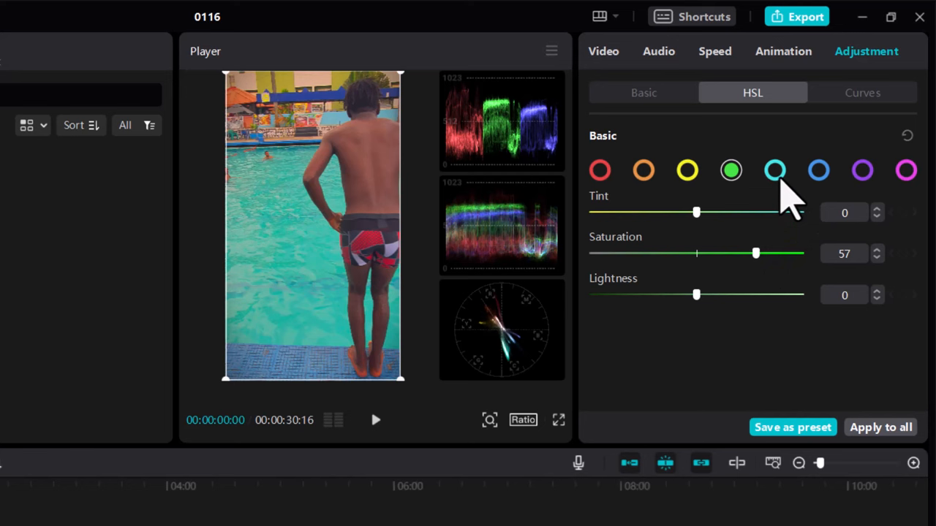
Select the cyan tones and set their saturation to 32 after overshooting to 55
click(776, 170)
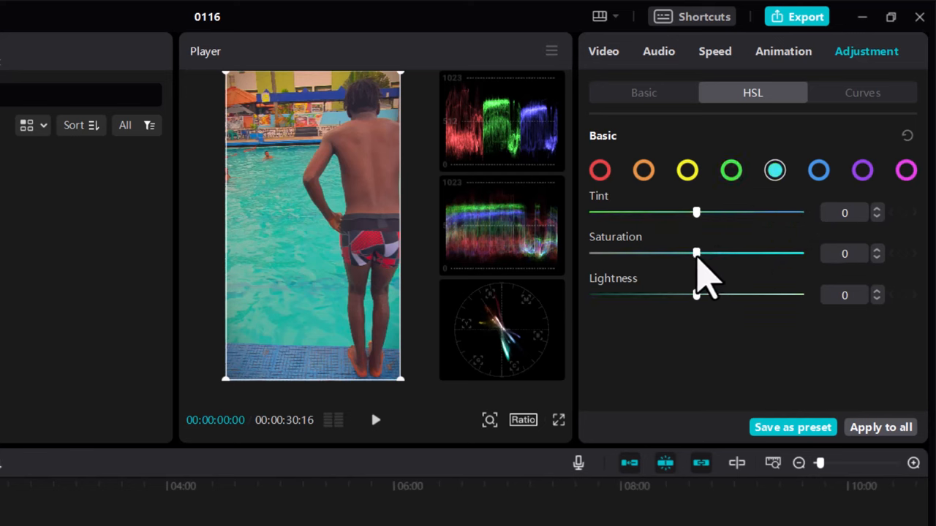
drag(696, 253, 753, 253)
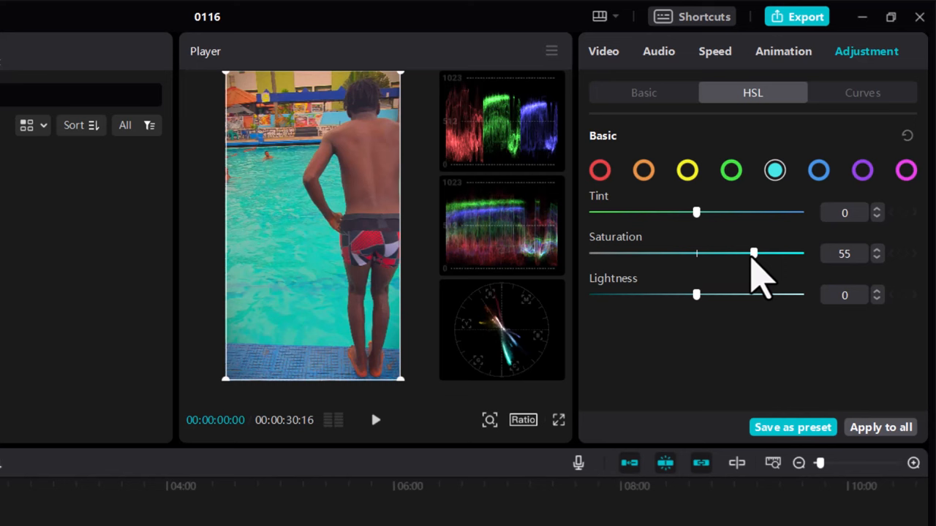
drag(755, 253, 729, 253)
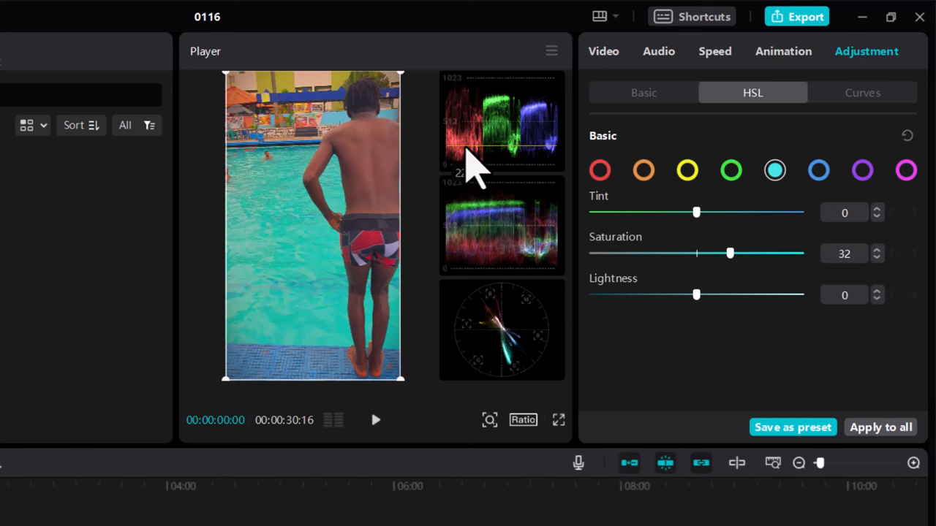
Check the red swatch, return to cyan, then move on to the blue tones
click(600, 170)
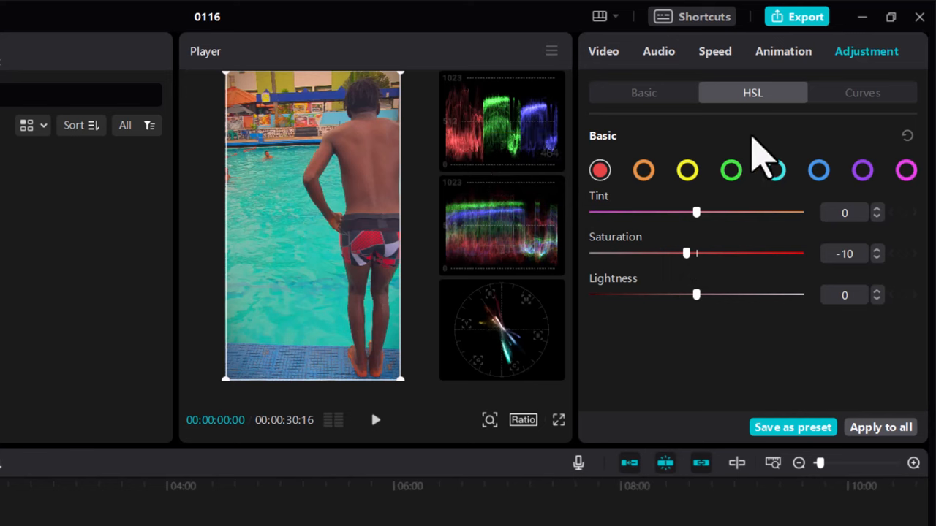
click(776, 169)
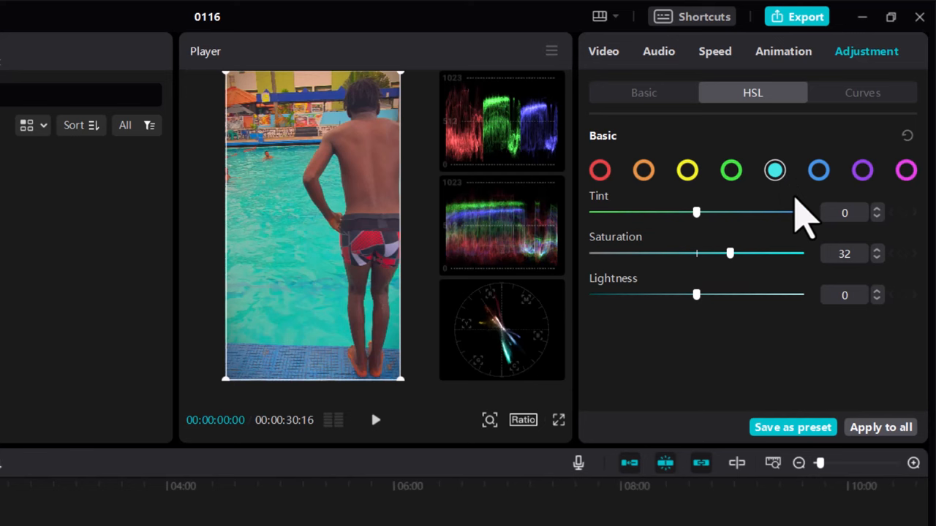
click(819, 169)
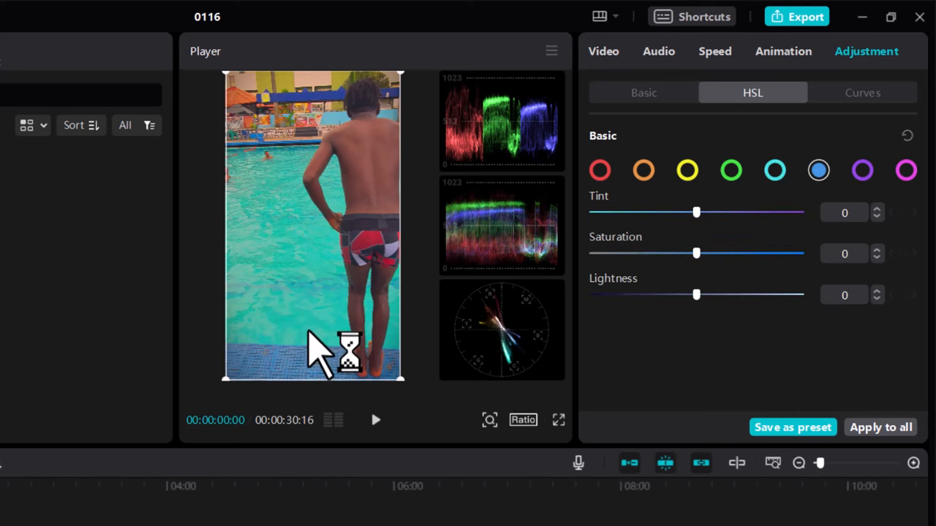
mouse_move(343, 380)
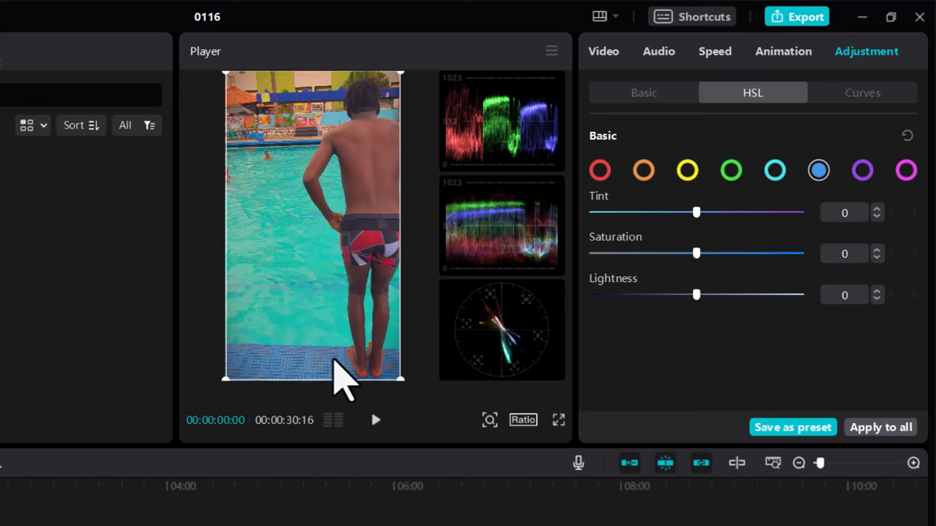
mouse_move(290, 388)
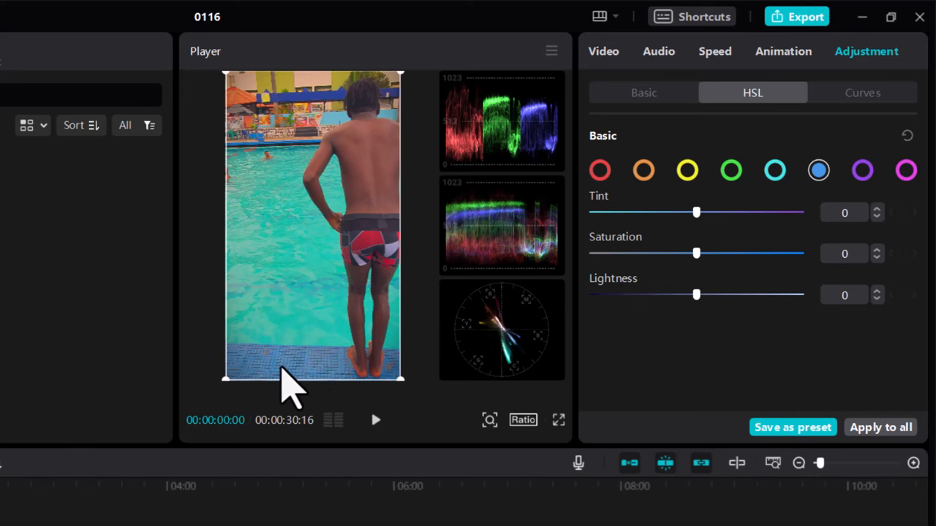
mouse_move(325, 120)
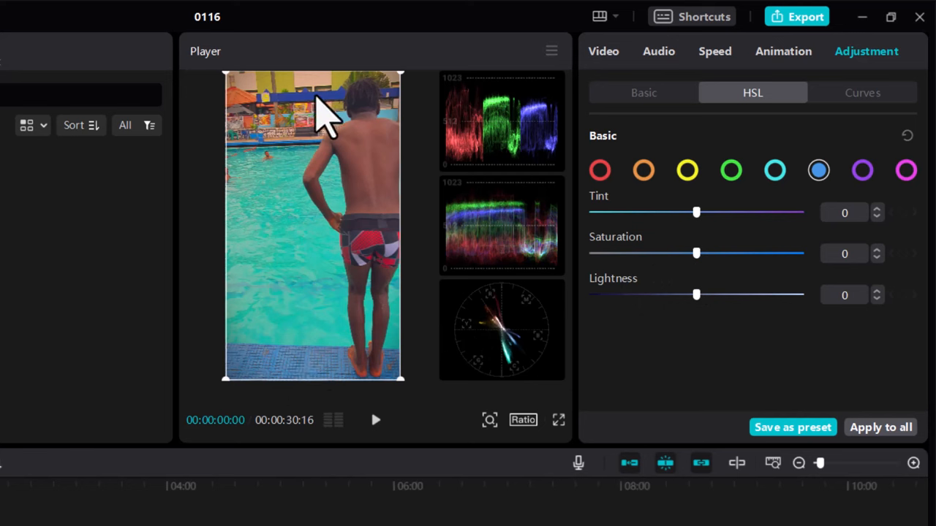
mouse_move(602, 285)
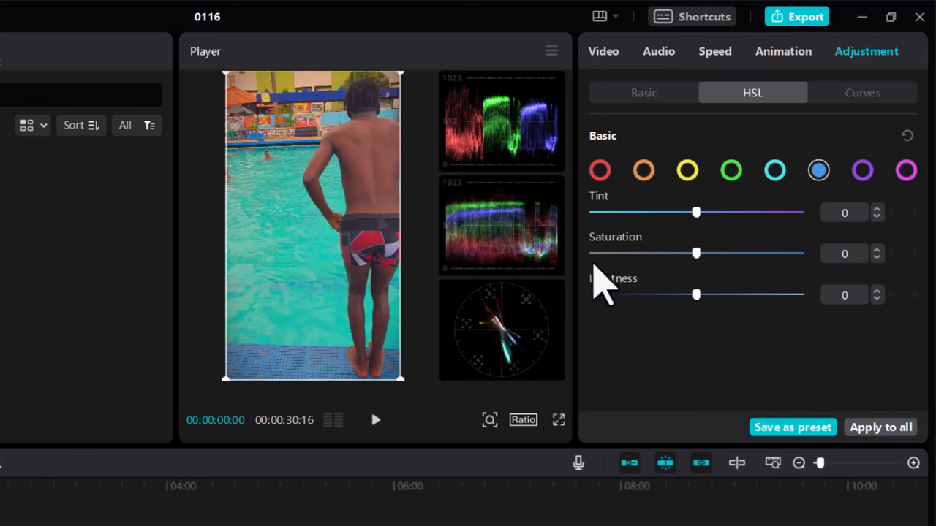
Work the blue saturation to 17 and shift the blue tint to about -9
drag(697, 253, 702, 253)
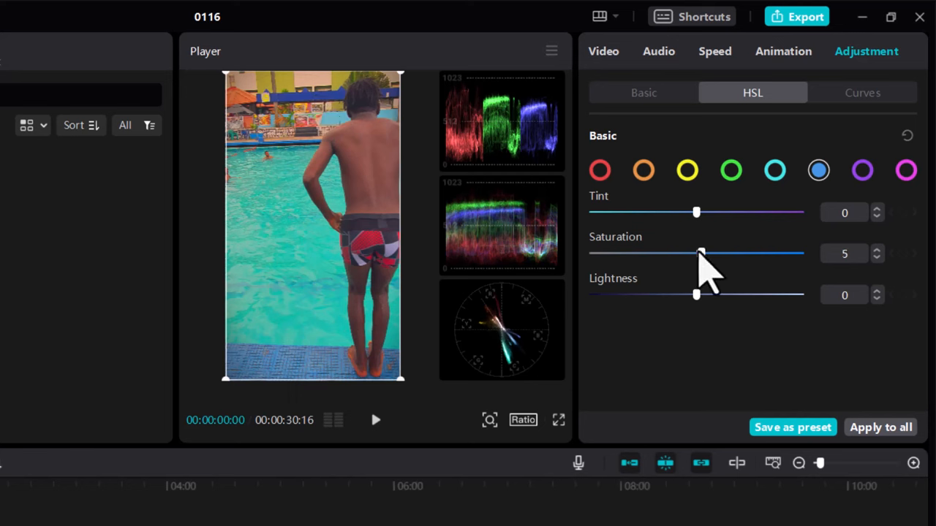
drag(700, 253, 747, 253)
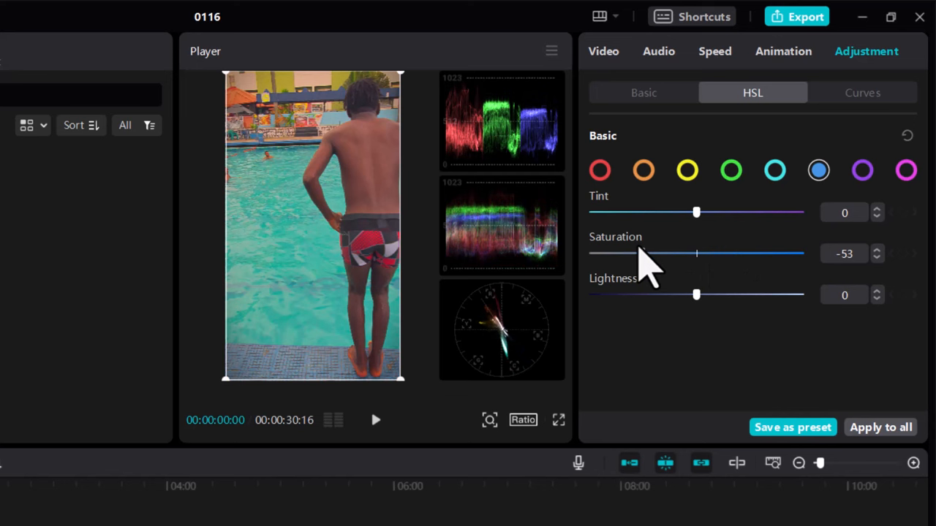
mouse_move(649, 277)
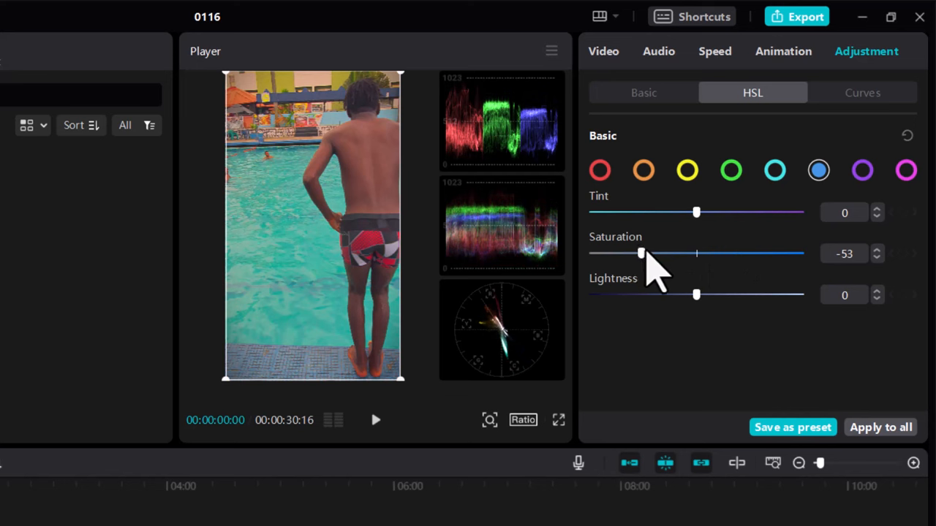
drag(640, 254, 656, 254)
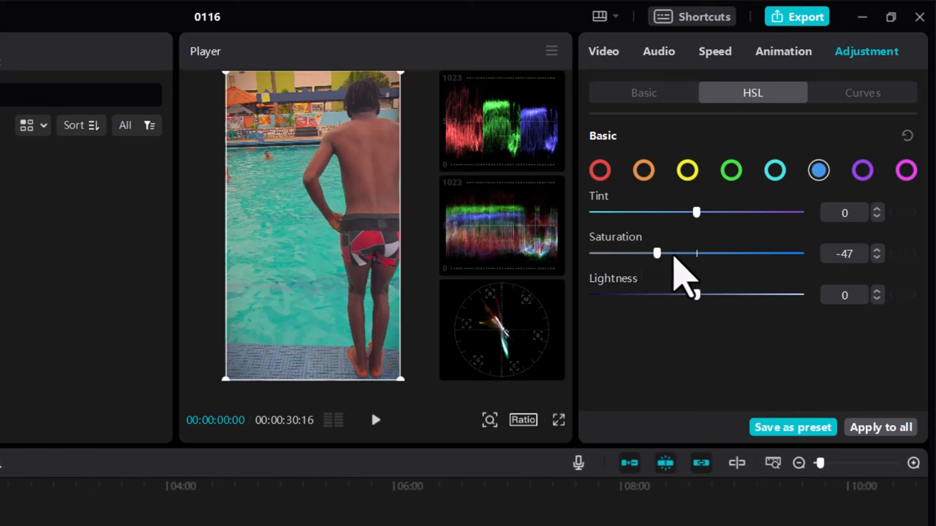
drag(657, 253, 714, 253)
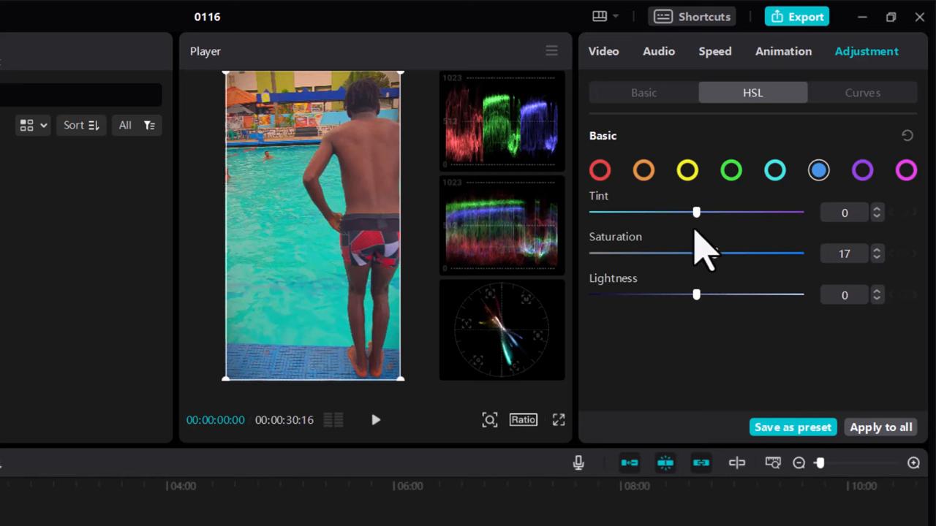
drag(696, 212, 682, 212)
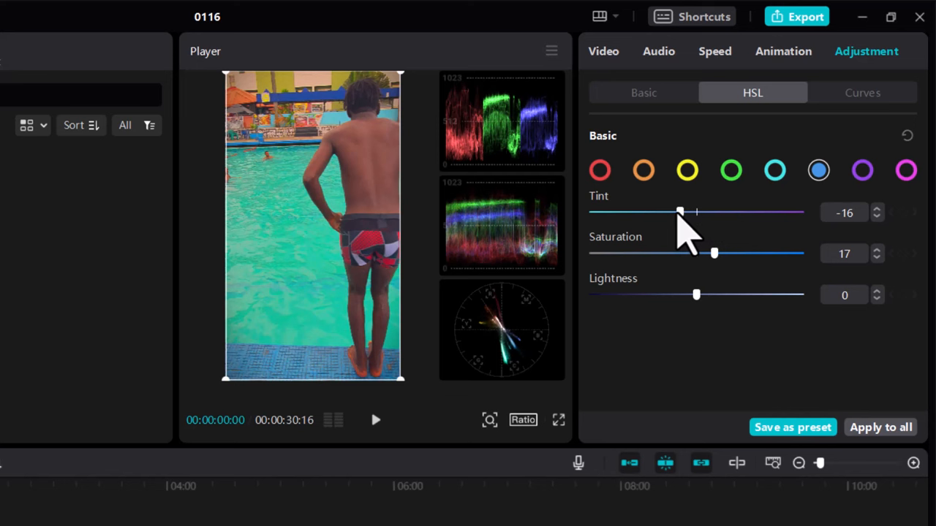
drag(680, 212, 687, 212)
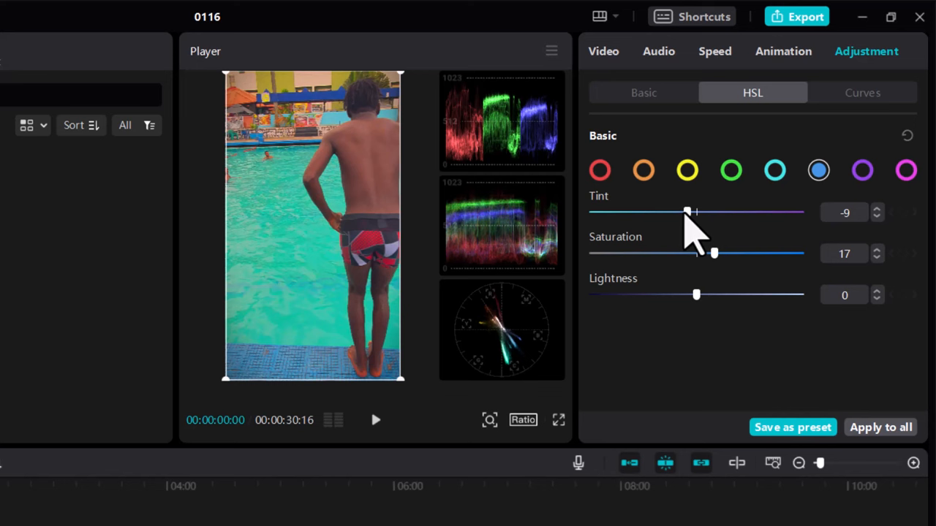
mouse_move(702, 322)
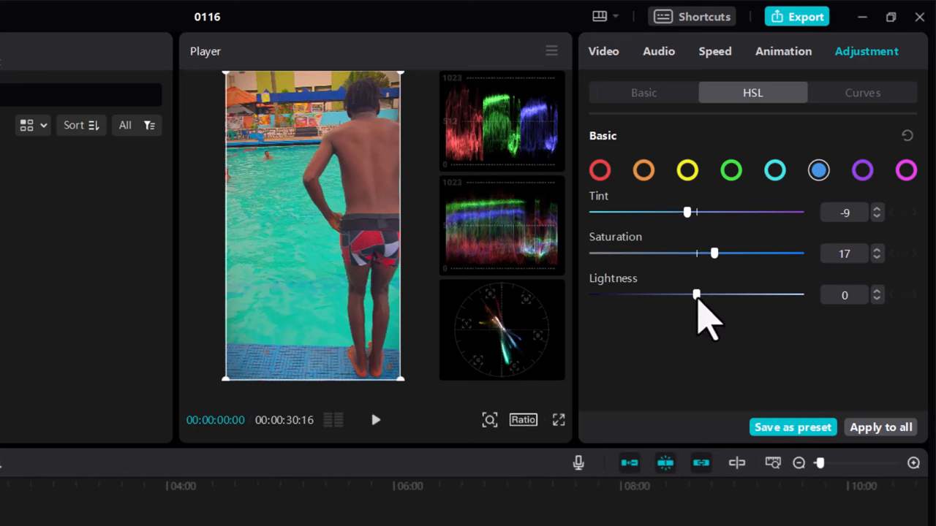
Adjust blue lightness up and down, settling just below neutral at -4
drag(696, 295, 755, 296)
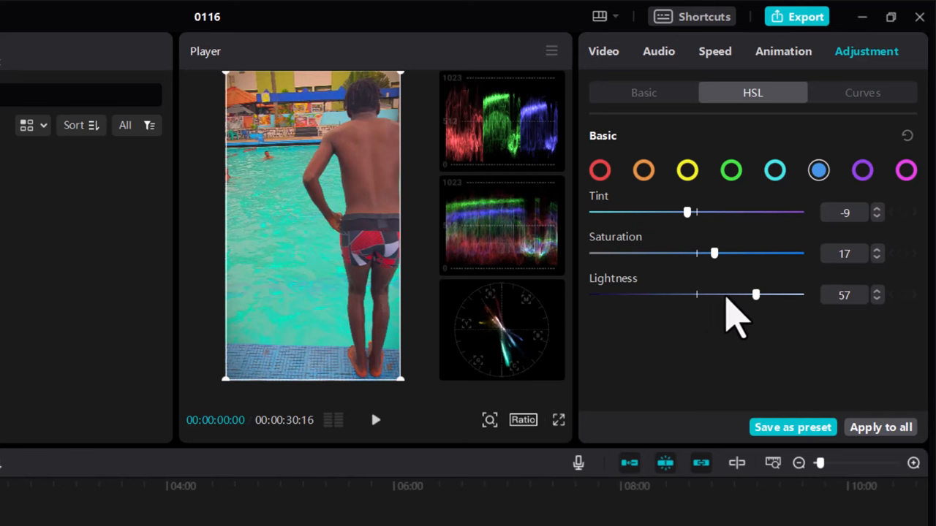
drag(755, 294, 673, 294)
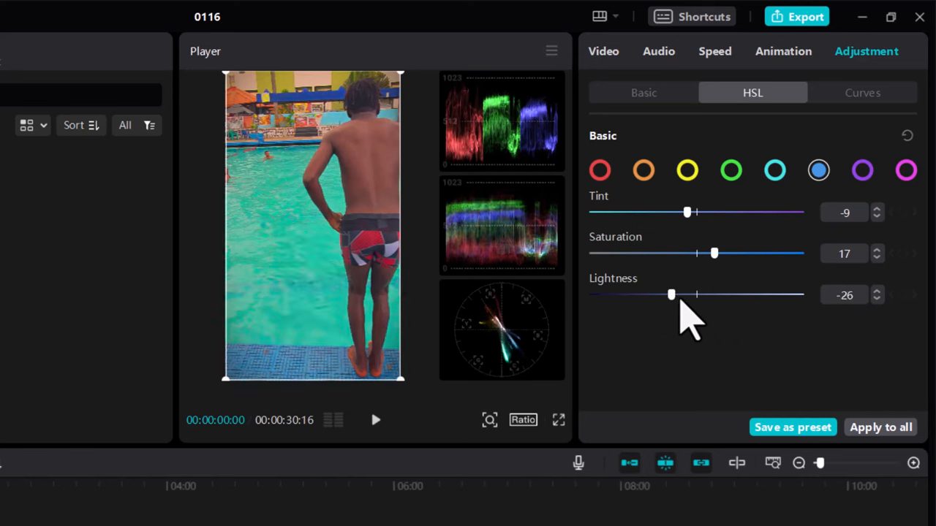
drag(671, 296, 693, 296)
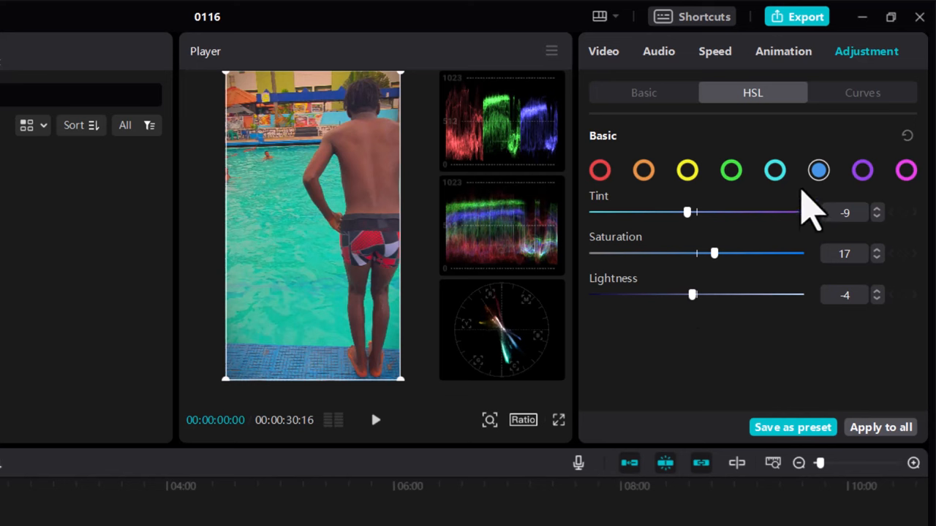
mouse_move(870, 193)
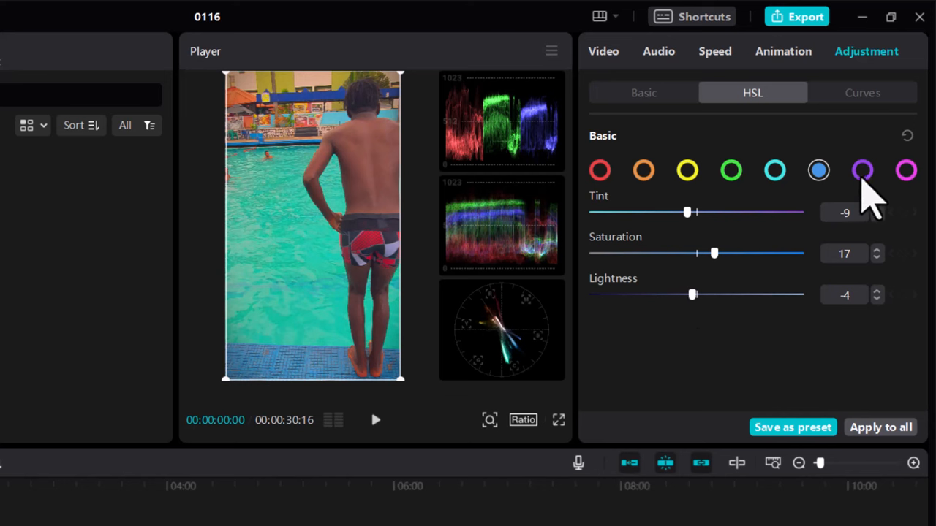
Raise purple saturation to 21 and magenta saturation to 14
click(862, 169)
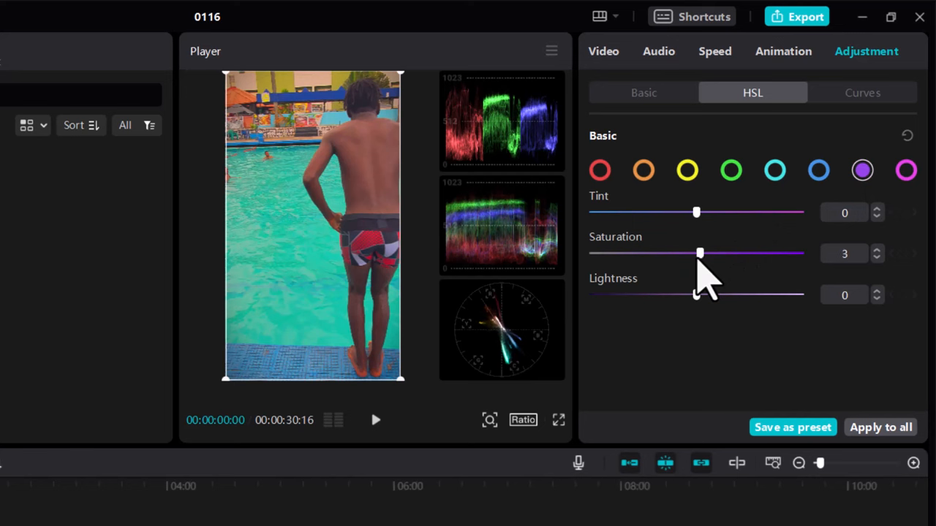
drag(701, 253, 755, 253)
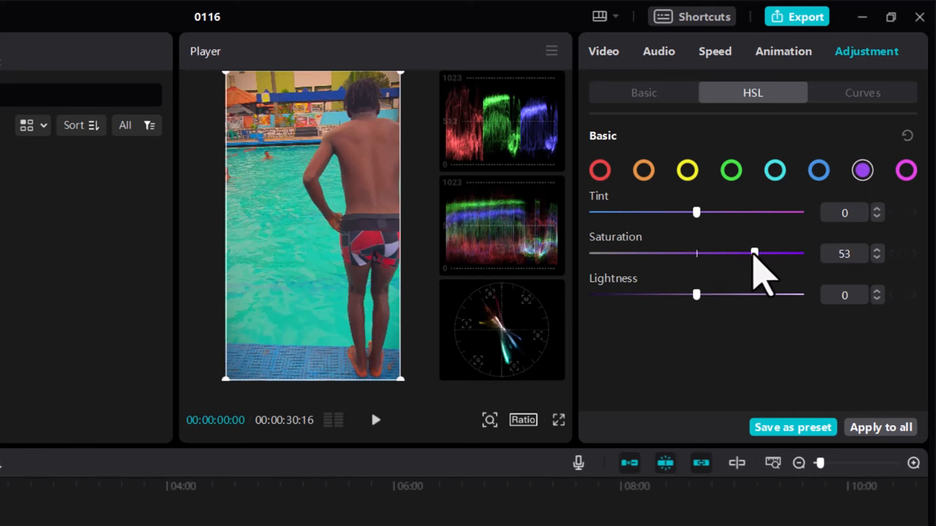
drag(754, 253, 718, 253)
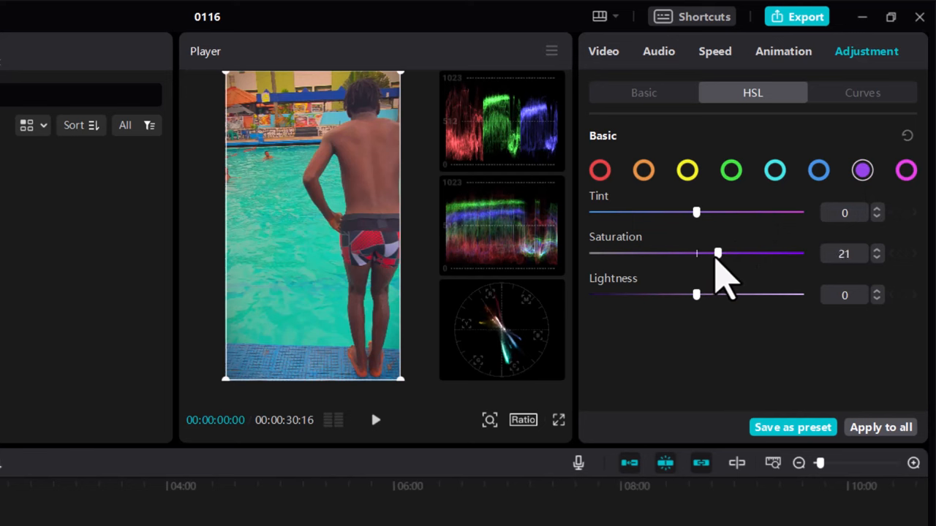
drag(719, 253, 714, 253)
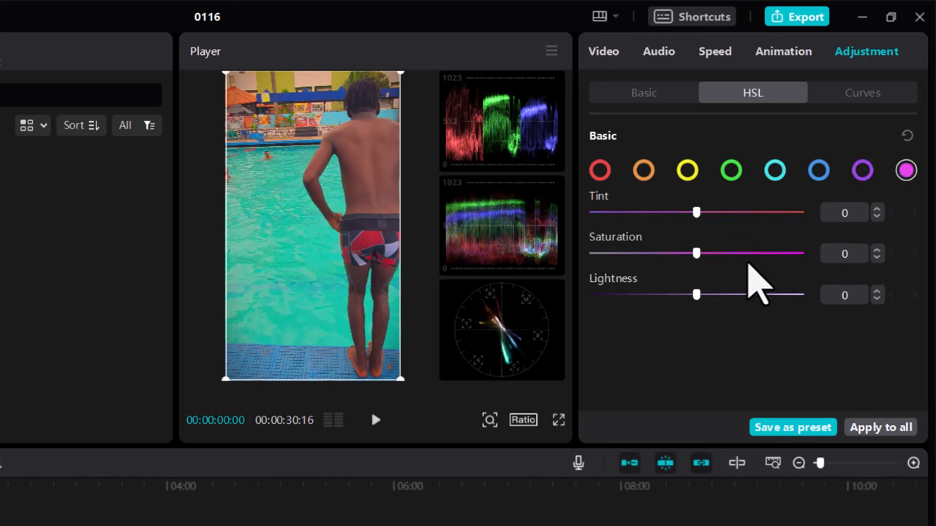
drag(696, 253, 714, 253)
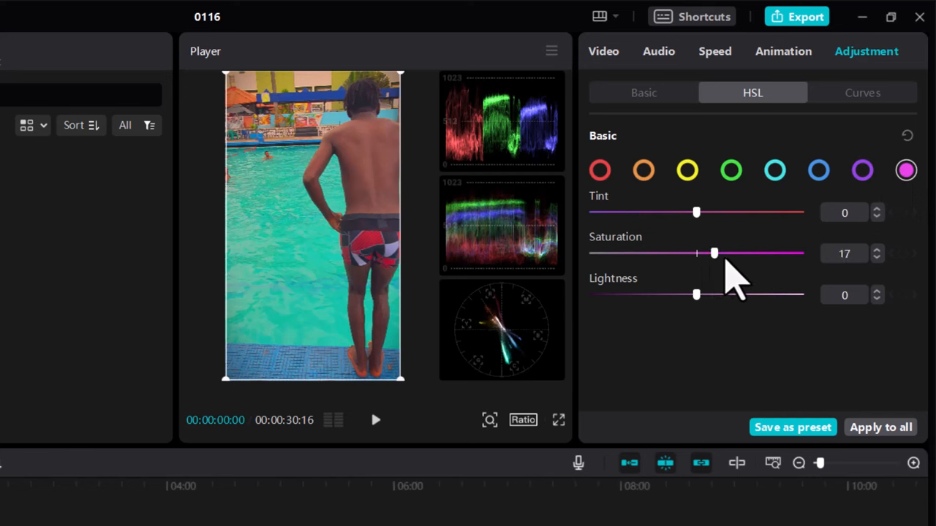
drag(714, 253, 696, 253)
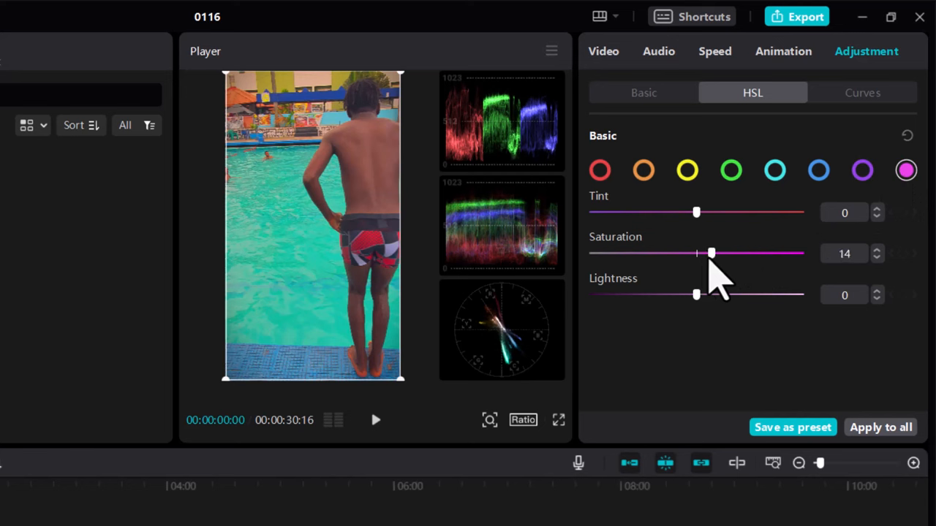
mouse_move(636, 366)
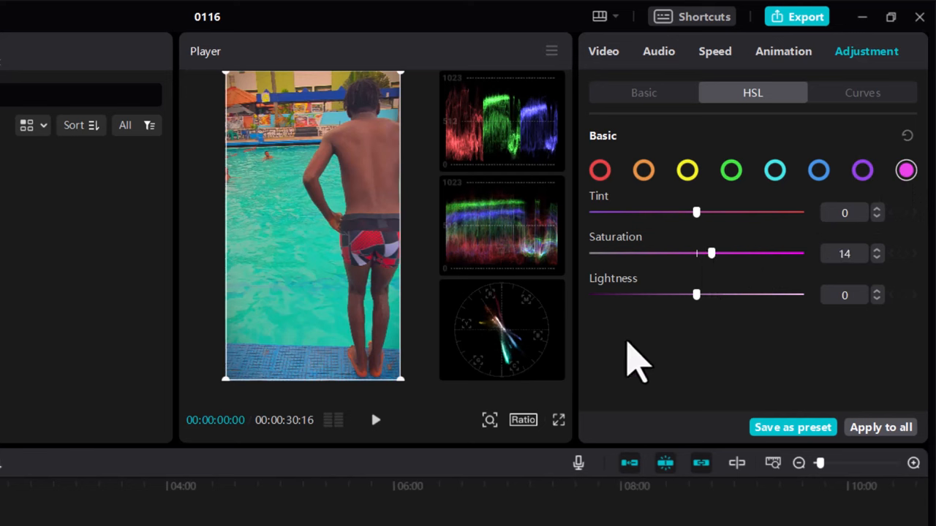
mouse_move(544, 300)
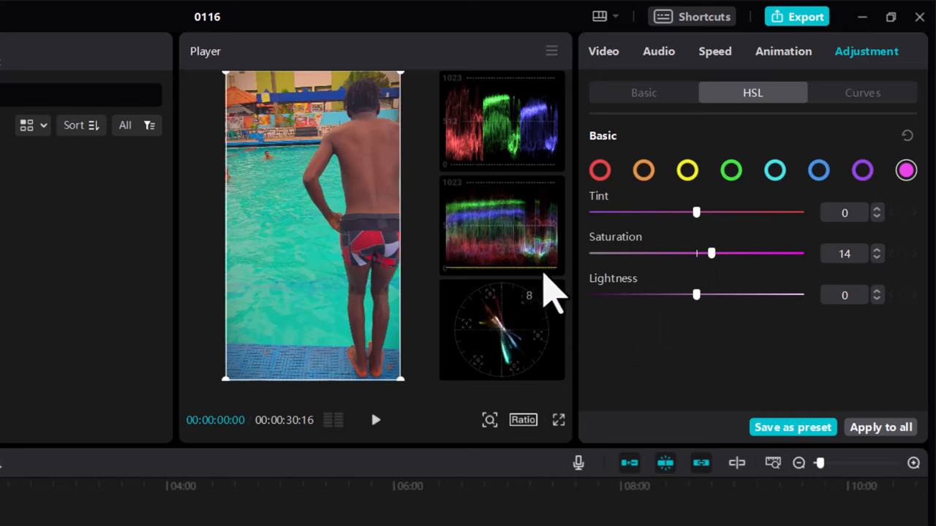
mouse_move(555, 220)
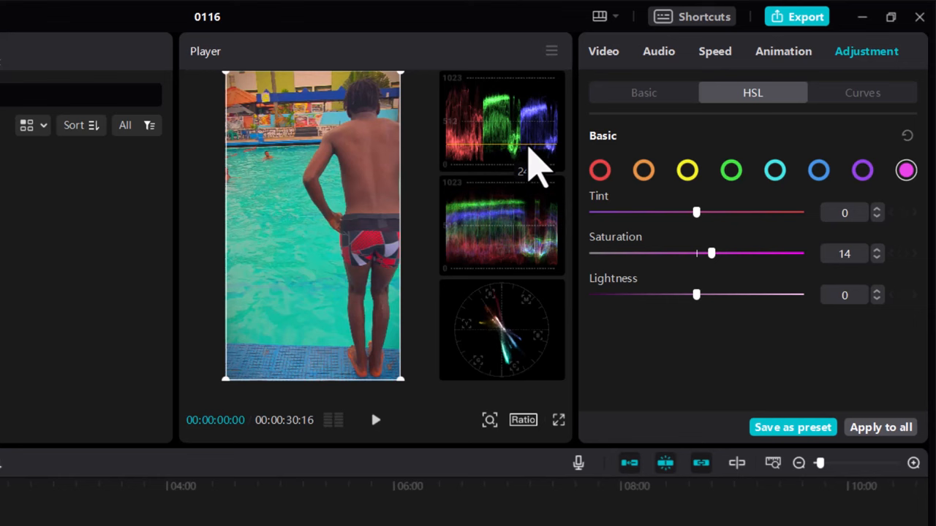
Toggle the Basic adjustments off and on for a before/after comparison, leaving them enabled
click(644, 92)
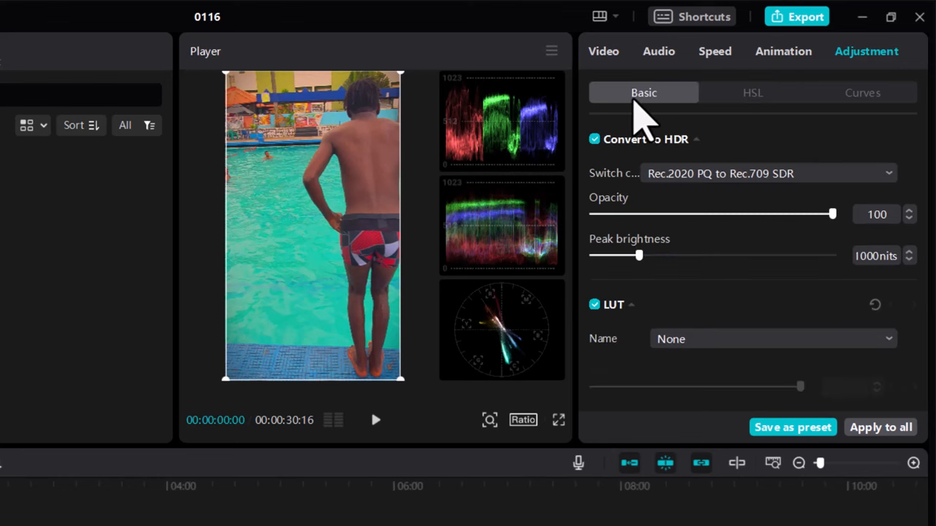
mouse_move(632, 193)
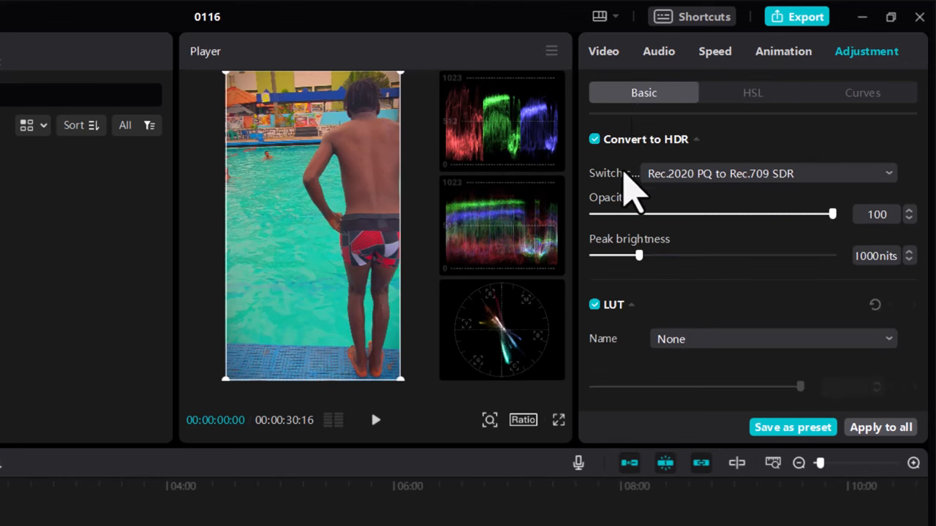
mouse_move(611, 302)
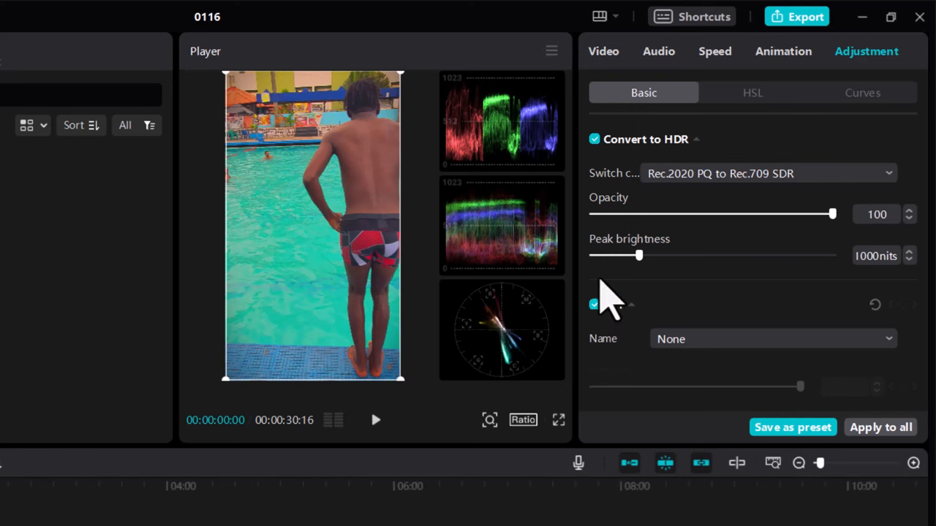
scroll(down, 3)
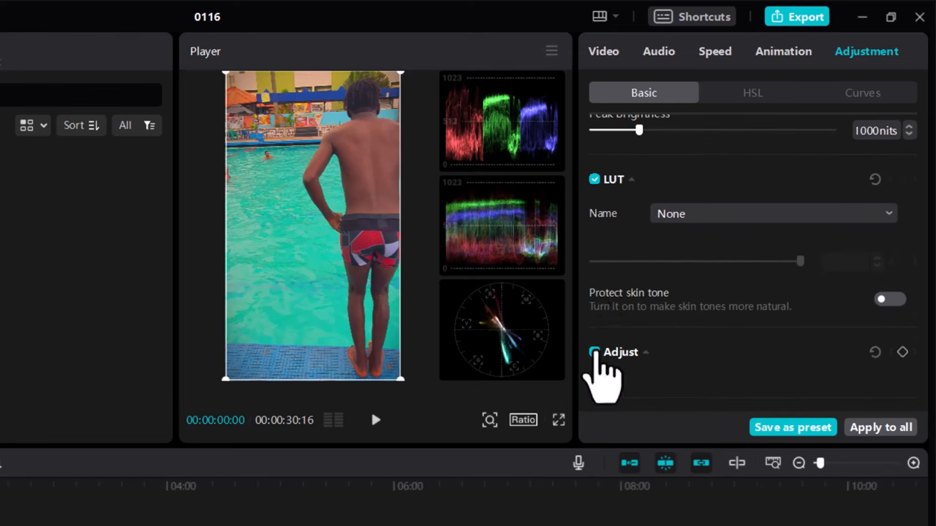
click(594, 351)
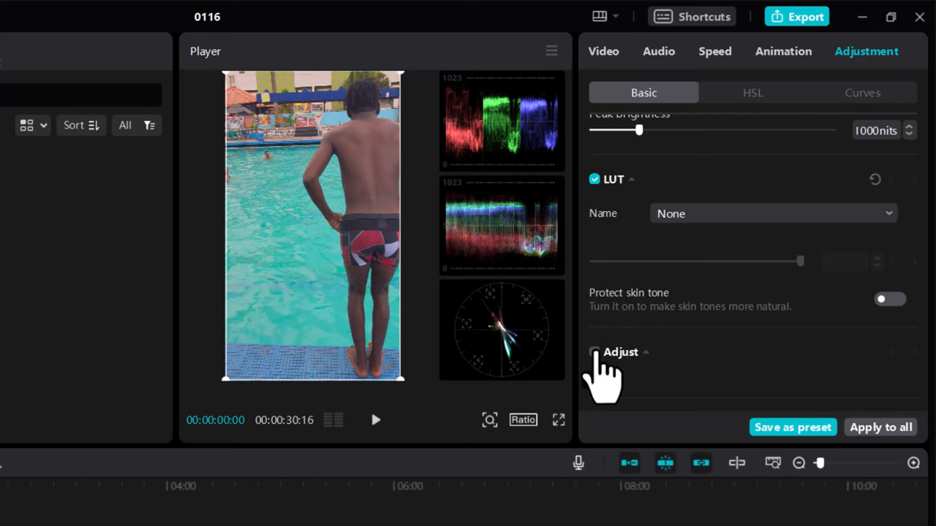
click(594, 351)
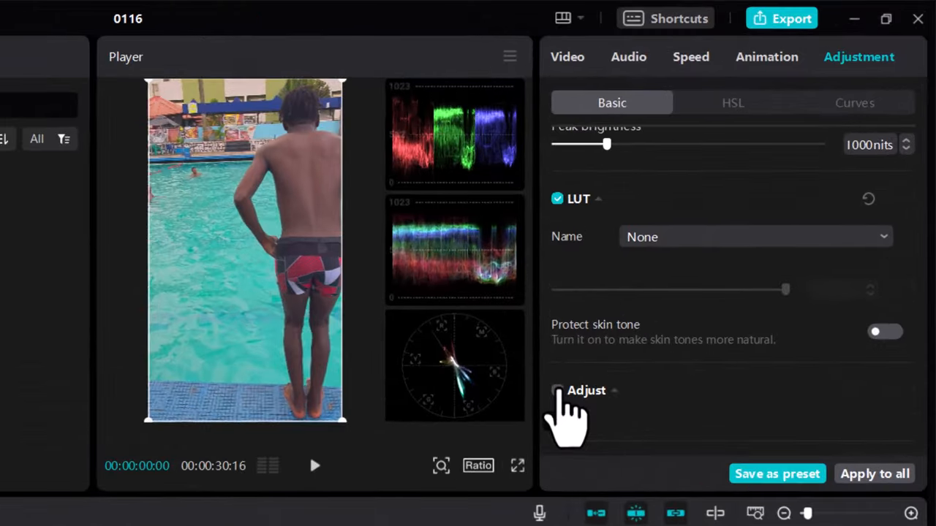
click(557, 390)
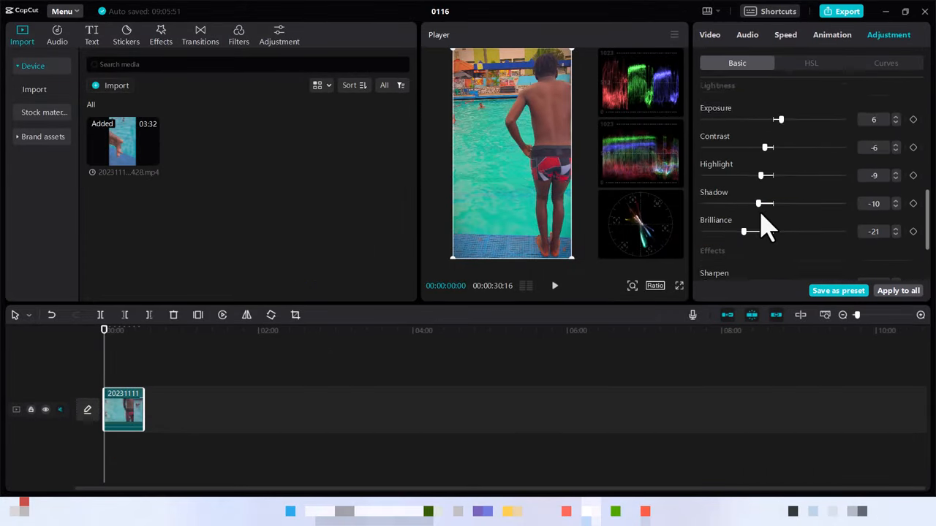
Save the clip's current colour grade with Save as preset in the Adjustment panel
scroll(down, 3)
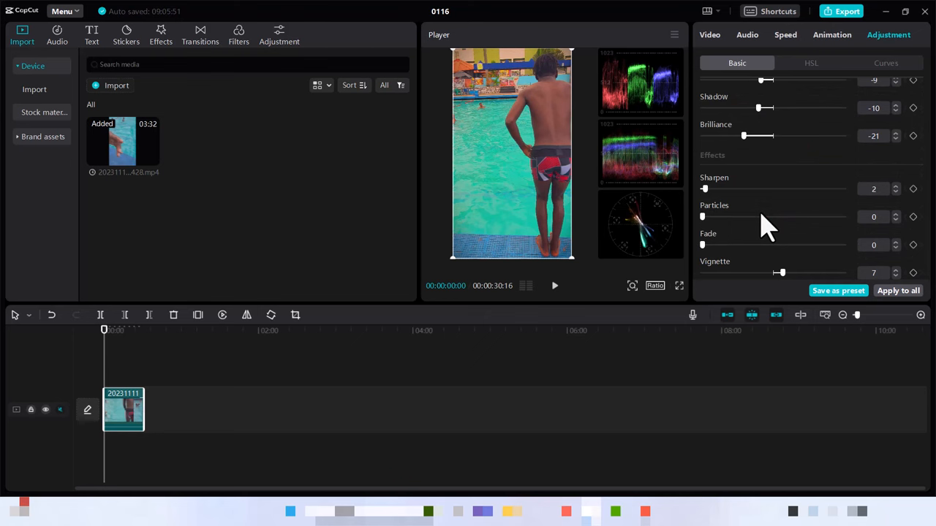
scroll(up, 3)
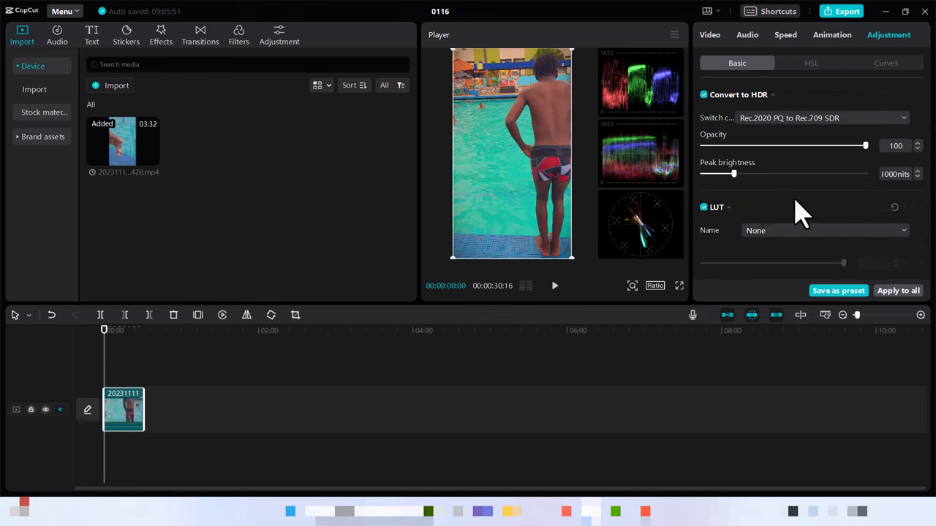
mouse_move(834, 251)
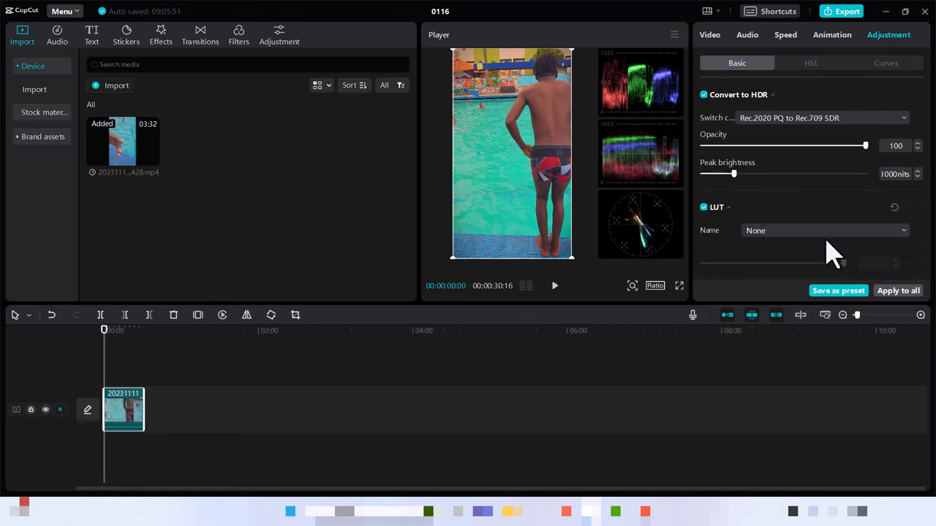
mouse_move(845, 300)
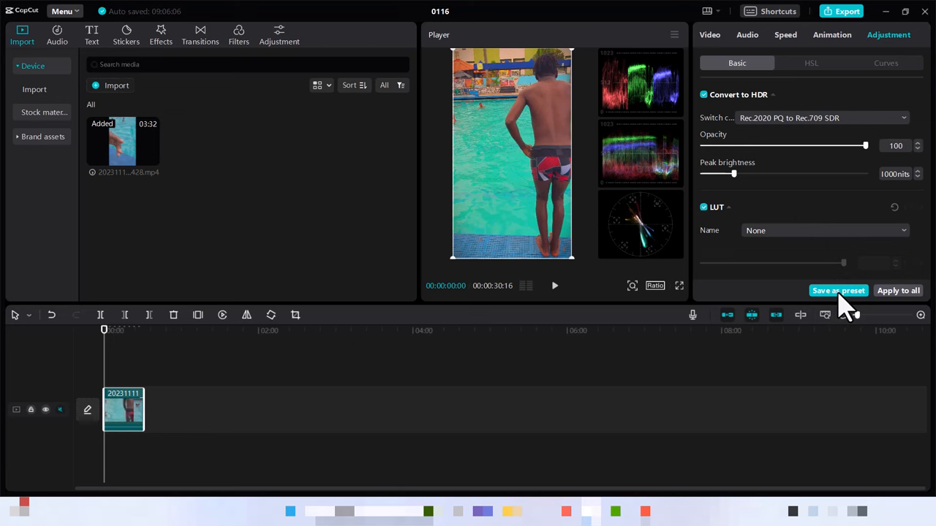
click(838, 289)
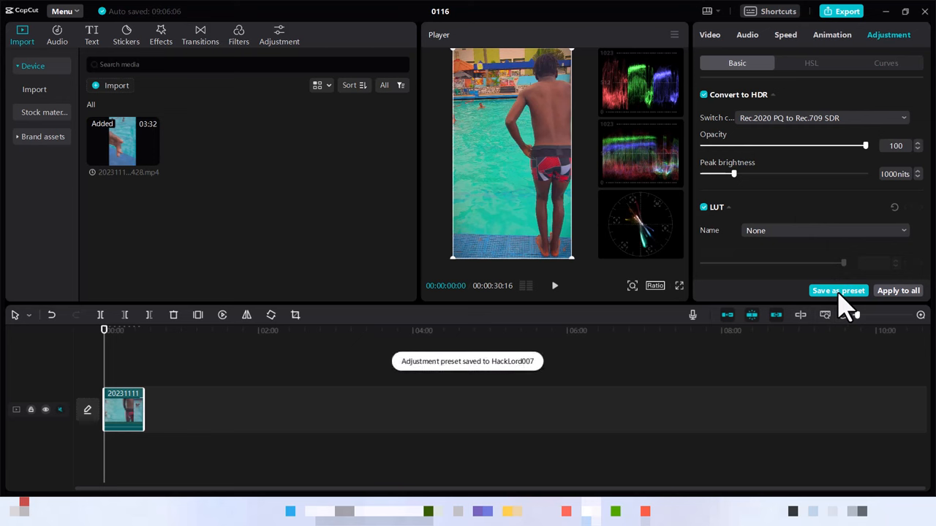
mouse_move(632, 355)
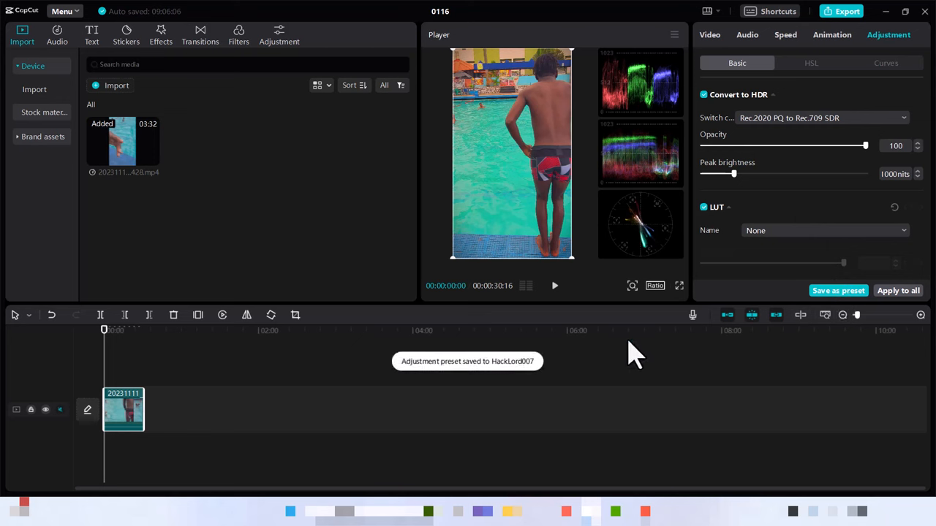
mouse_move(519, 206)
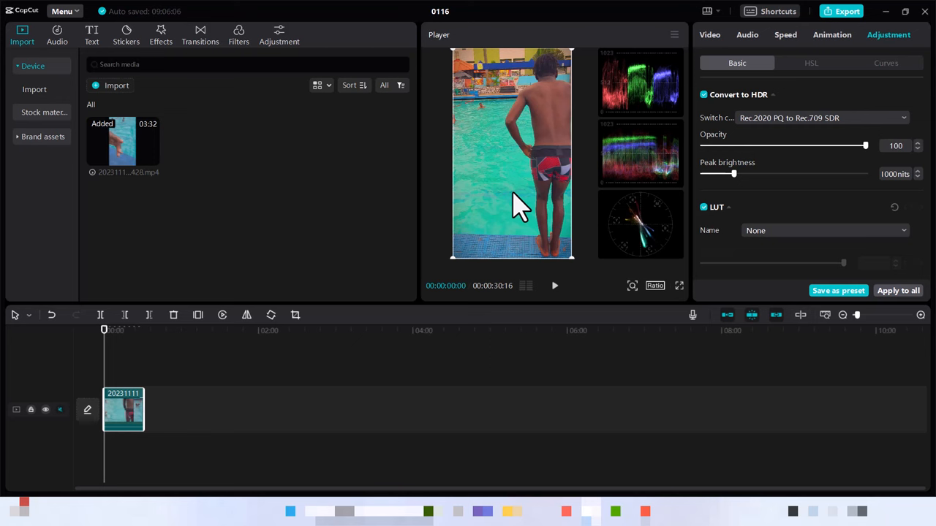
mouse_move(641, 407)
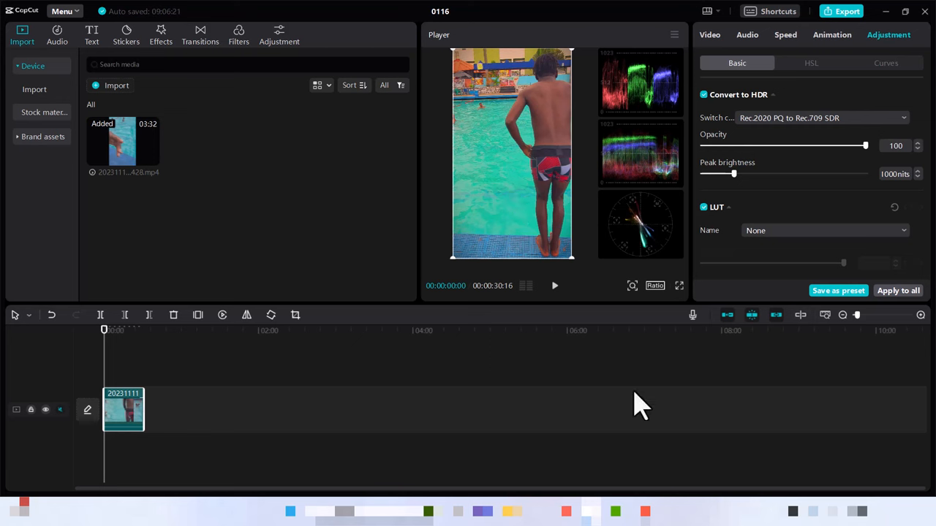